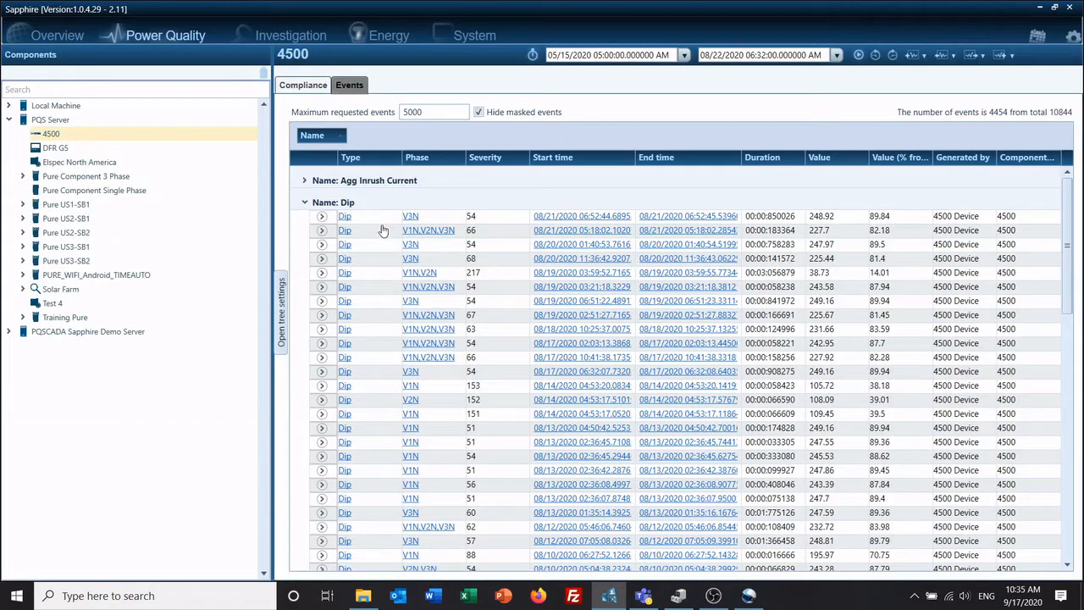
pyautogui.moveTo(426, 412)
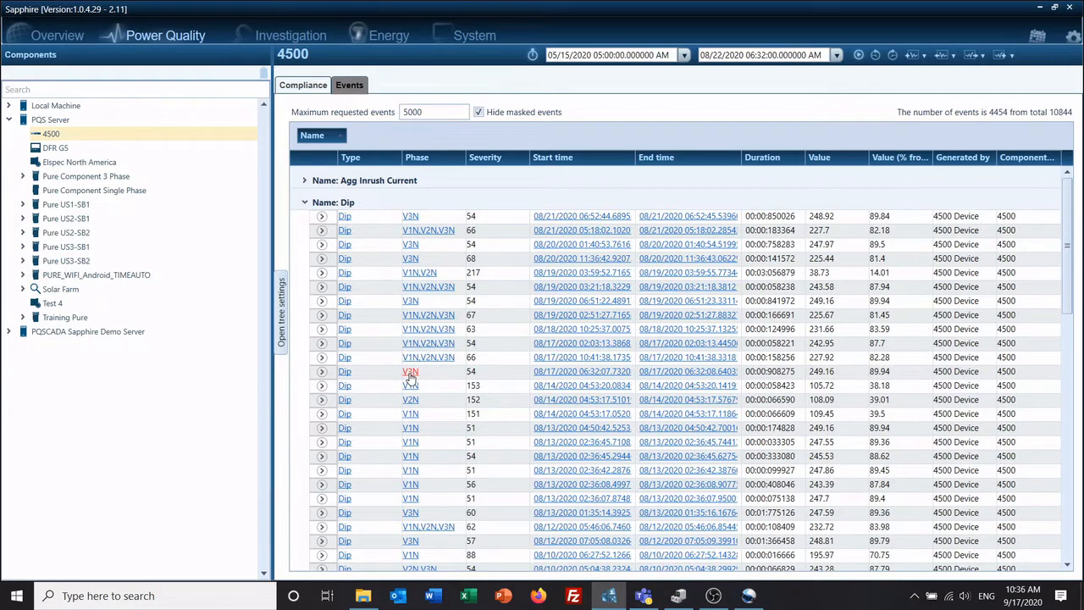
# Bring the dip event's RMS V3N voltage trend into an investigation spanning 06:31:02 to 06:32:09
pyautogui.click(291, 35)
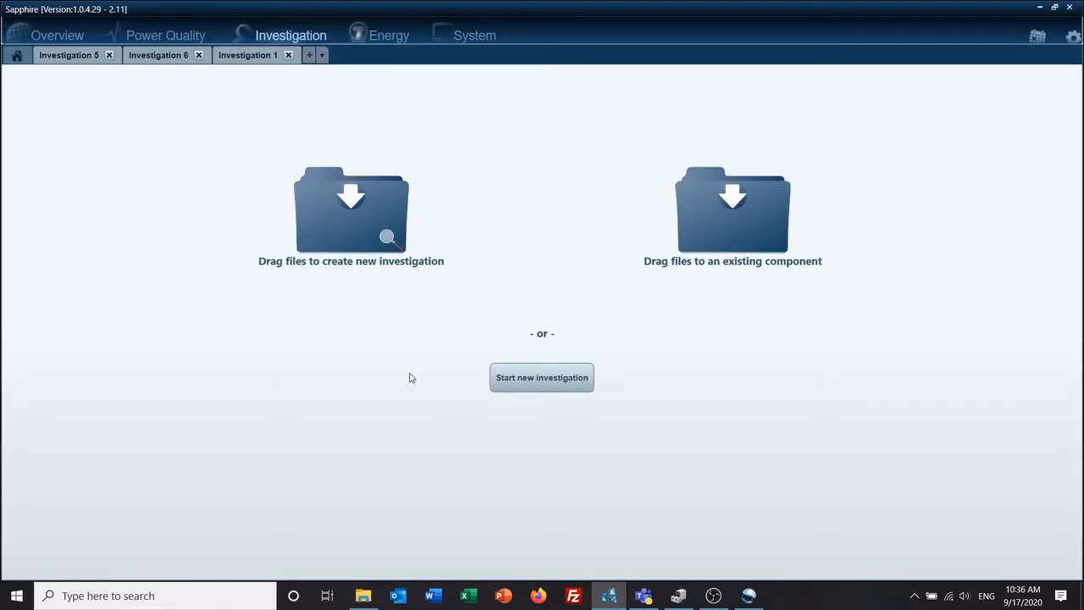
pyautogui.click(541, 377)
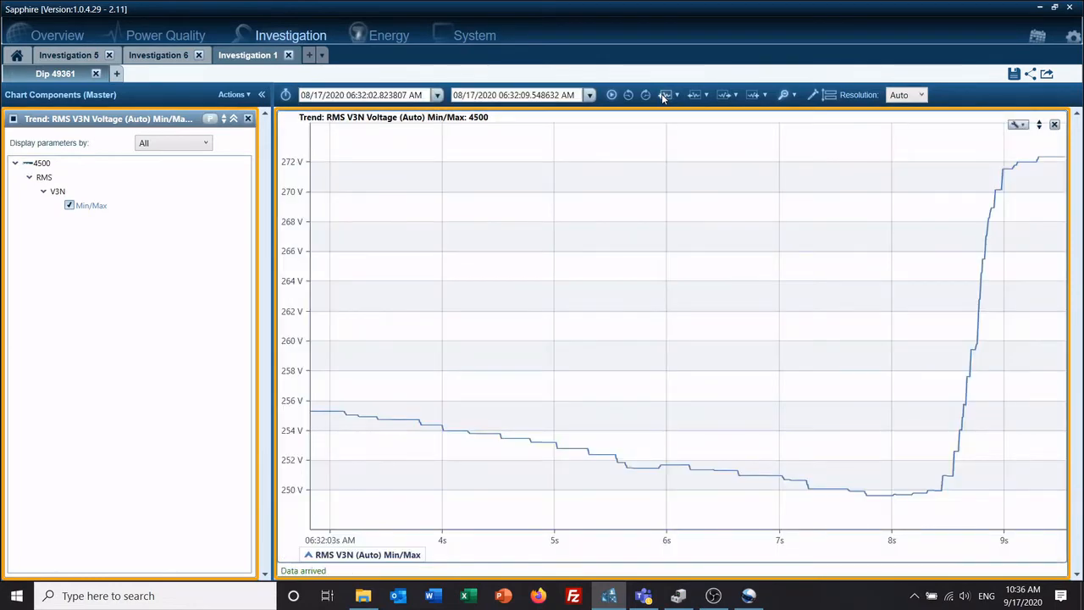
pyautogui.click(666, 95)
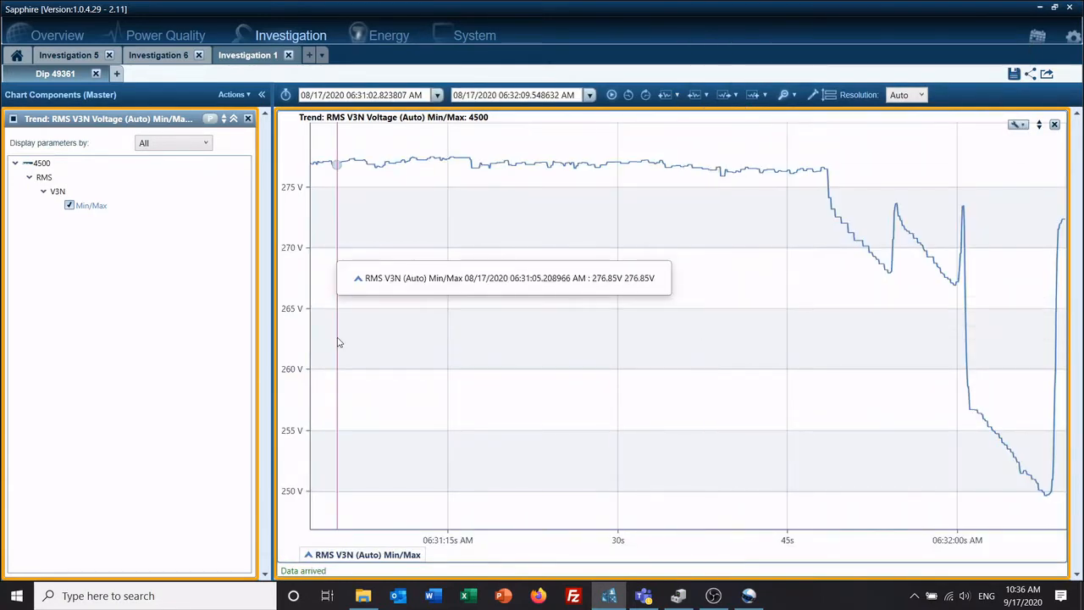
pyautogui.moveTo(243, 106)
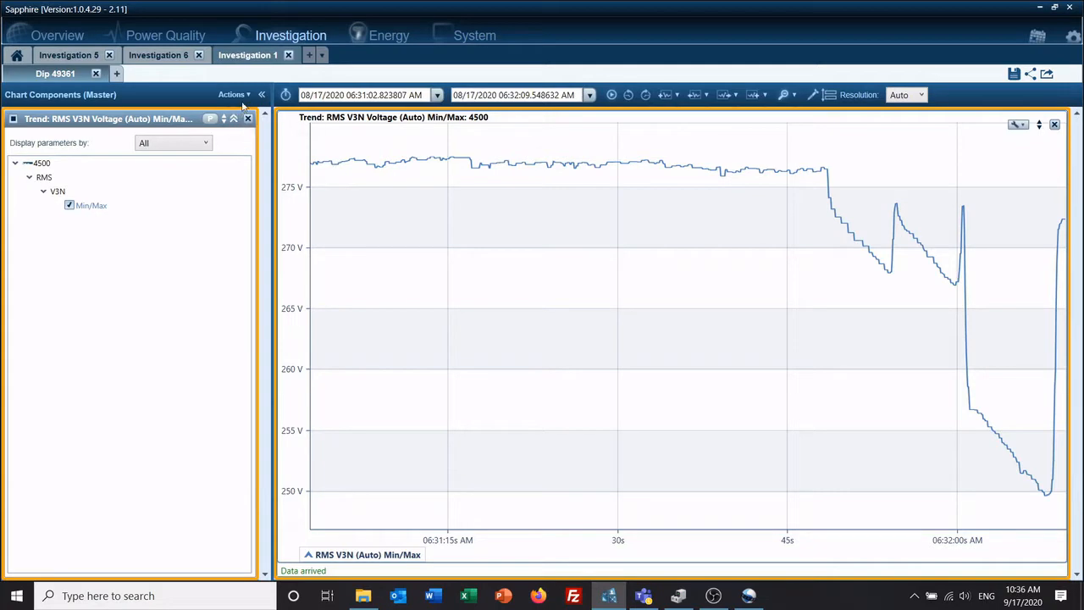
# Glance at the chart Actions menu and dismiss it without choosing anything
pyautogui.click(233, 94)
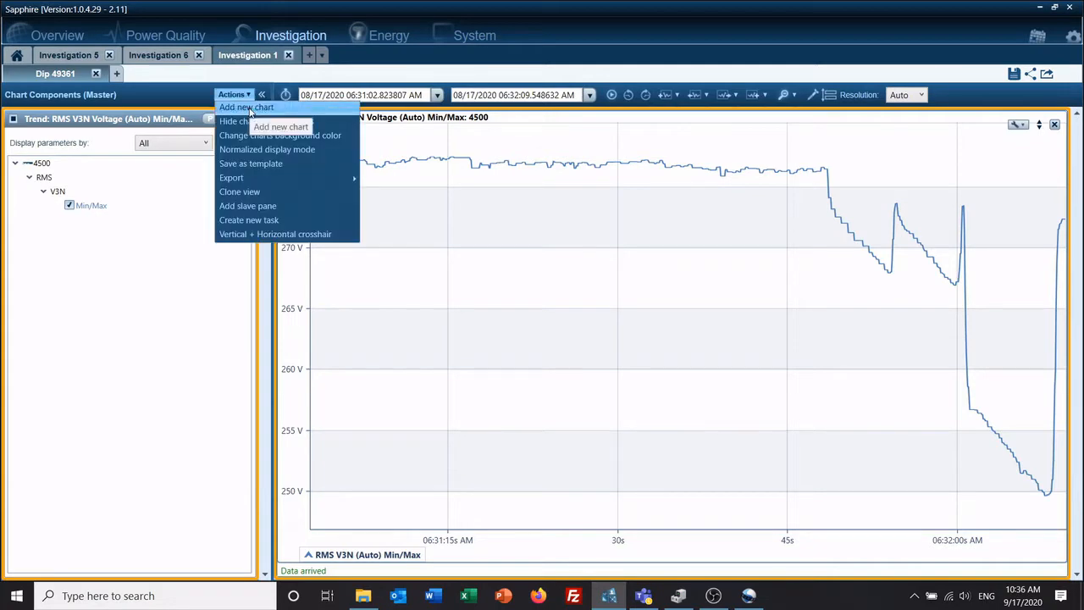
pyautogui.click(234, 94)
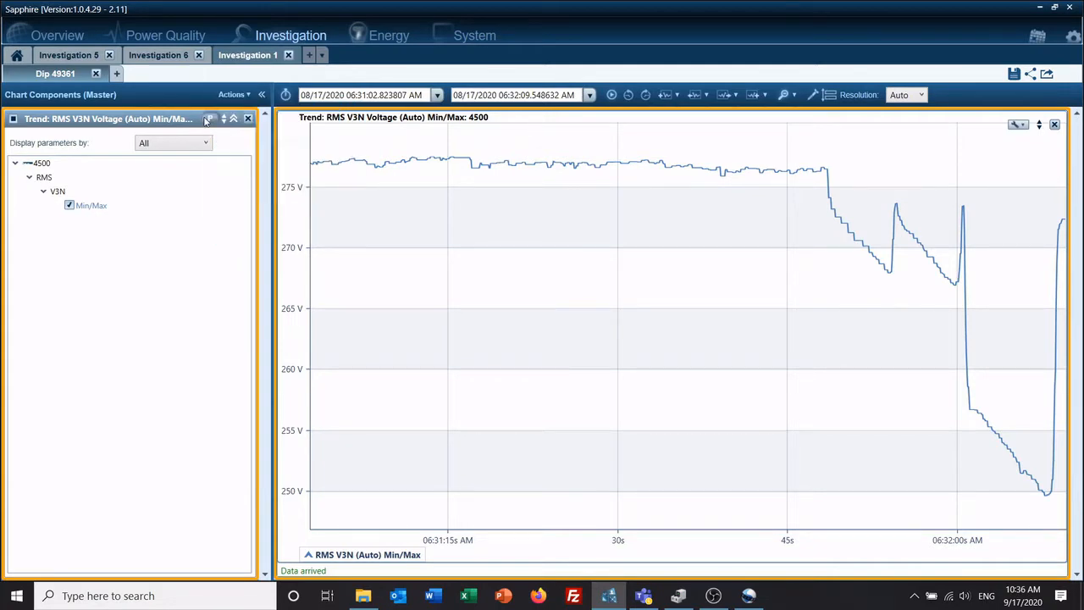
# Add RMS V1N and V2N cycle Min/Max lines to the voltage trend via the parameter picker
pyautogui.click(210, 119)
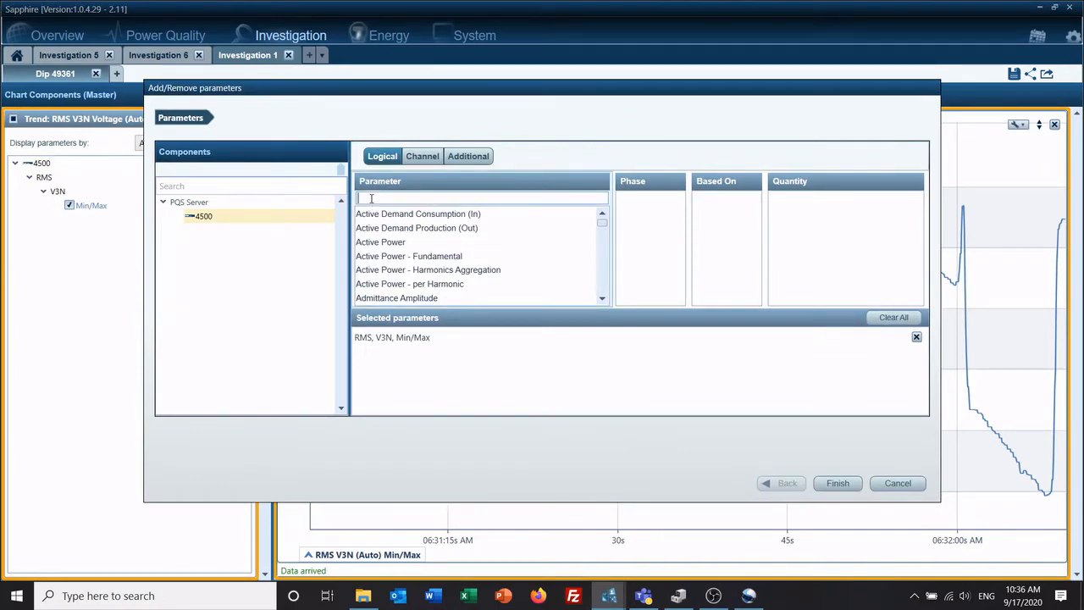
pyautogui.write('Rms')
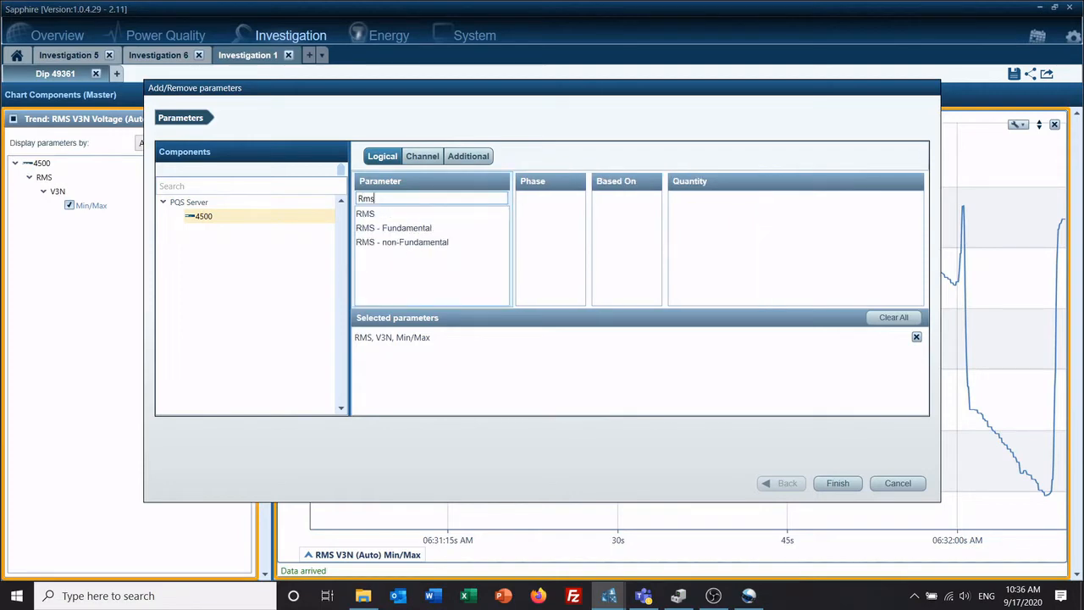
pyautogui.click(366, 213)
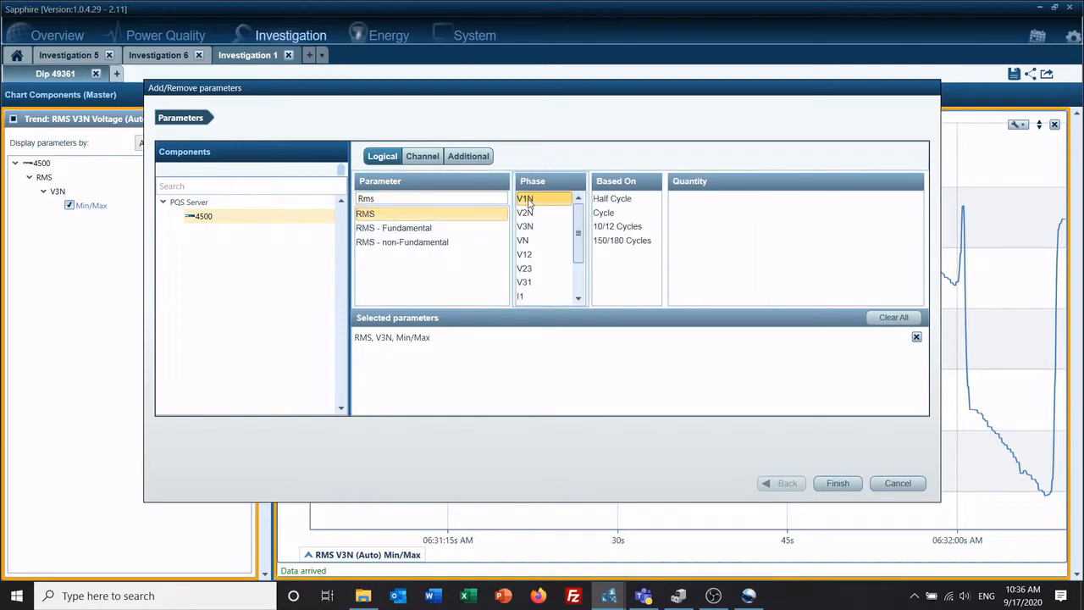
pyautogui.click(526, 213)
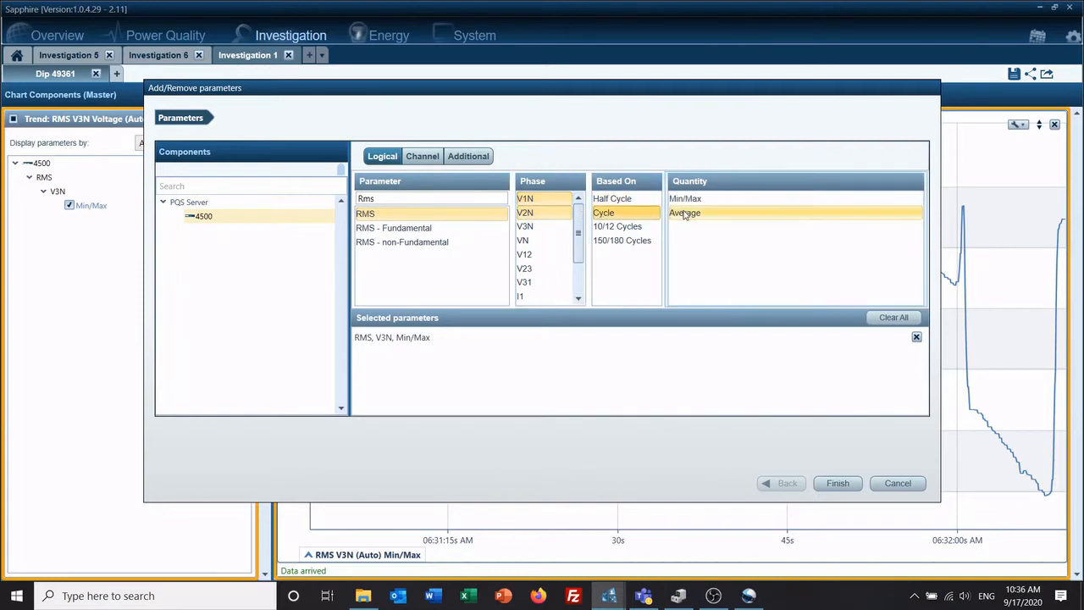
pyautogui.click(685, 199)
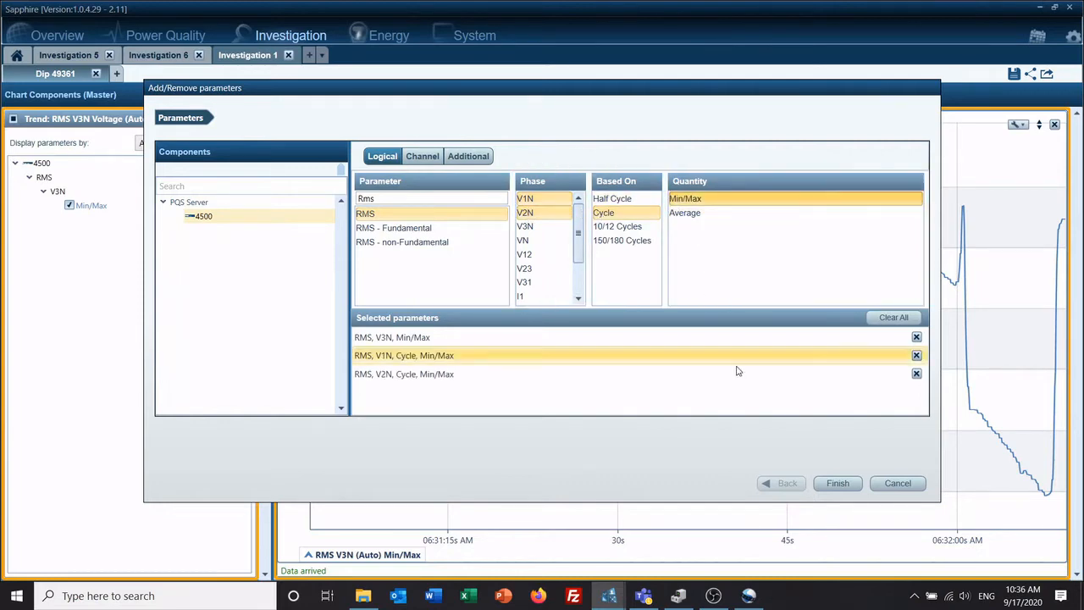
pyautogui.click(837, 483)
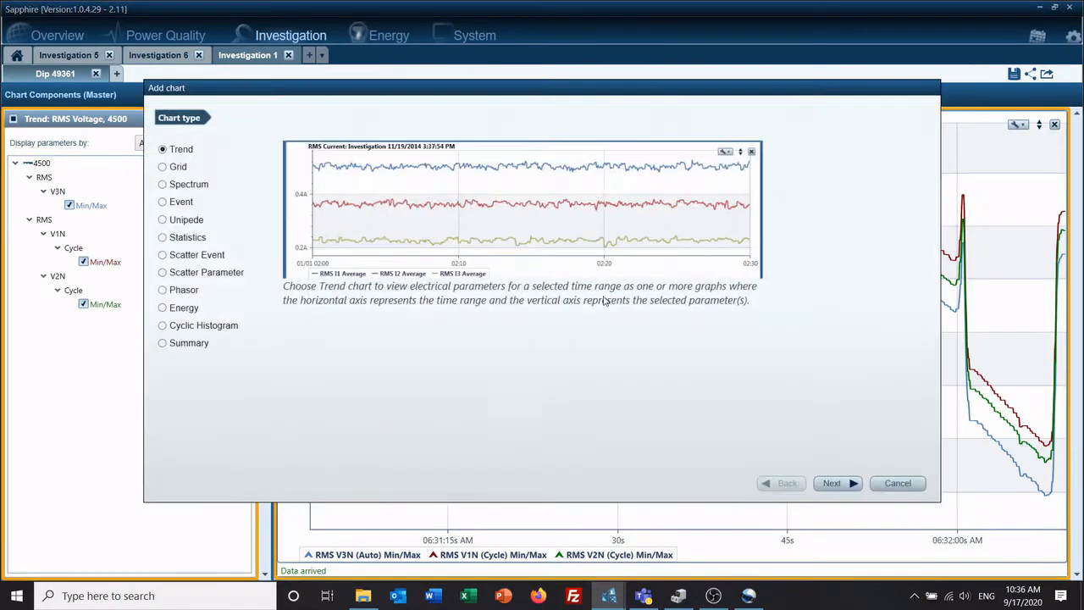
# Start a new Trend chart and select RMS current I1–I3 cycle Min/Max
pyautogui.click(833, 483)
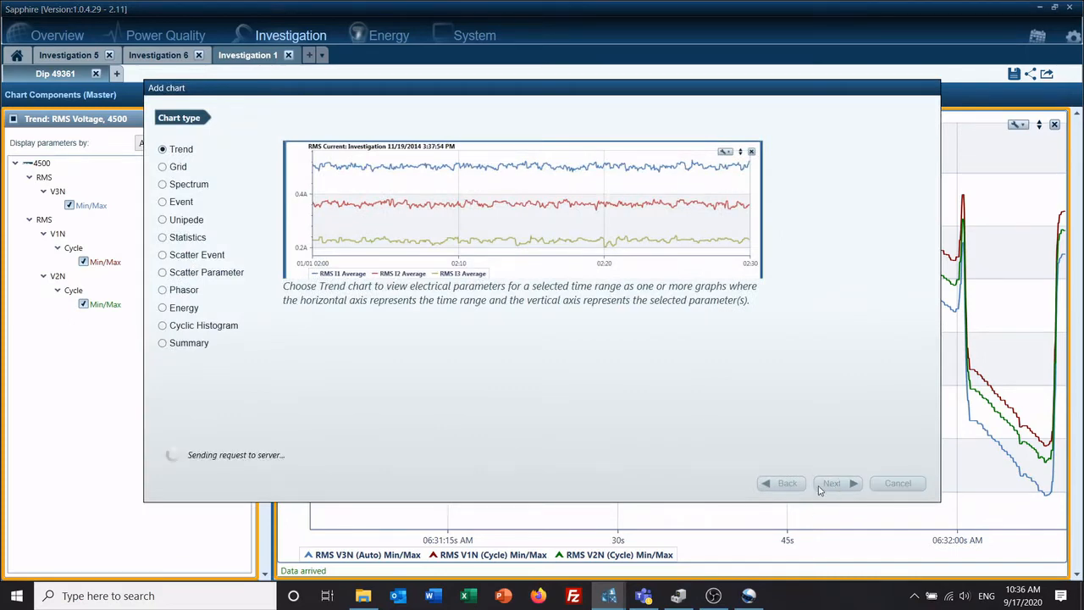
pyautogui.click(832, 482)
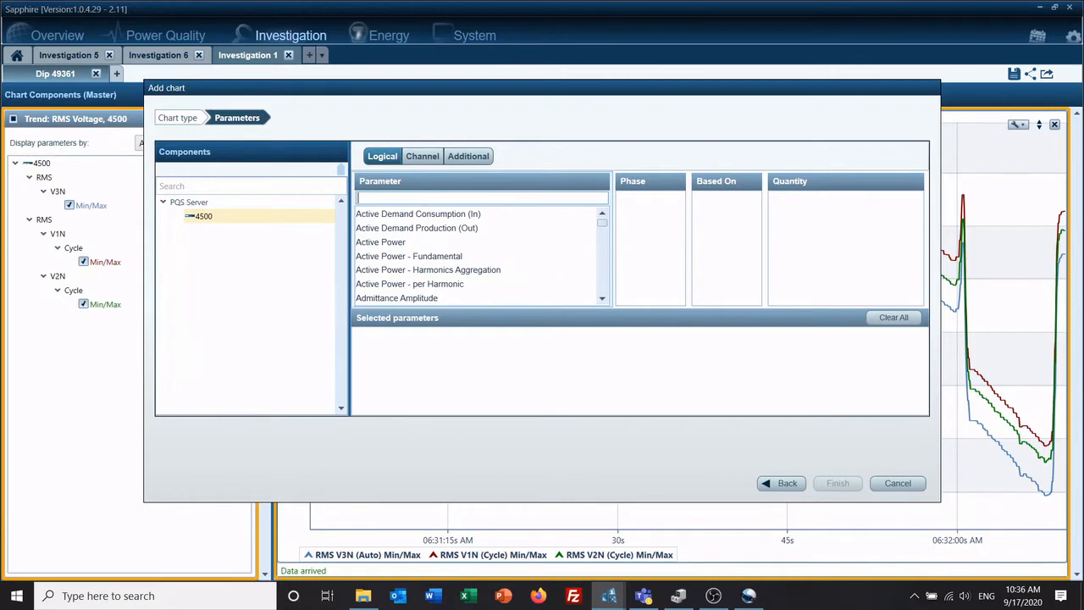
pyautogui.write('RMS')
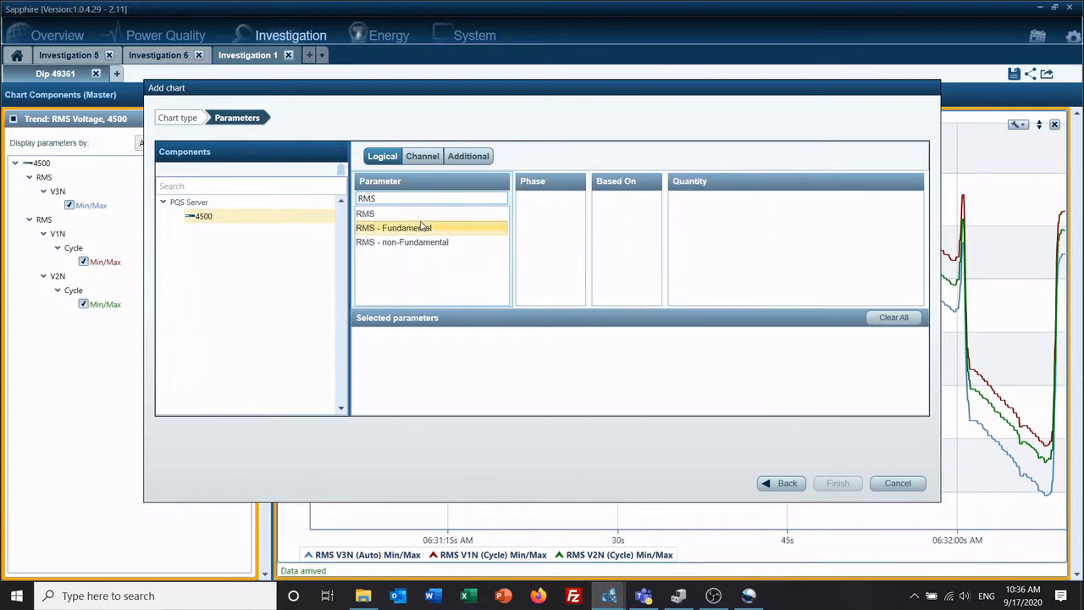
pyautogui.click(366, 213)
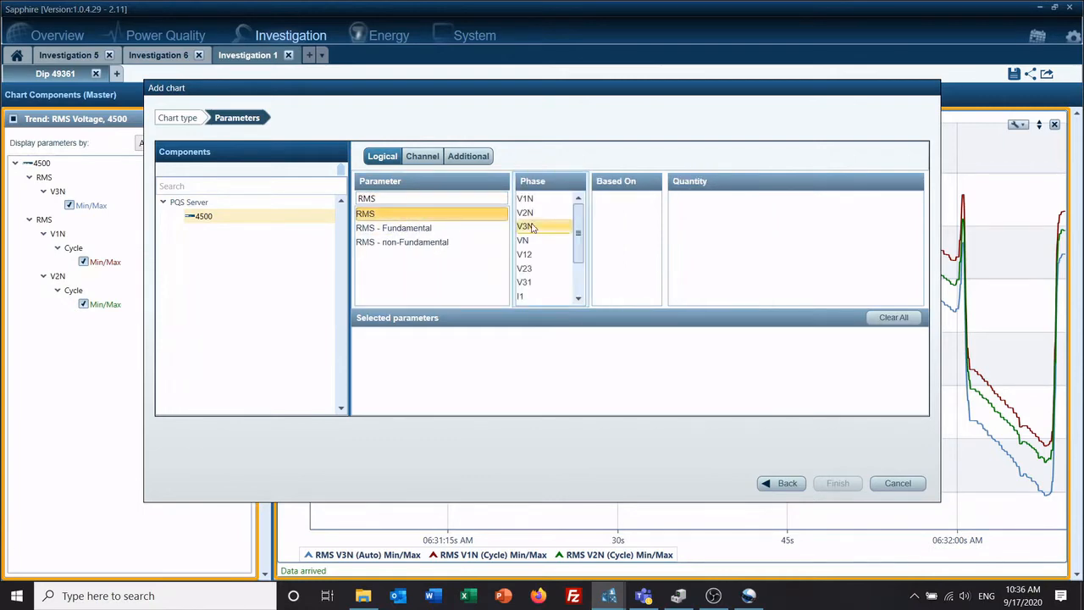
pyautogui.scroll(-3)
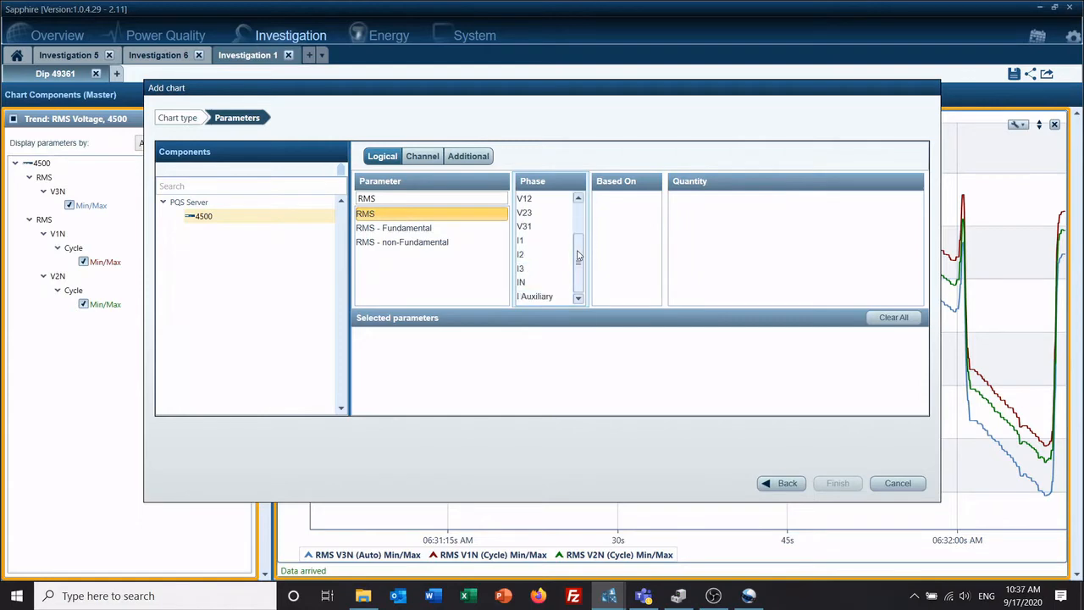
pyautogui.click(520, 267)
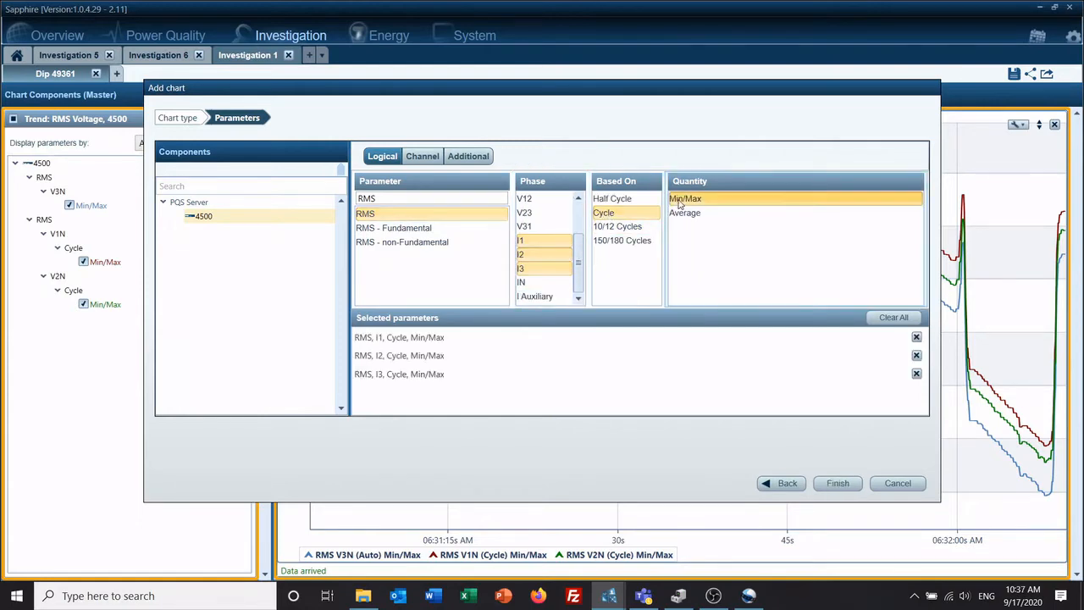
# Add total Active, Apparent and Reactive Power cycle Min/Max and create the charts
pyautogui.click(684, 198)
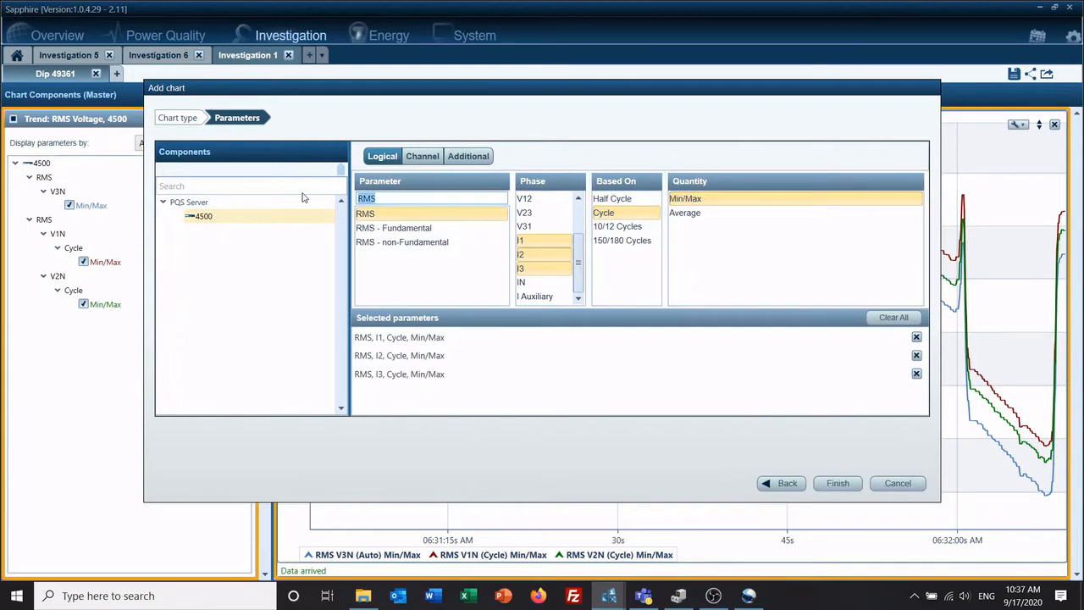
pyautogui.write('power')
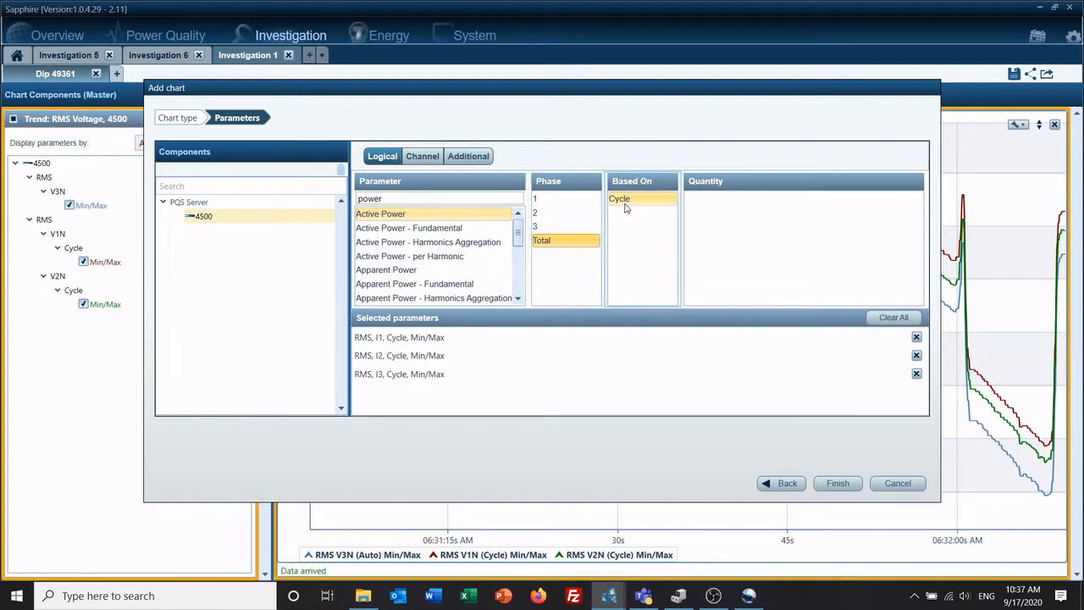
pyautogui.click(620, 198)
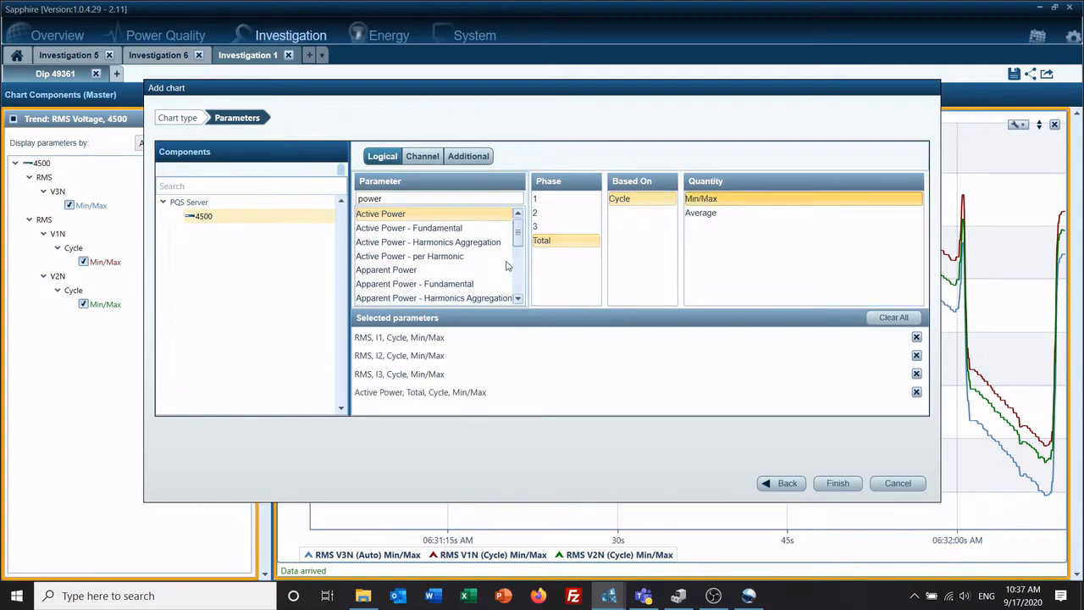
pyautogui.click(386, 269)
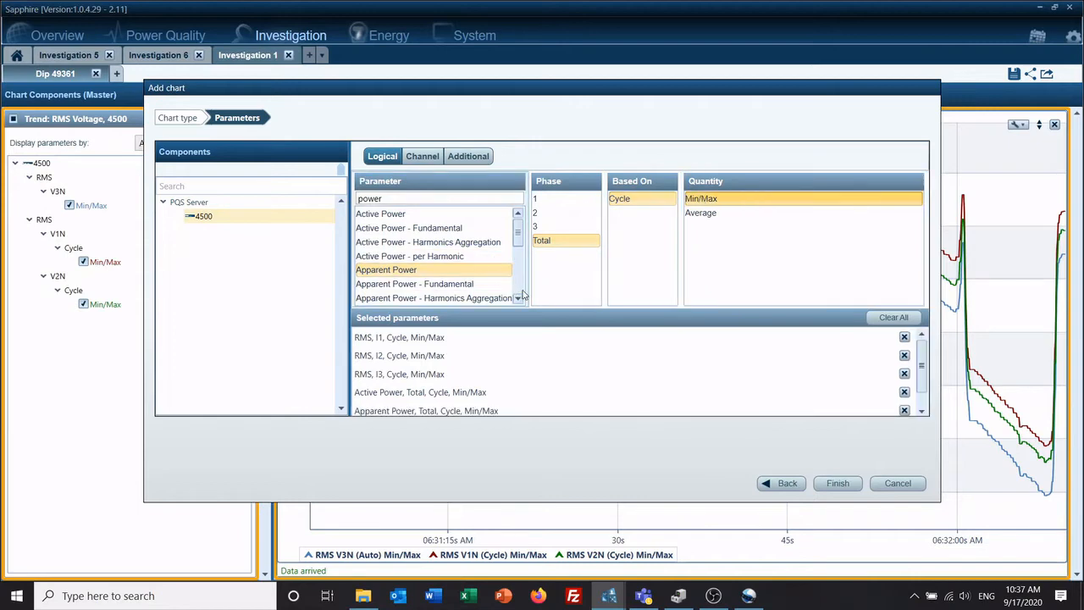
pyautogui.scroll(-3)
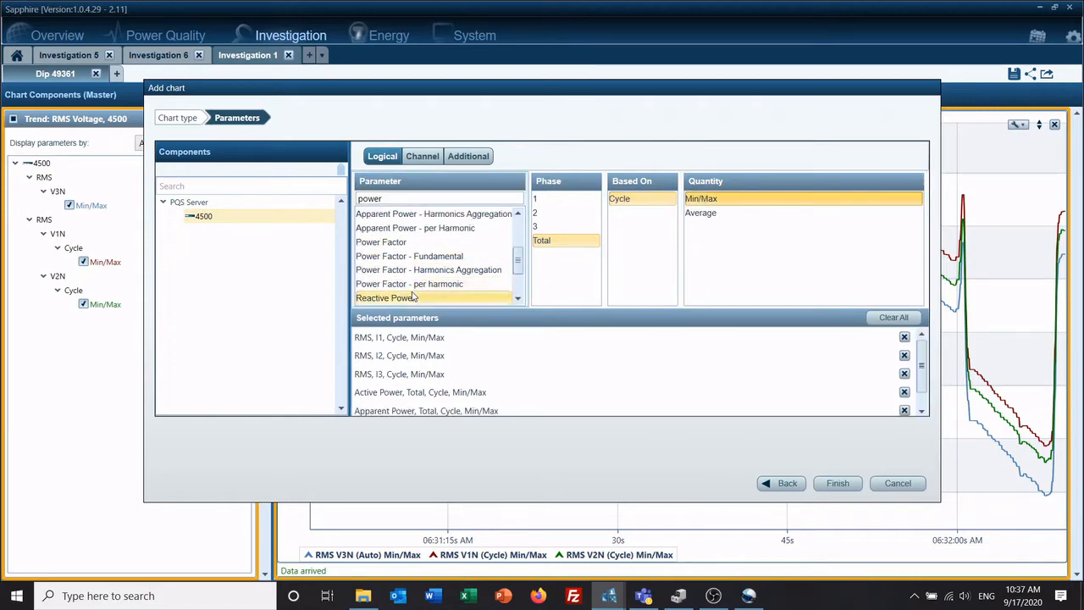
pyautogui.click(386, 297)
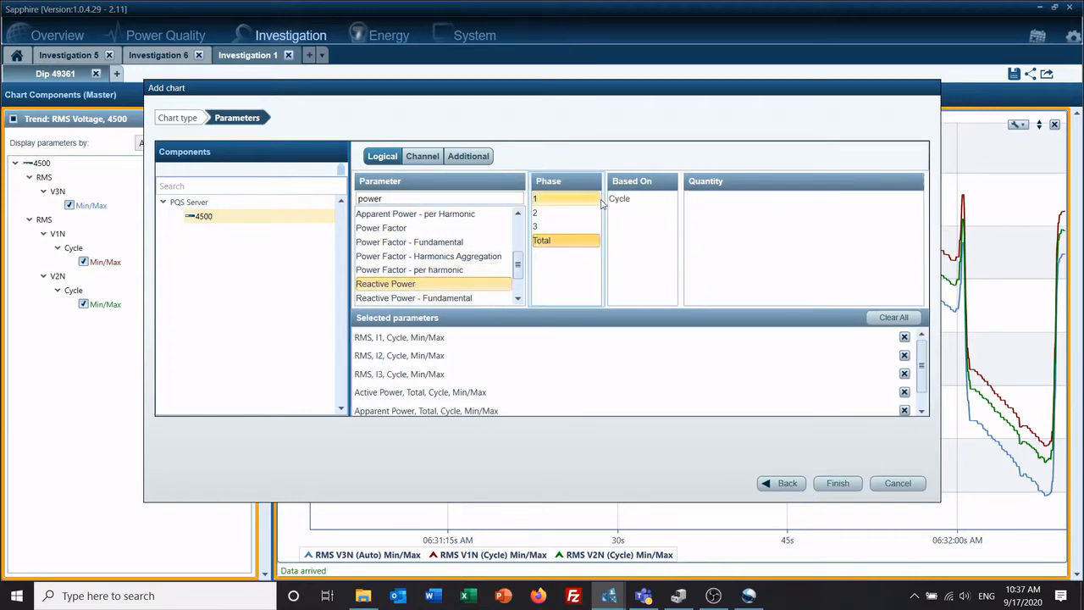
pyautogui.click(619, 198)
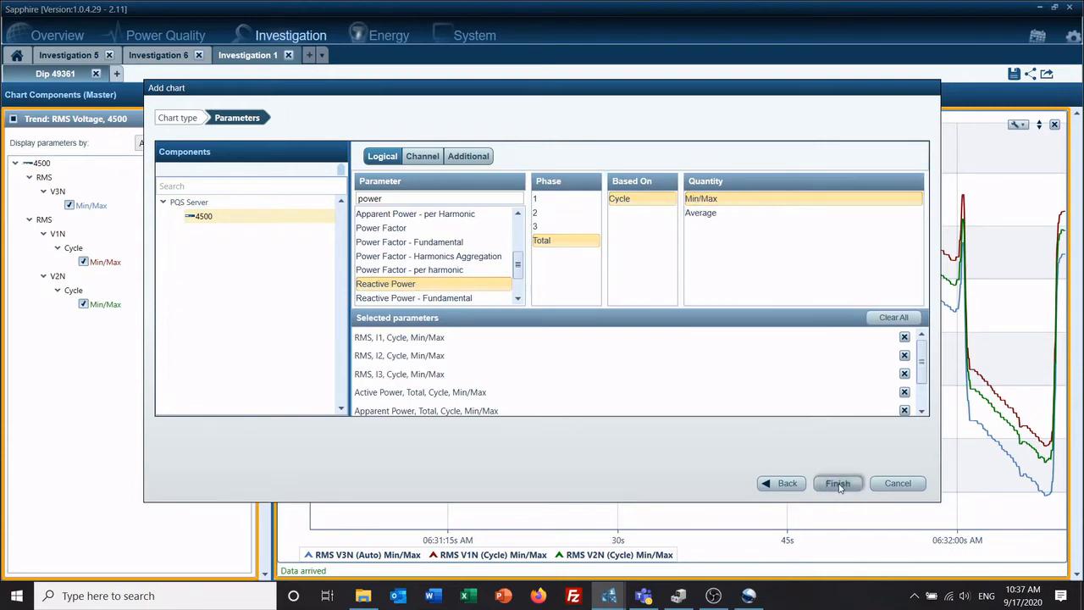
pyautogui.click(837, 483)
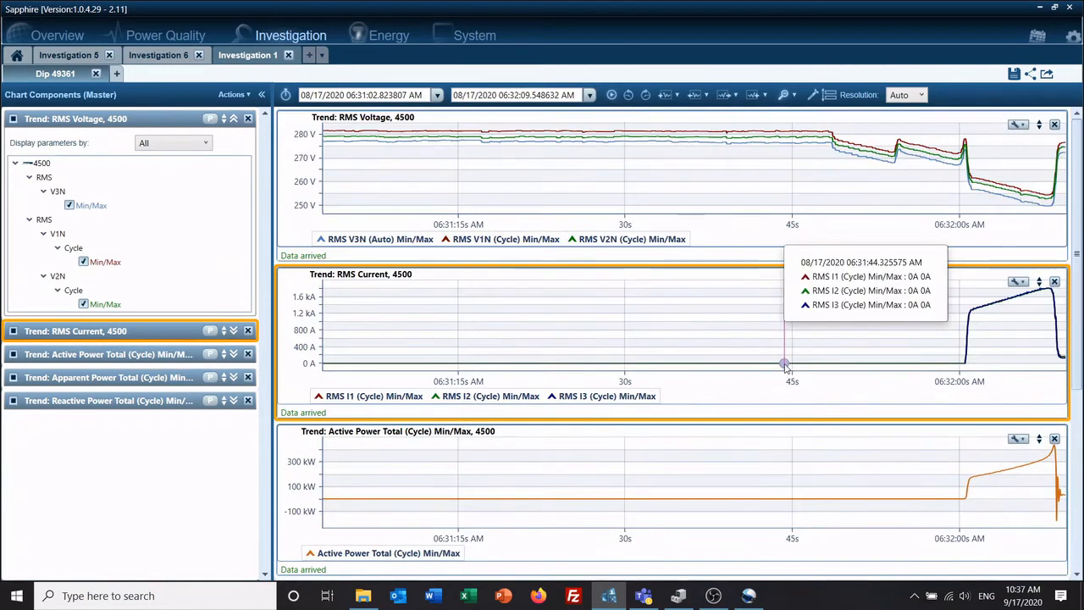
pyautogui.moveTo(115, 311)
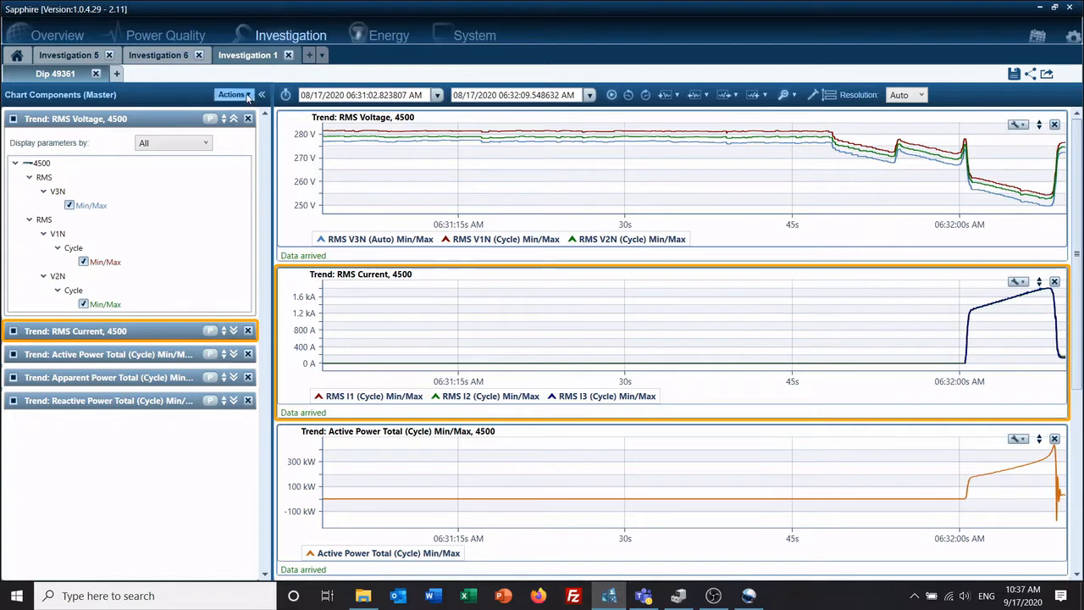
# Save the charts as an Events template with Topology Any and Event type Dip
pyautogui.click(232, 94)
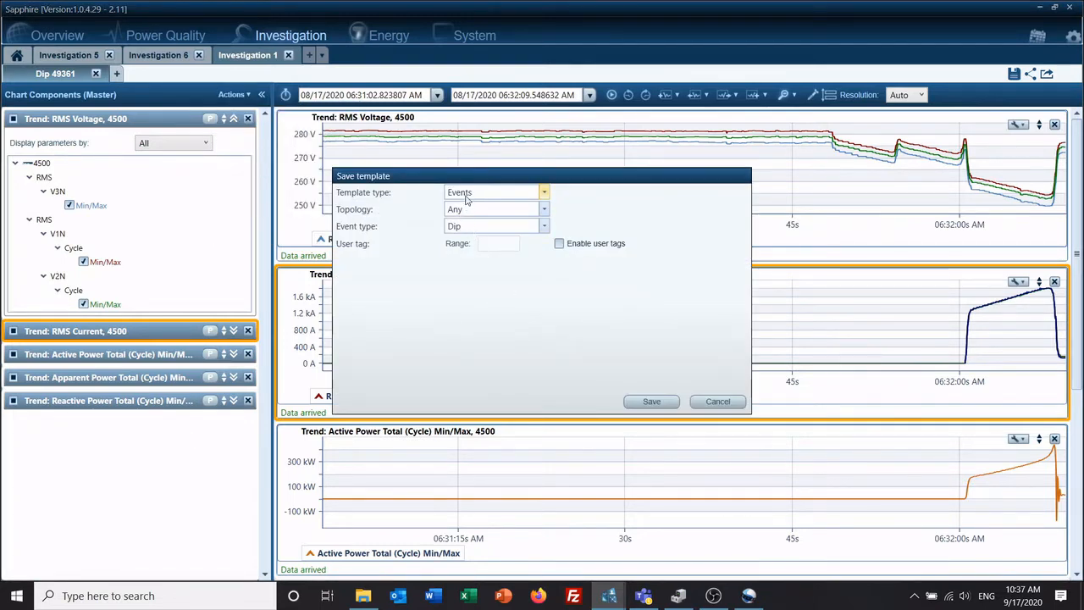
pyautogui.click(544, 192)
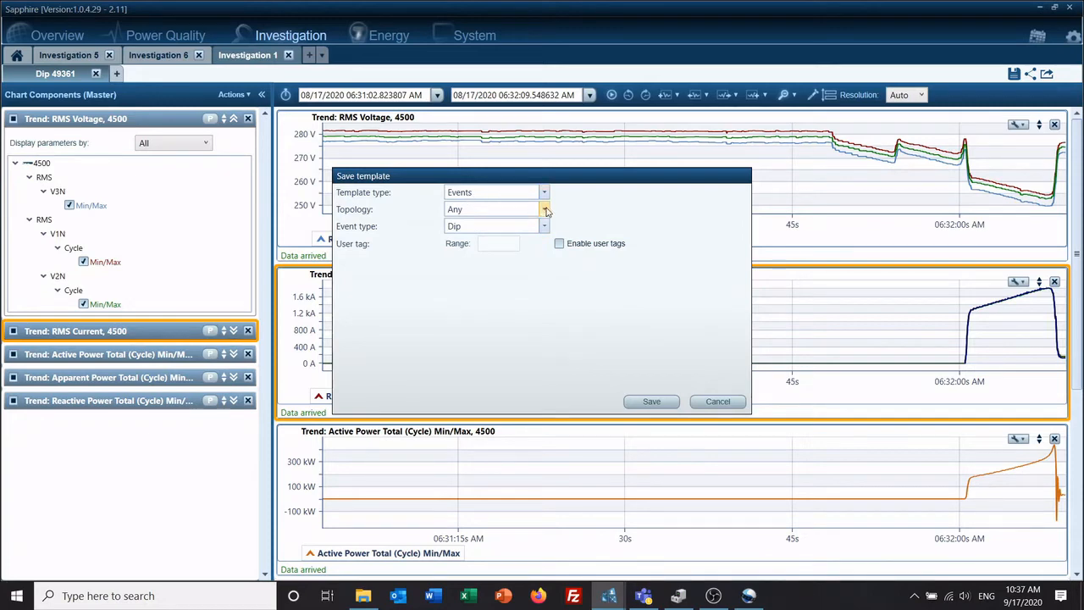
pyautogui.click(544, 209)
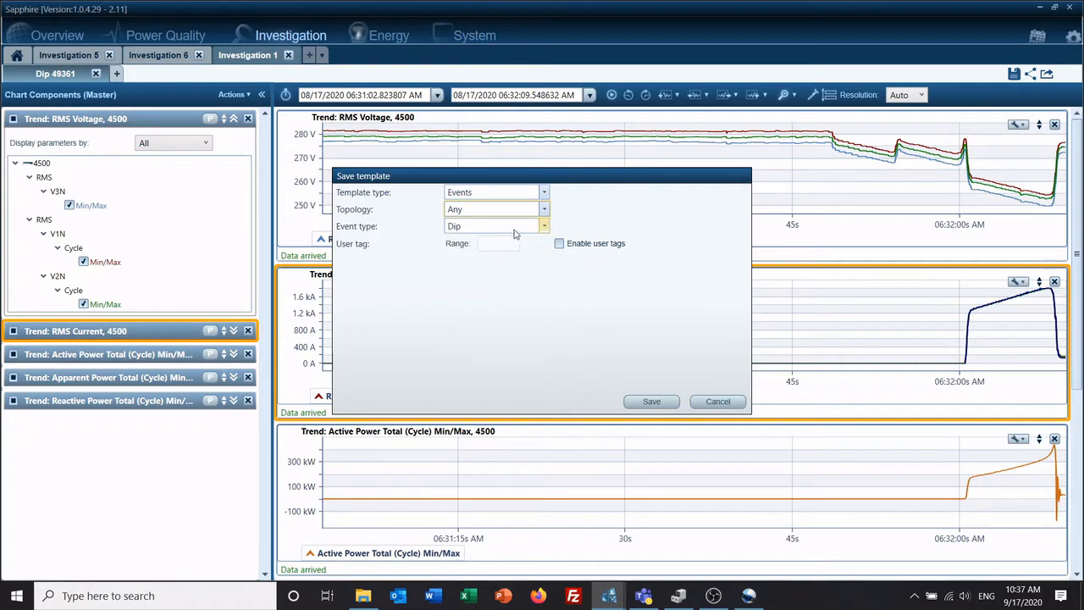
pyautogui.click(543, 226)
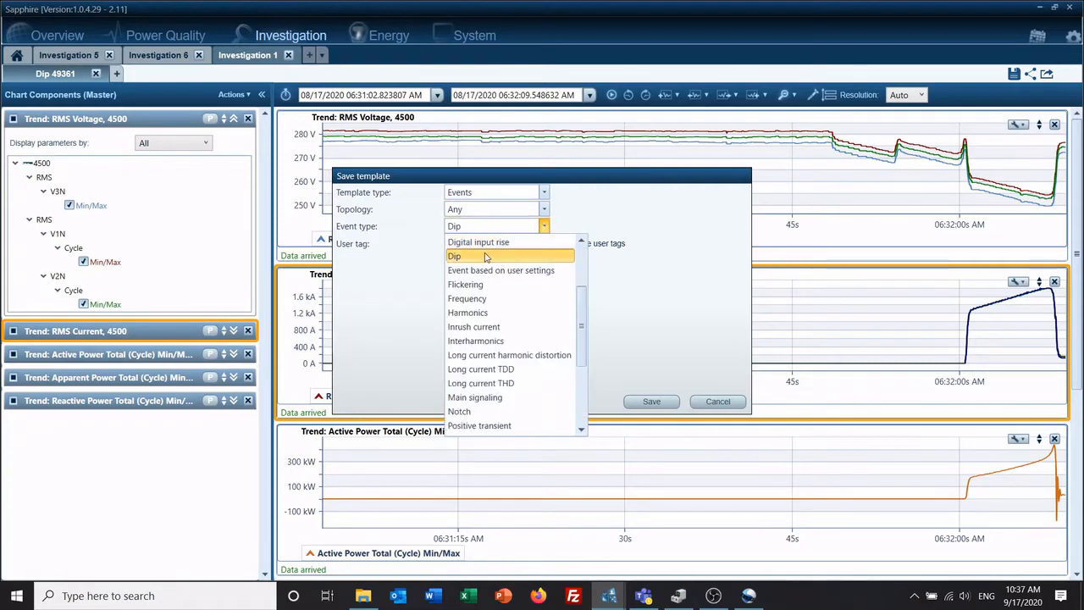
pyautogui.click(455, 256)
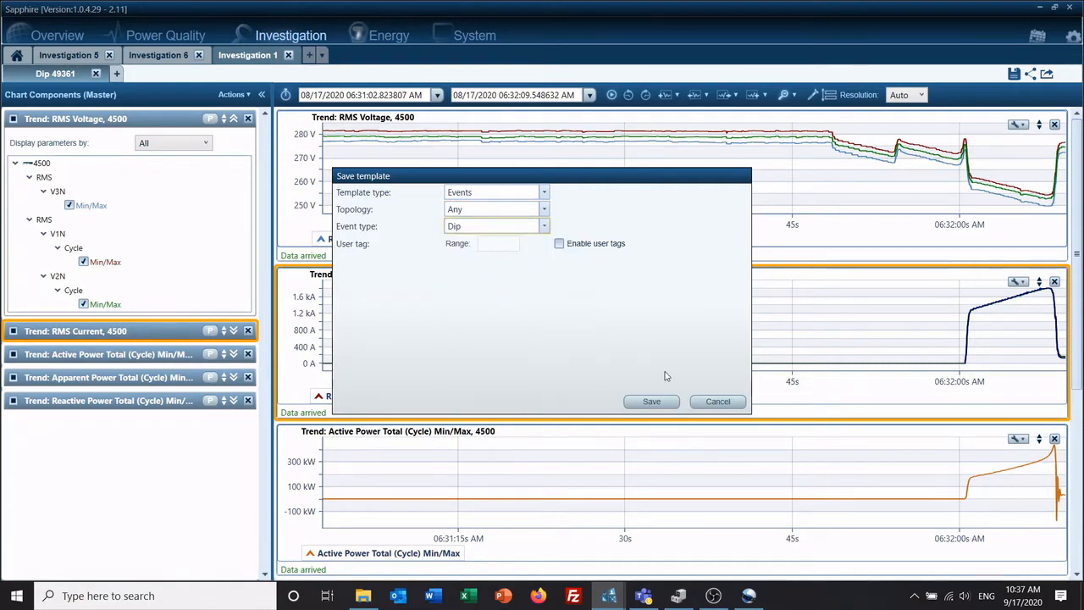
pyautogui.click(651, 400)
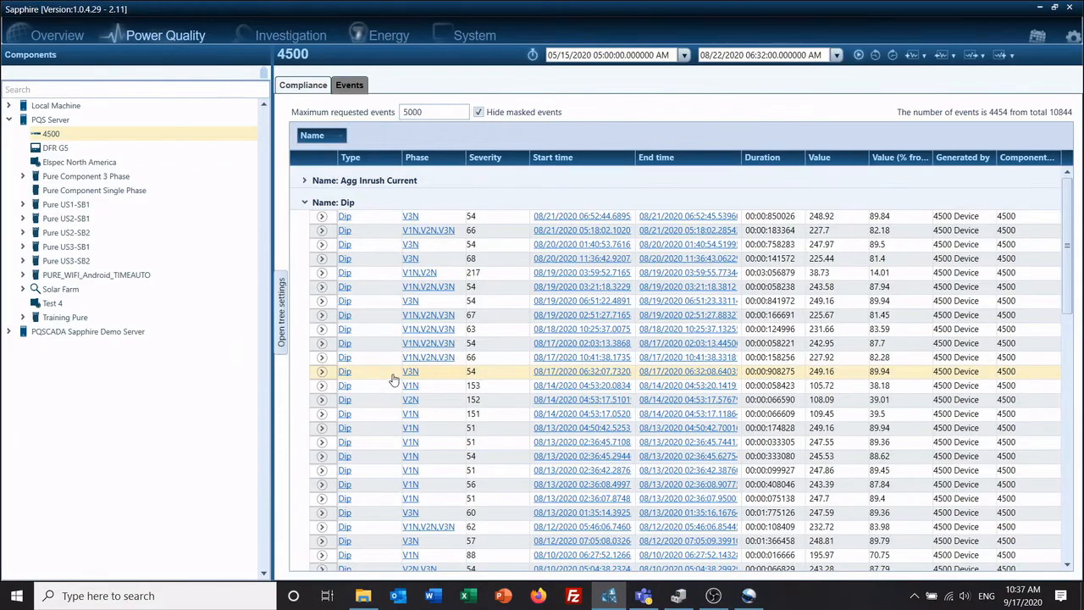
# Open the 08/17/2020 06:32 Dip as Investigation 2, which applies the saved voltage, current and power trends
pyautogui.click(291, 35)
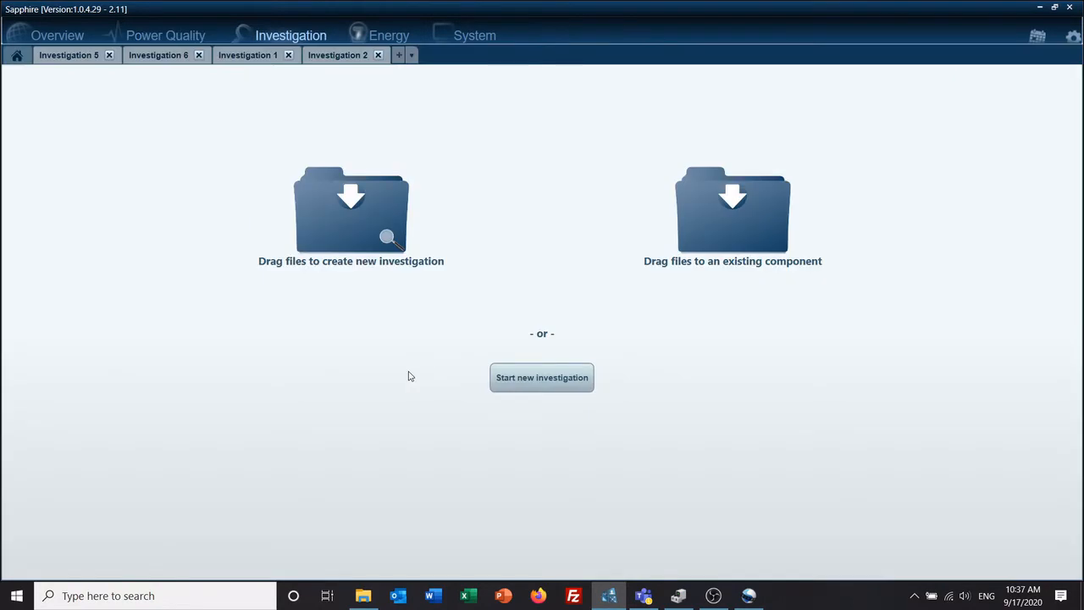
pyautogui.click(541, 377)
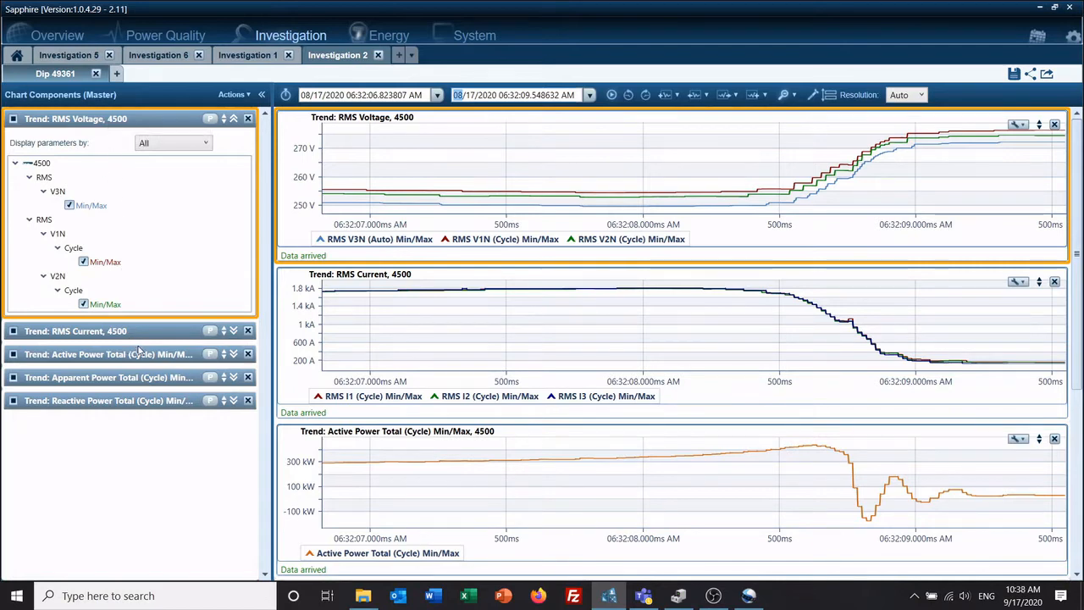
pyautogui.moveTo(147, 435)
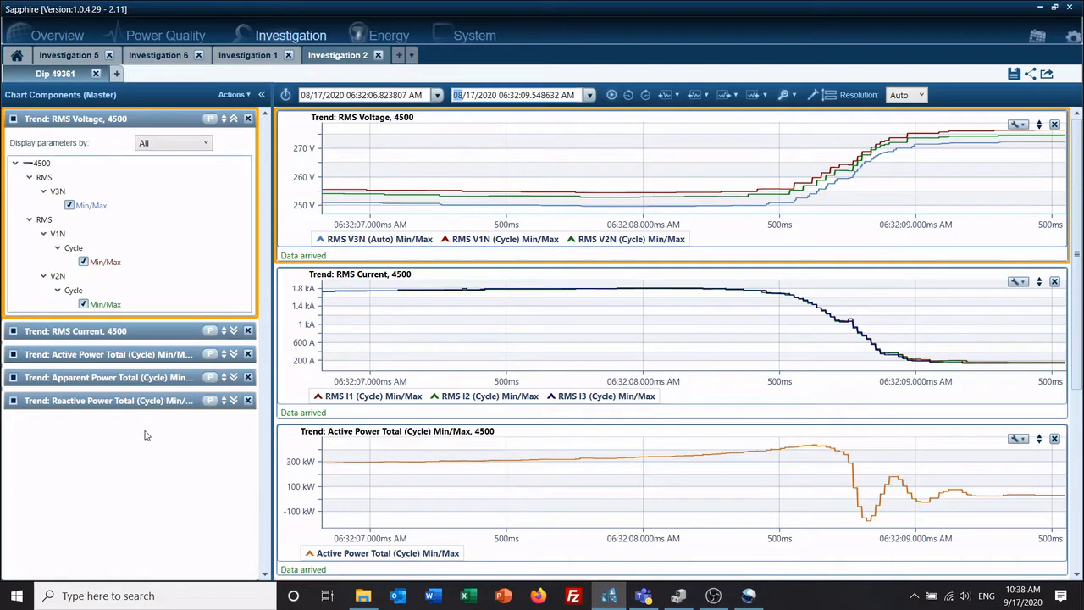
pyautogui.moveTo(133, 160)
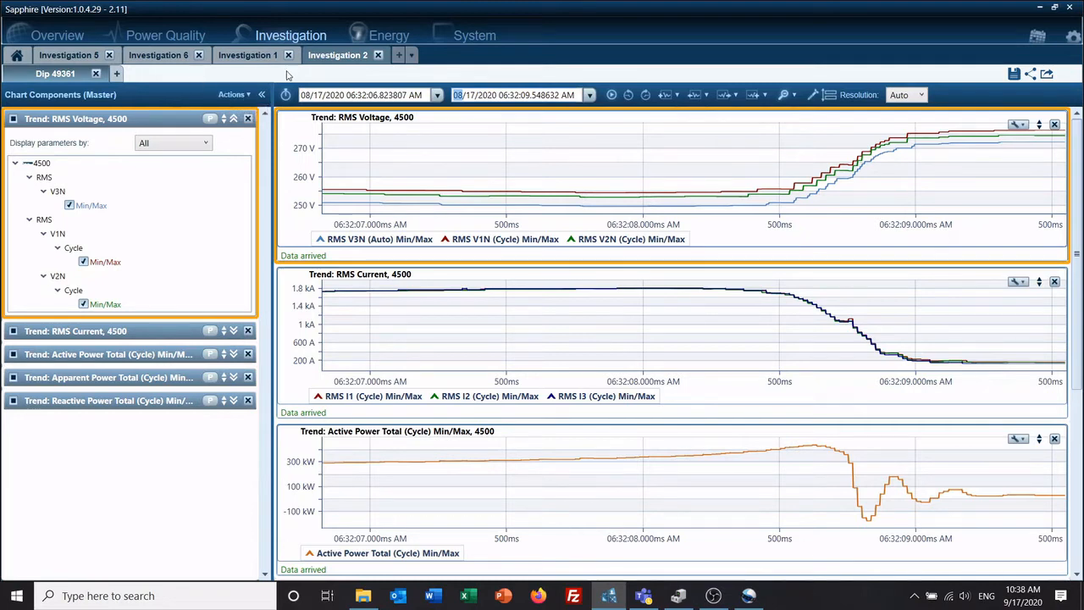
pyautogui.click(233, 94)
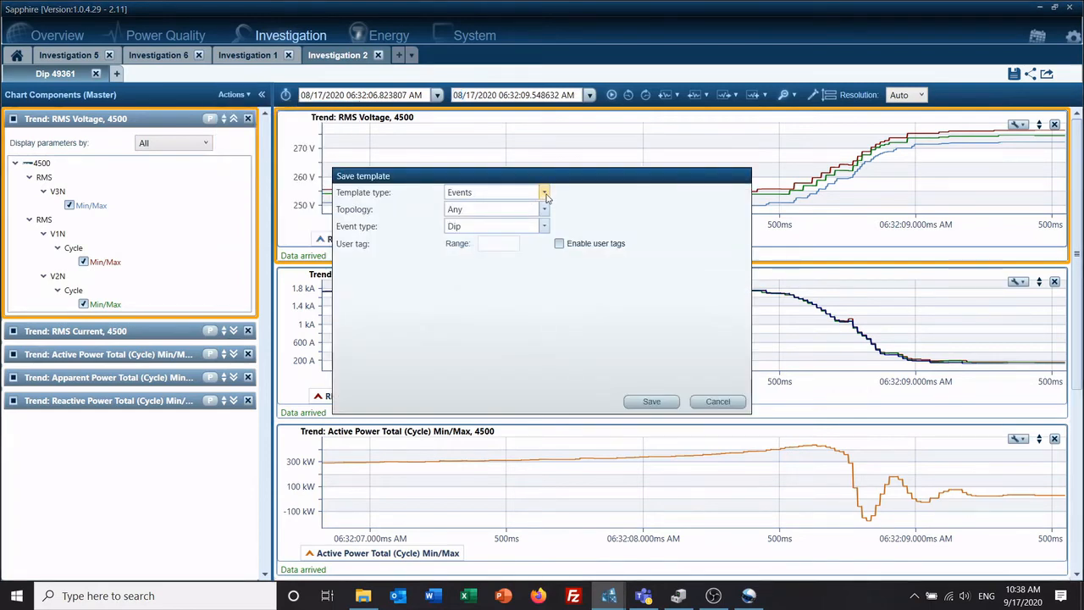
pyautogui.click(543, 193)
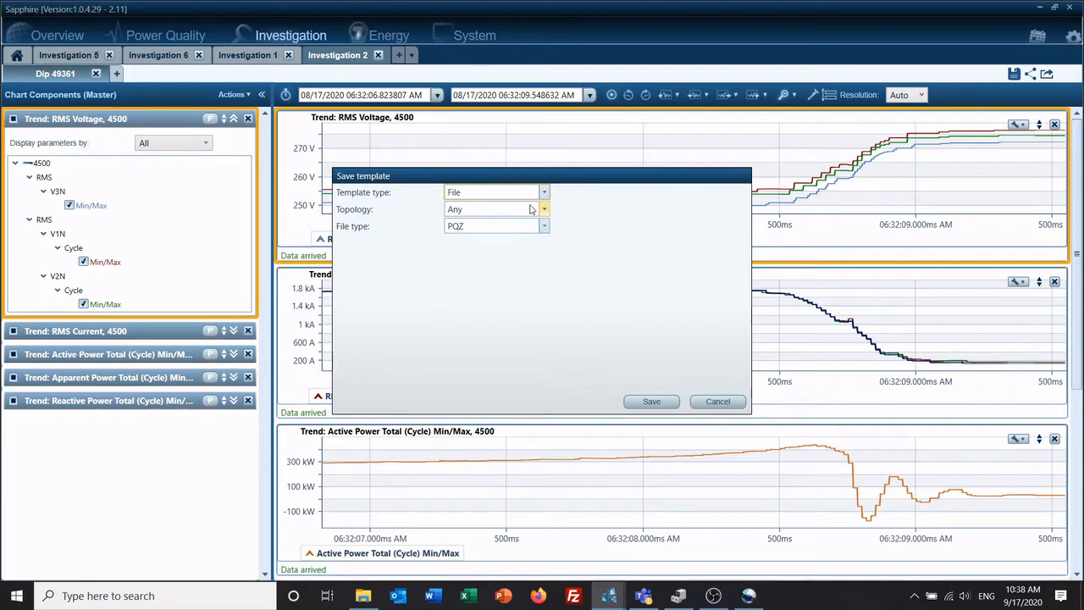
pyautogui.moveTo(519, 215)
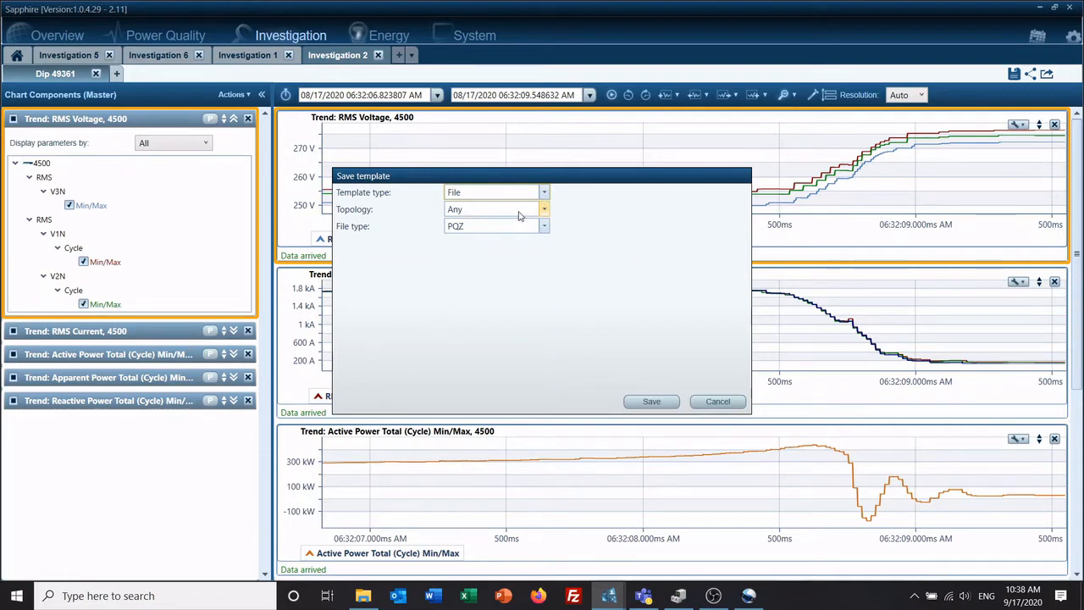
pyautogui.click(544, 226)
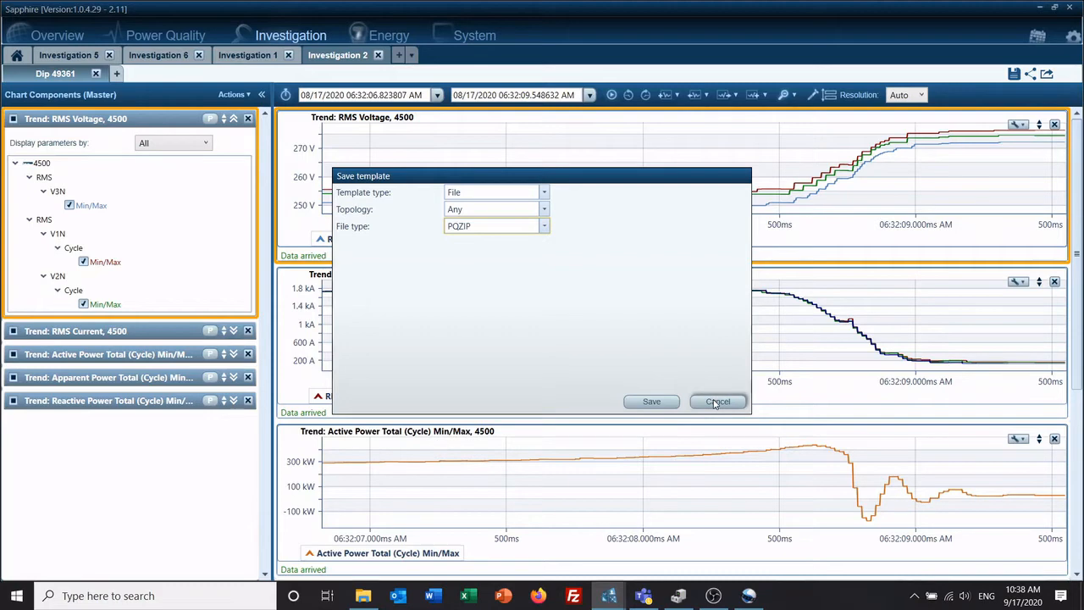
pyautogui.click(718, 400)
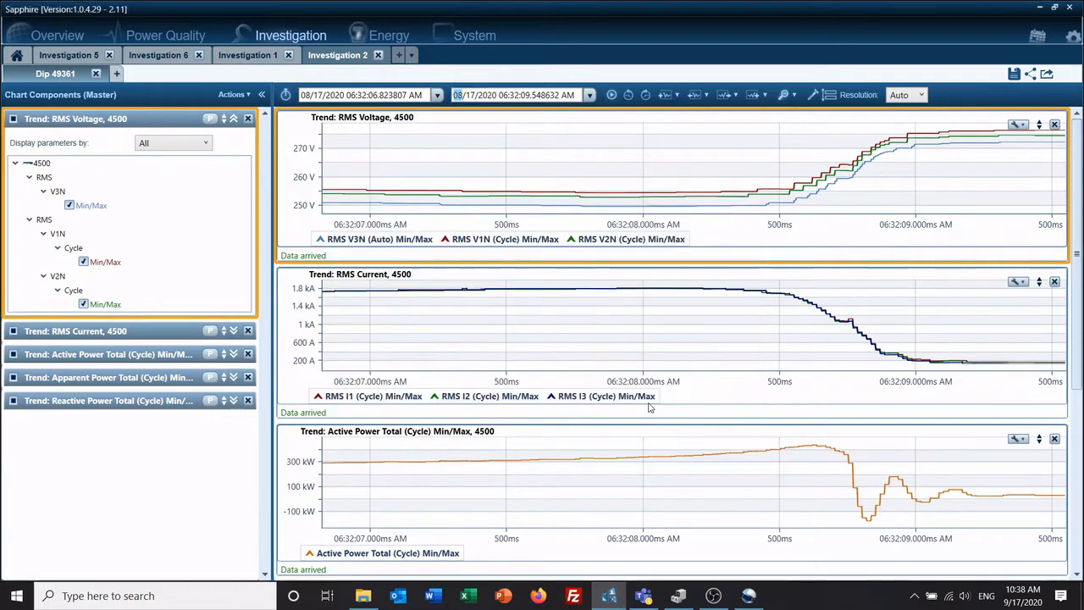
pyautogui.moveTo(17, 55)
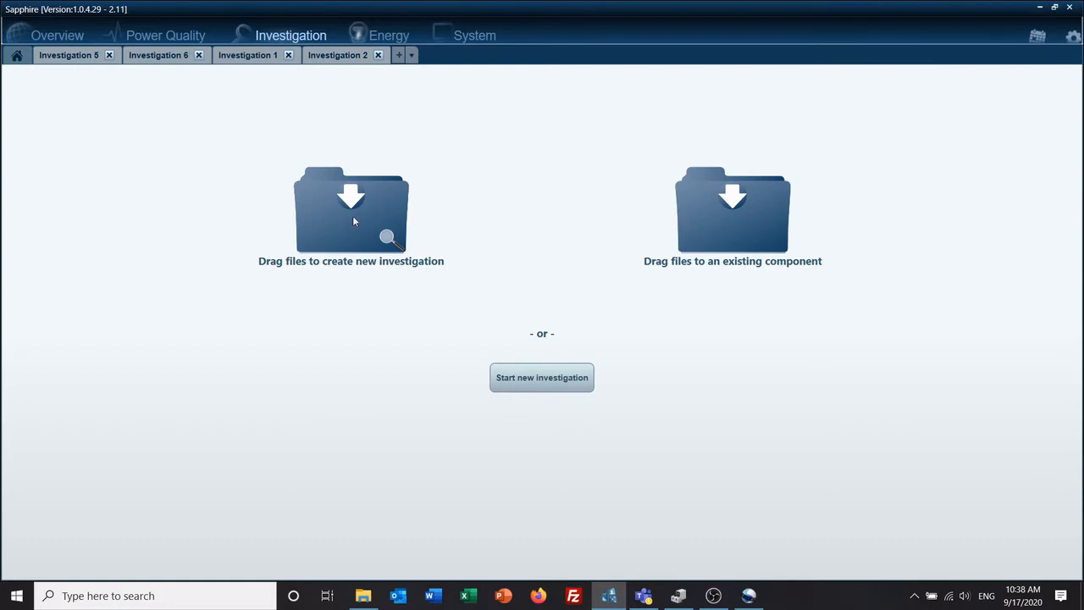
pyautogui.moveTo(336, 213)
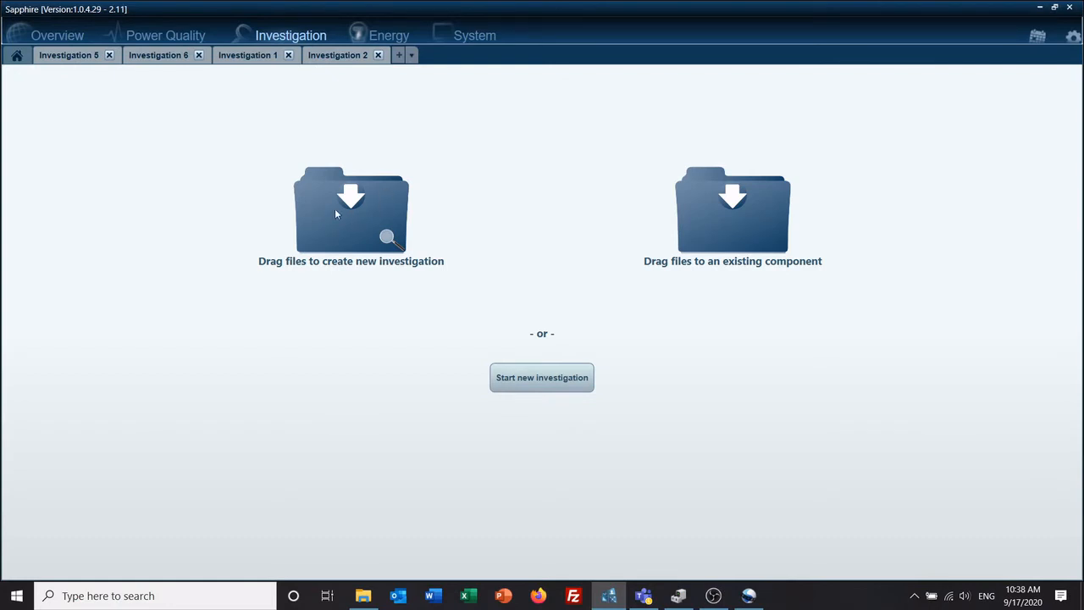
pyautogui.moveTo(542, 377)
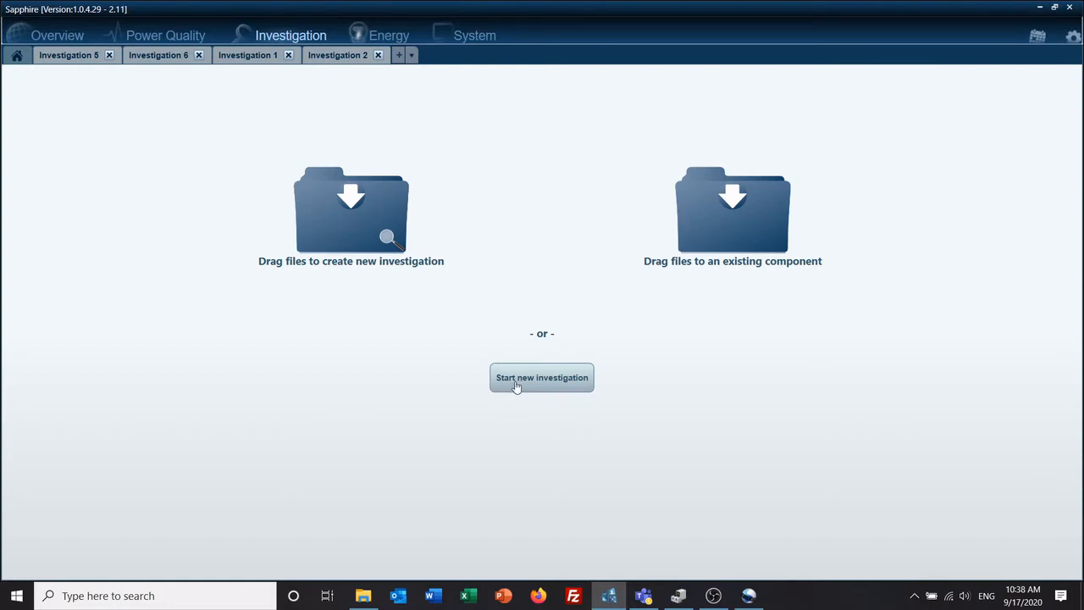
# Create Investigation 3 from File\Folder using recording FF_0BB00F_20200825_170000_014_300_1.PQZip
pyautogui.click(541, 377)
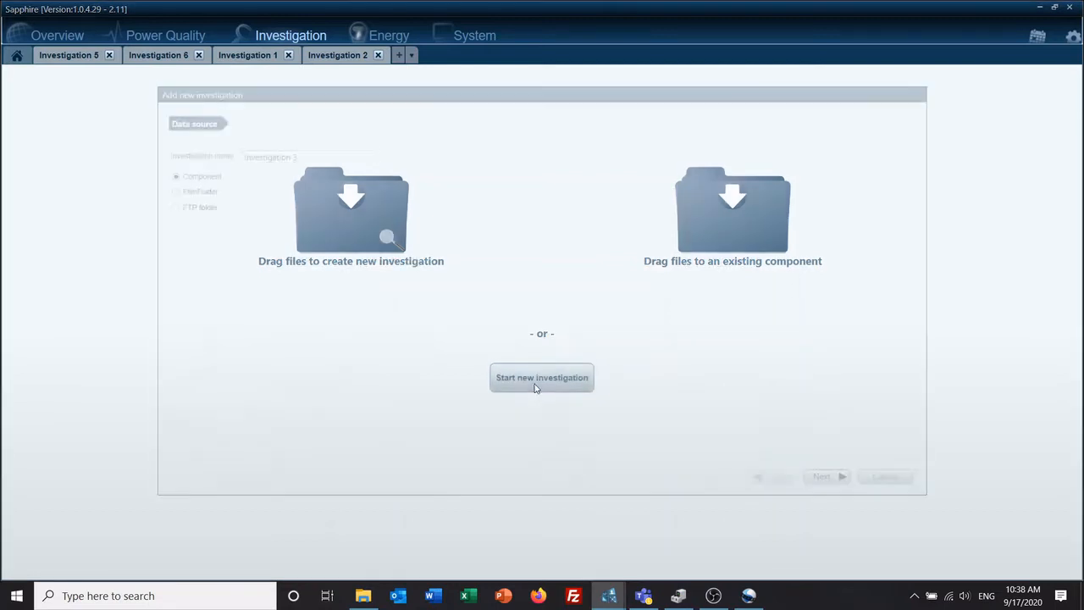
pyautogui.click(541, 377)
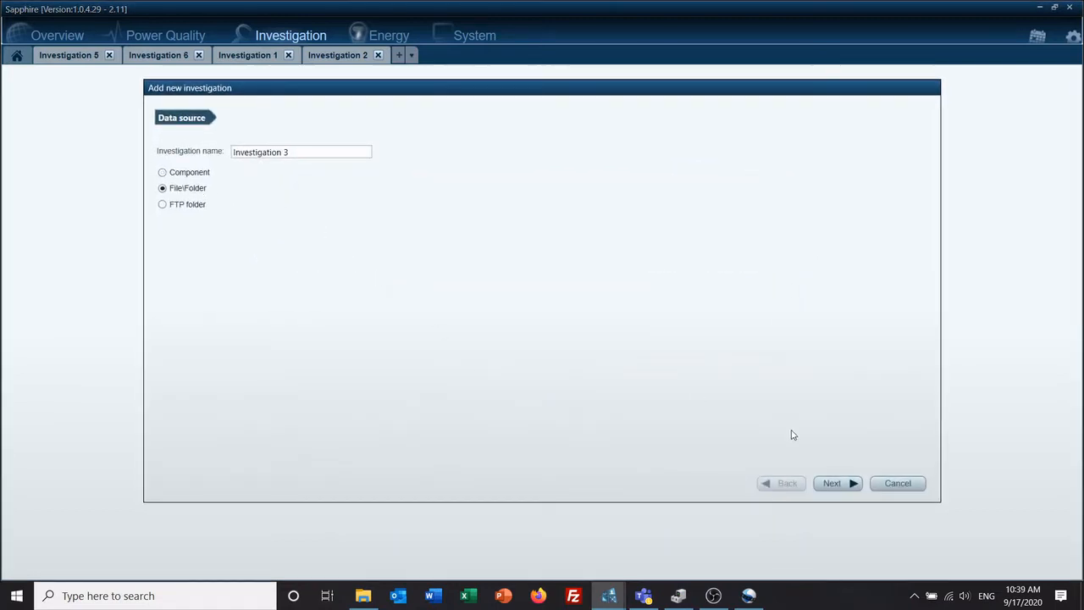
pyautogui.click(832, 483)
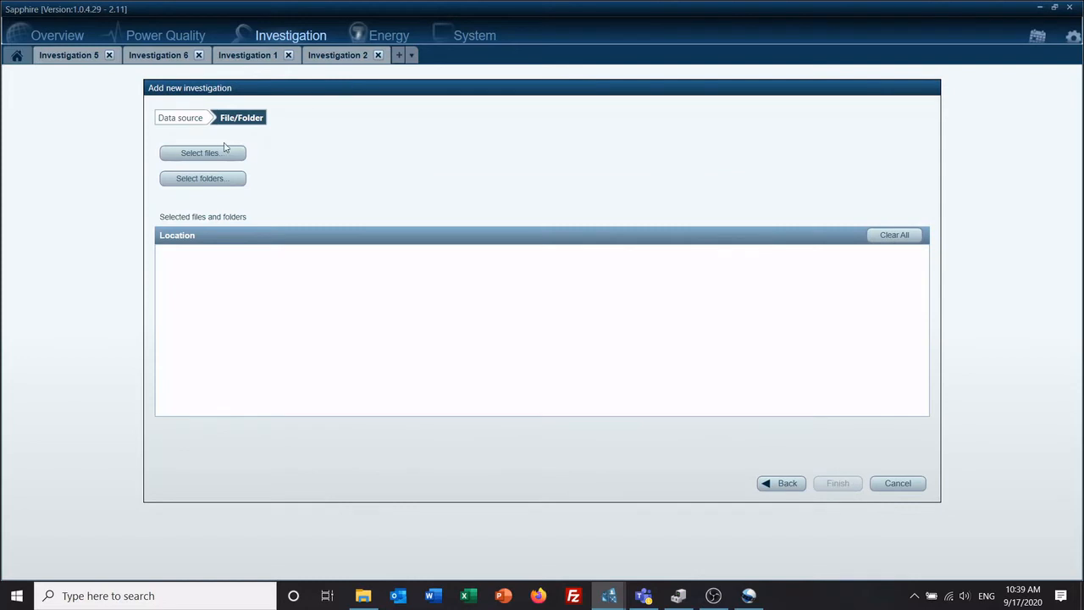
pyautogui.click(202, 153)
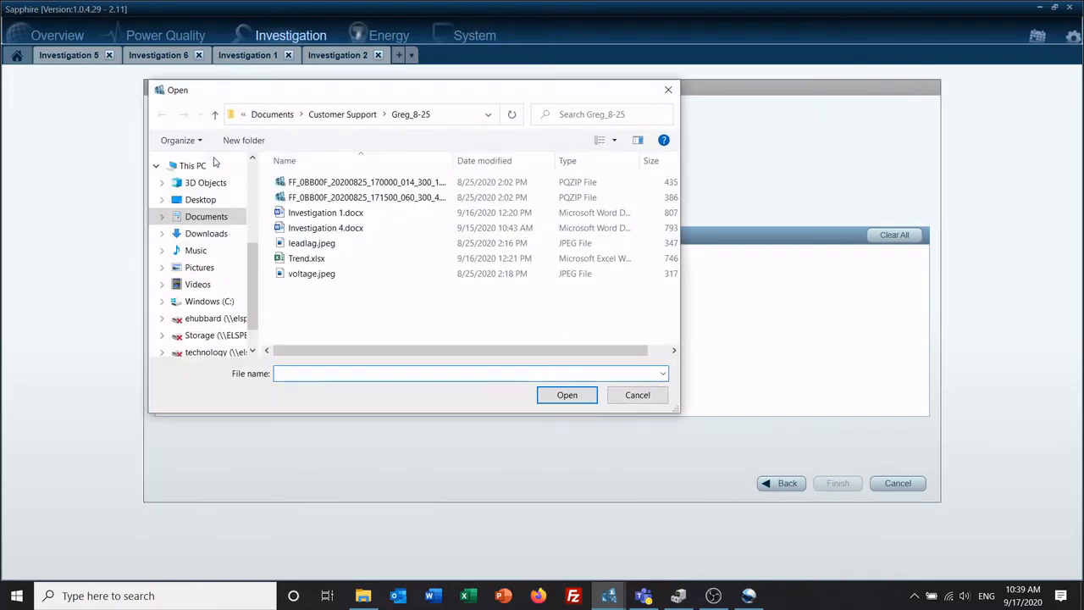
pyautogui.click(366, 181)
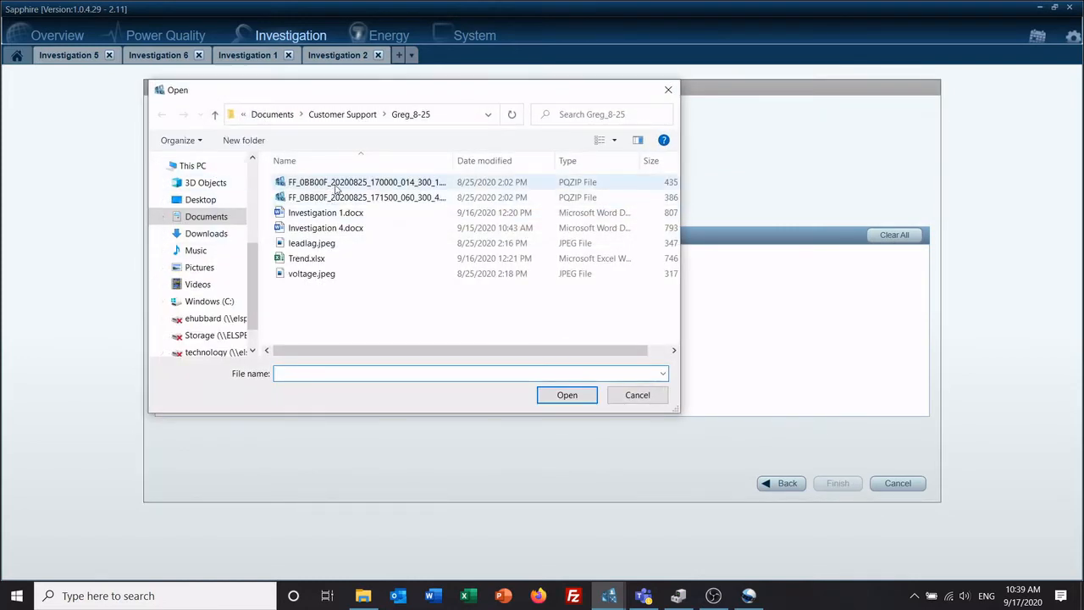
pyautogui.click(567, 394)
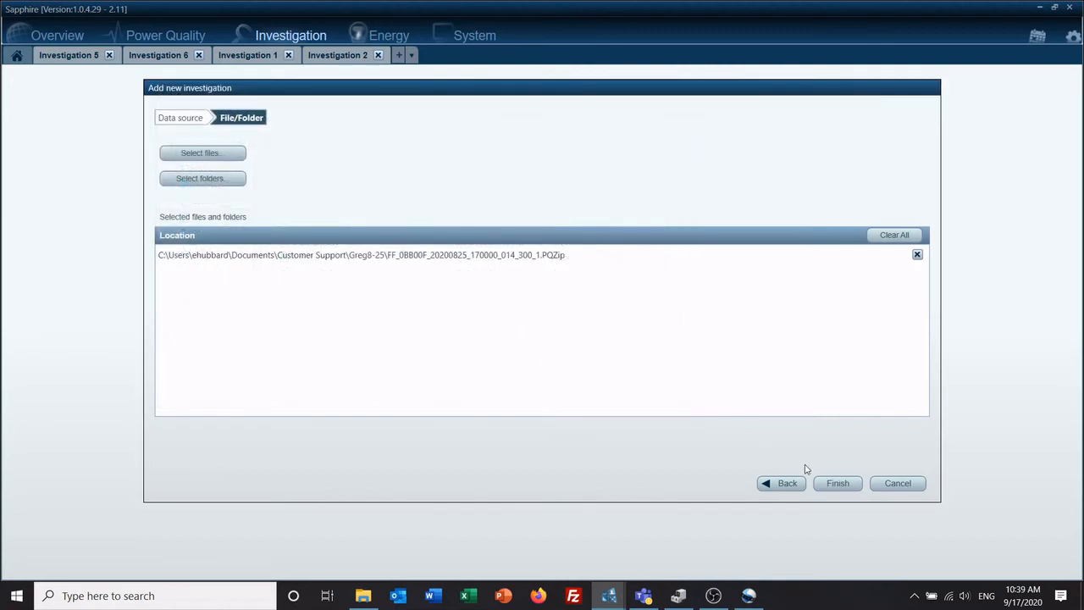
pyautogui.click(837, 483)
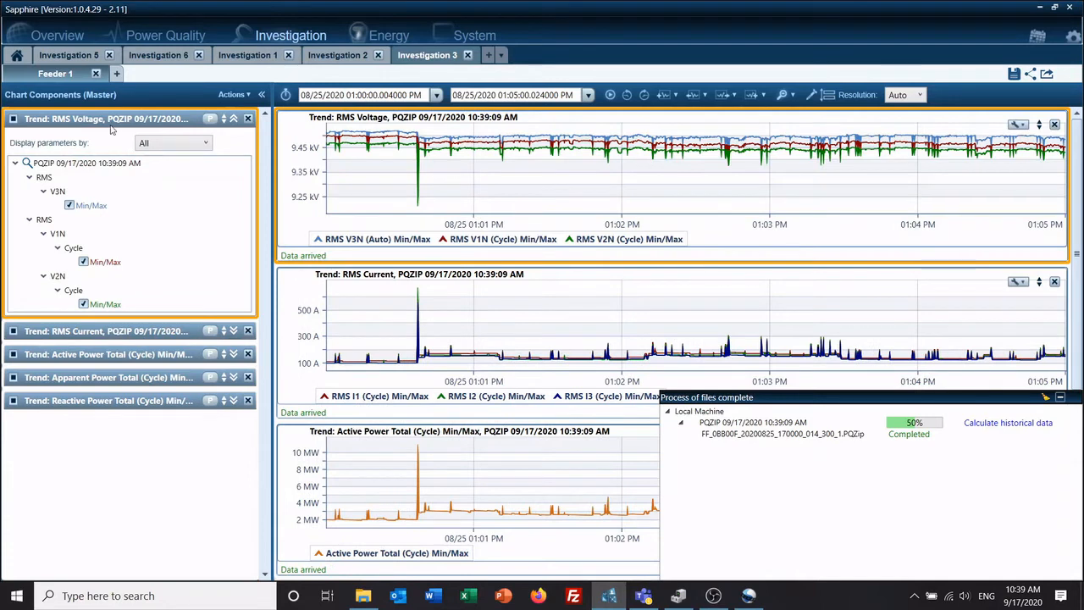
pyautogui.moveTo(116, 331)
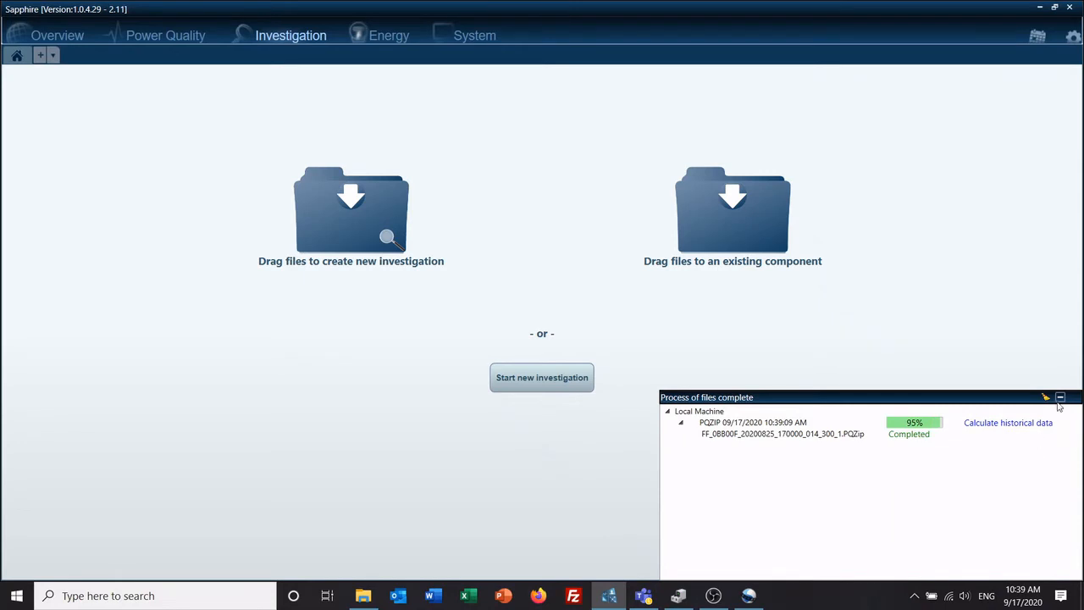
# Begin a Component investigation on DFR G5 with the time interval set to Last 24 hours
pyautogui.click(1060, 397)
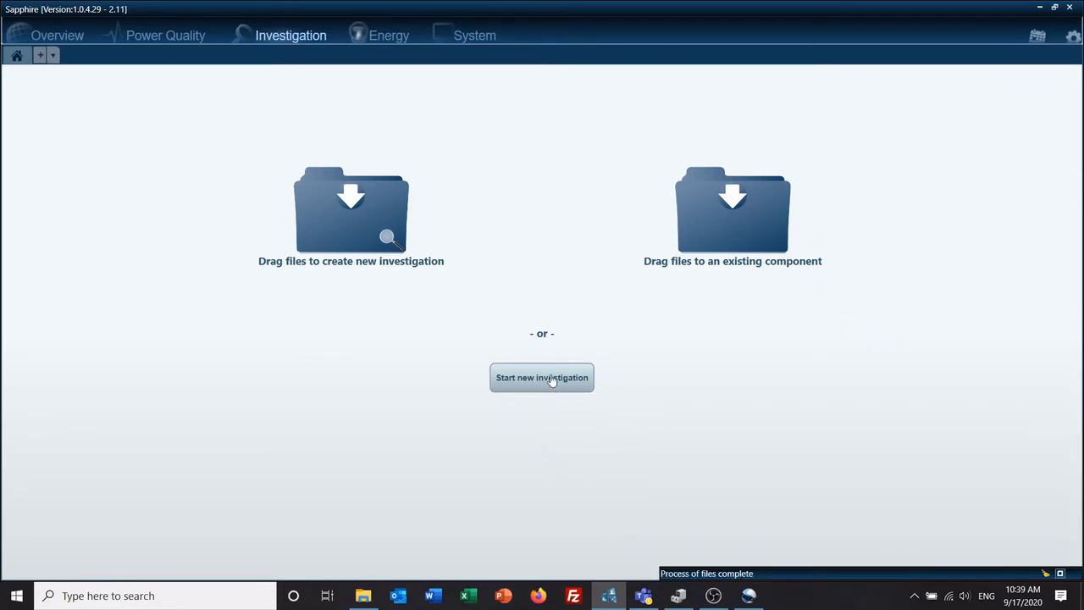
pyautogui.click(542, 377)
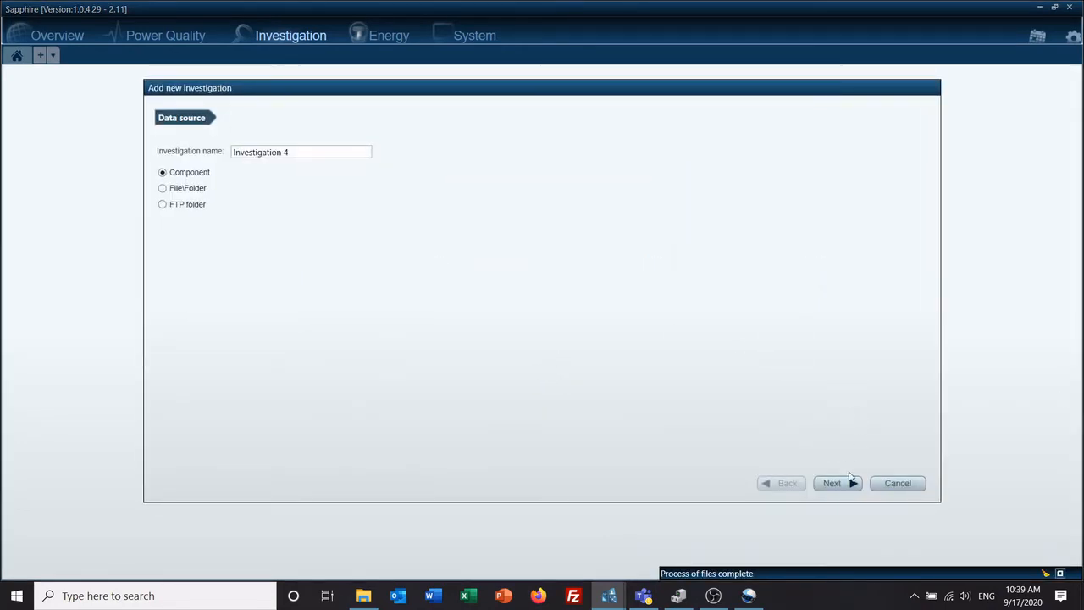
pyautogui.click(832, 483)
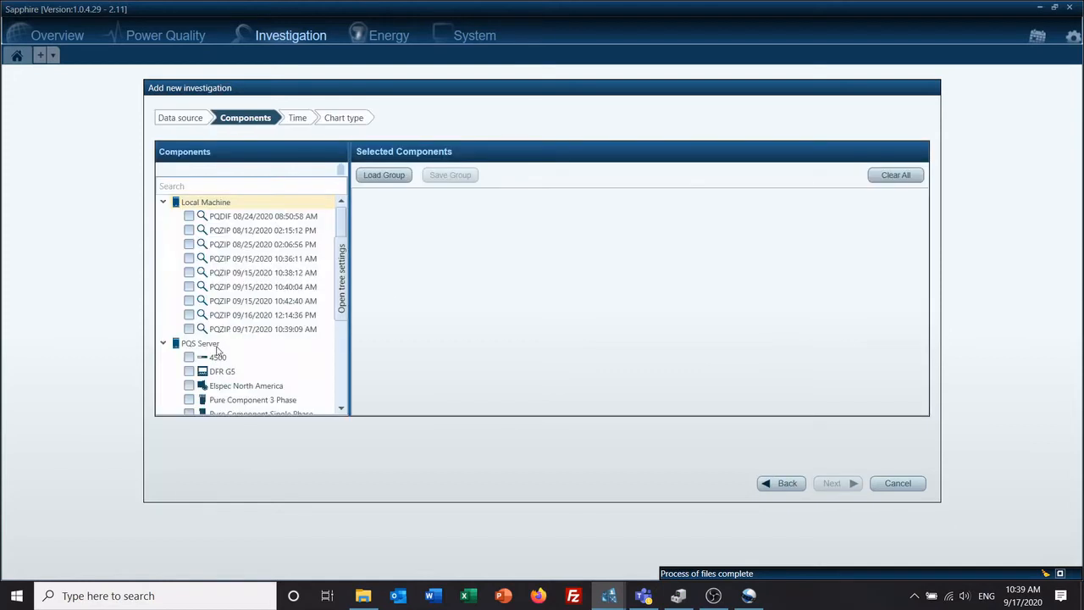
pyautogui.click(189, 371)
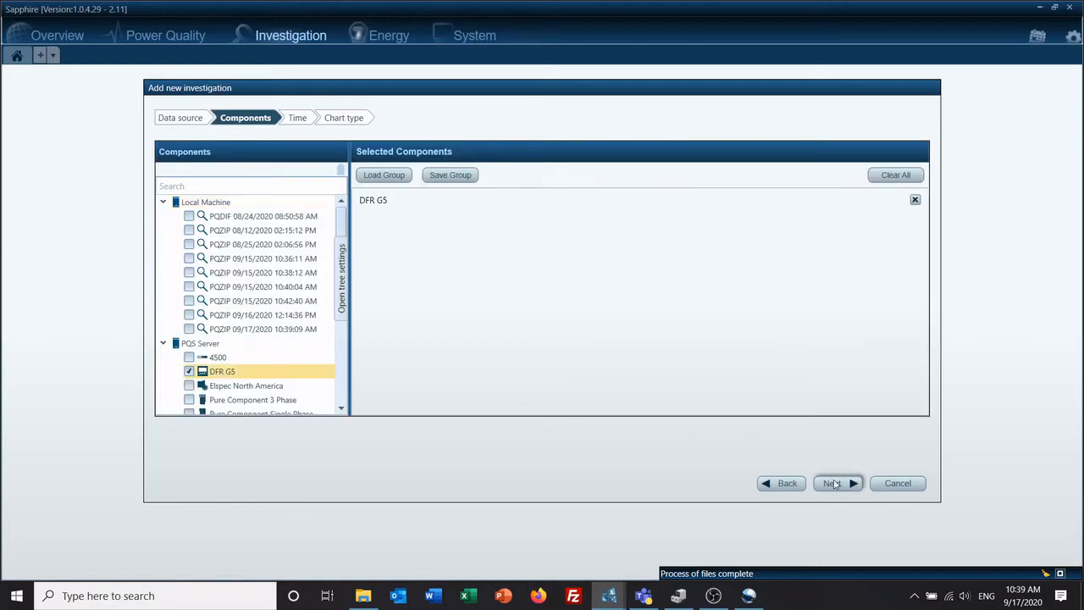
pyautogui.click(832, 483)
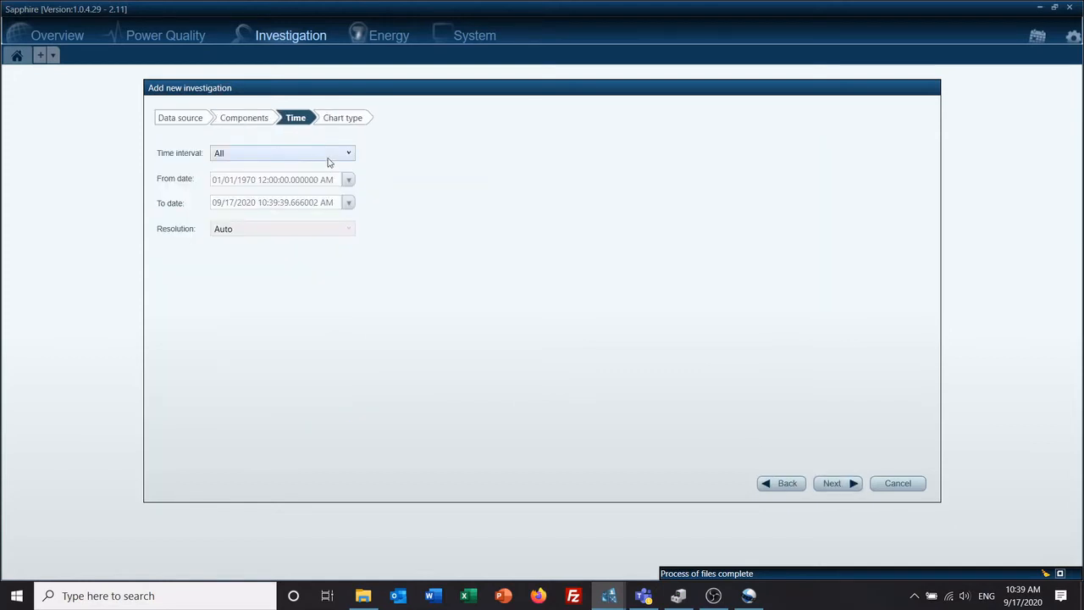
pyautogui.click(283, 154)
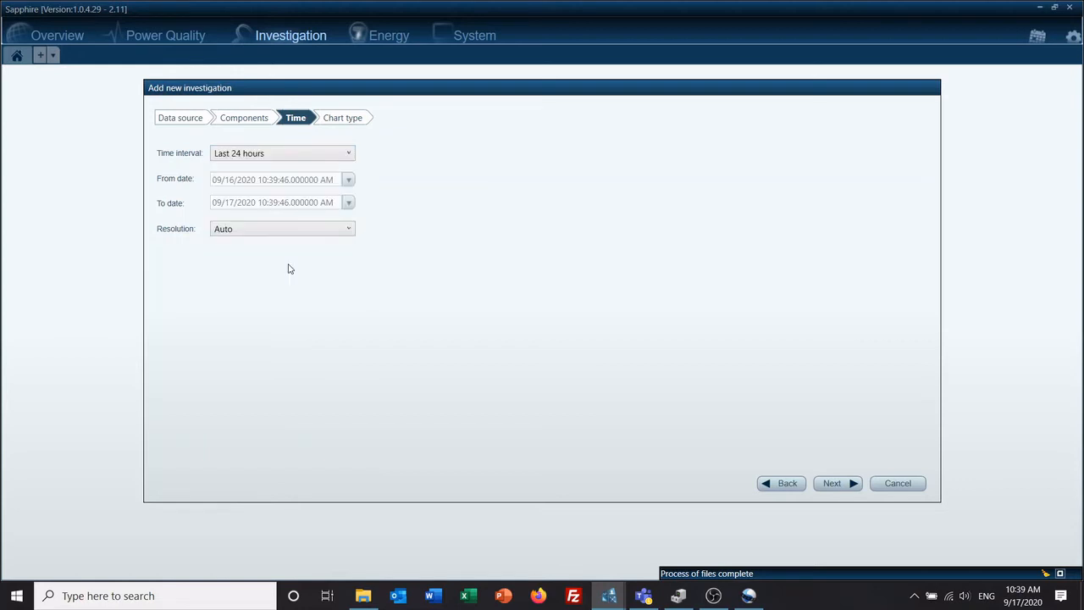
pyautogui.click(832, 483)
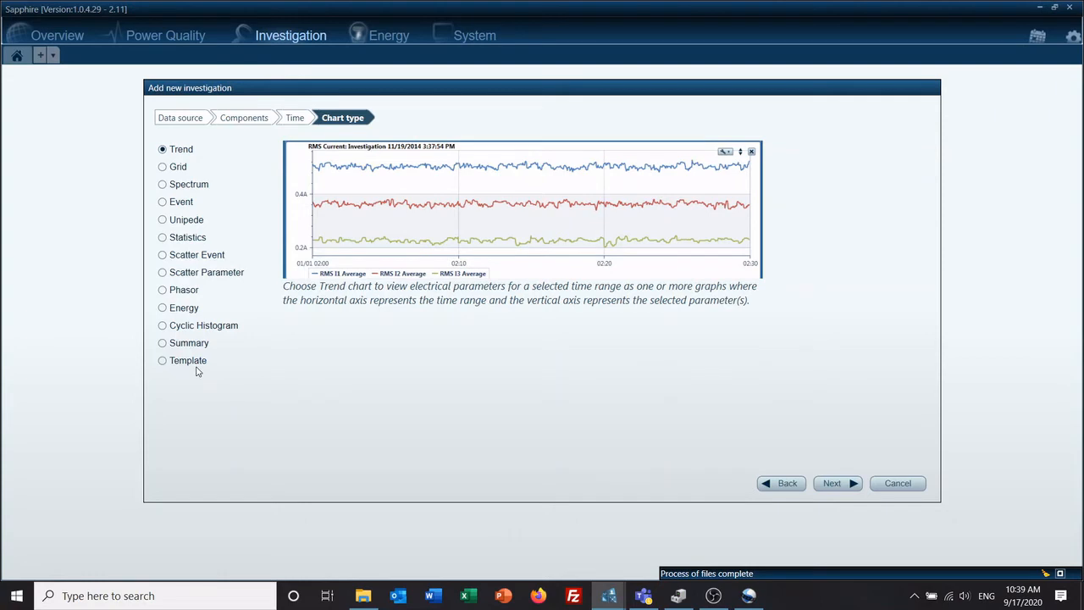
# Build the investigation from the saved Basic template and finish as Investigation 4
pyautogui.click(162, 360)
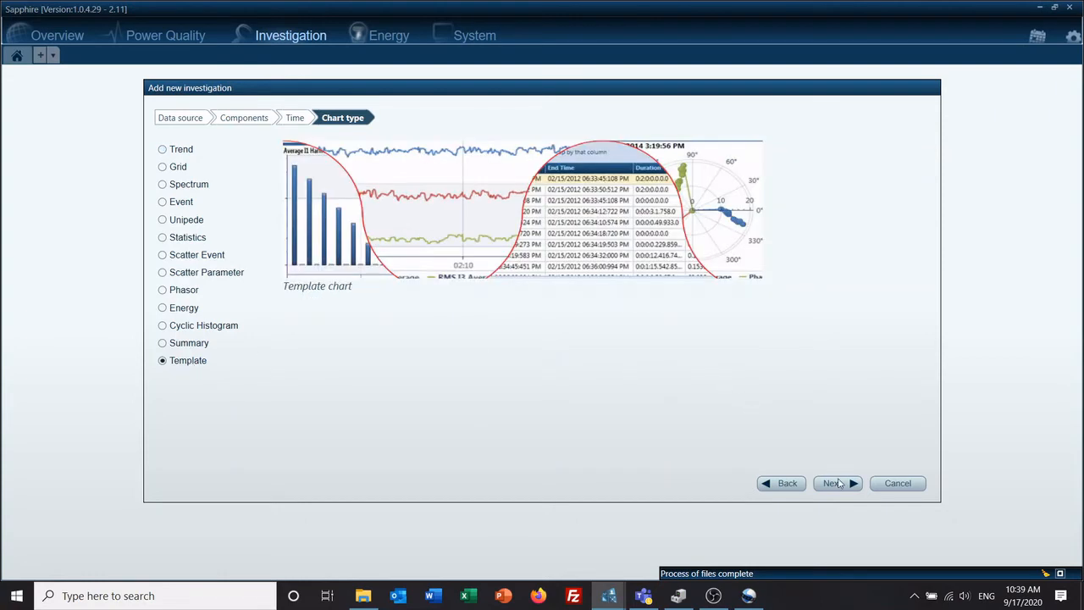
pyautogui.click(833, 483)
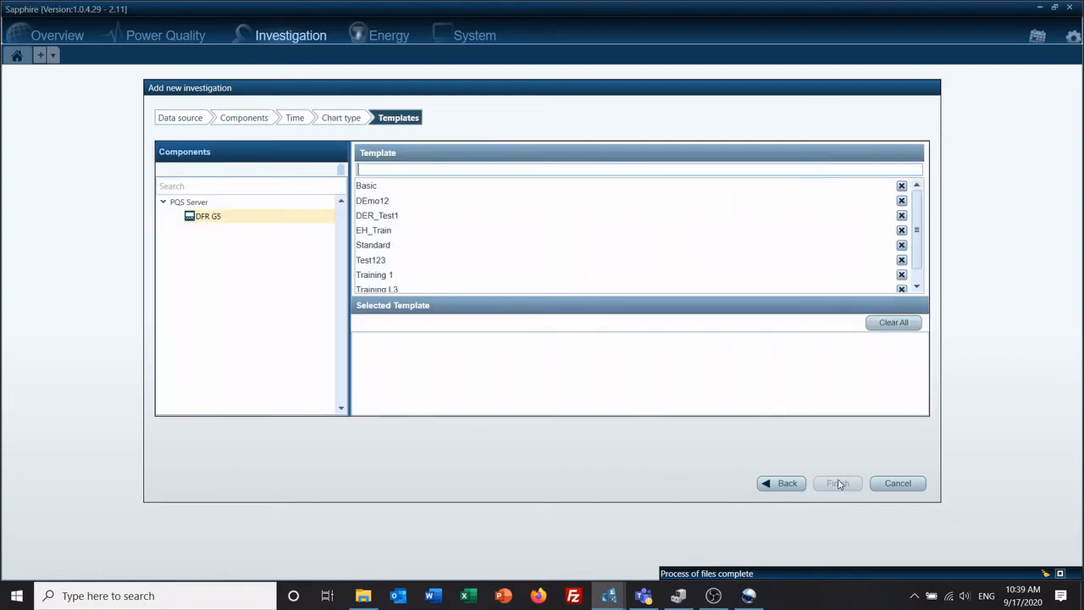
pyautogui.click(374, 229)
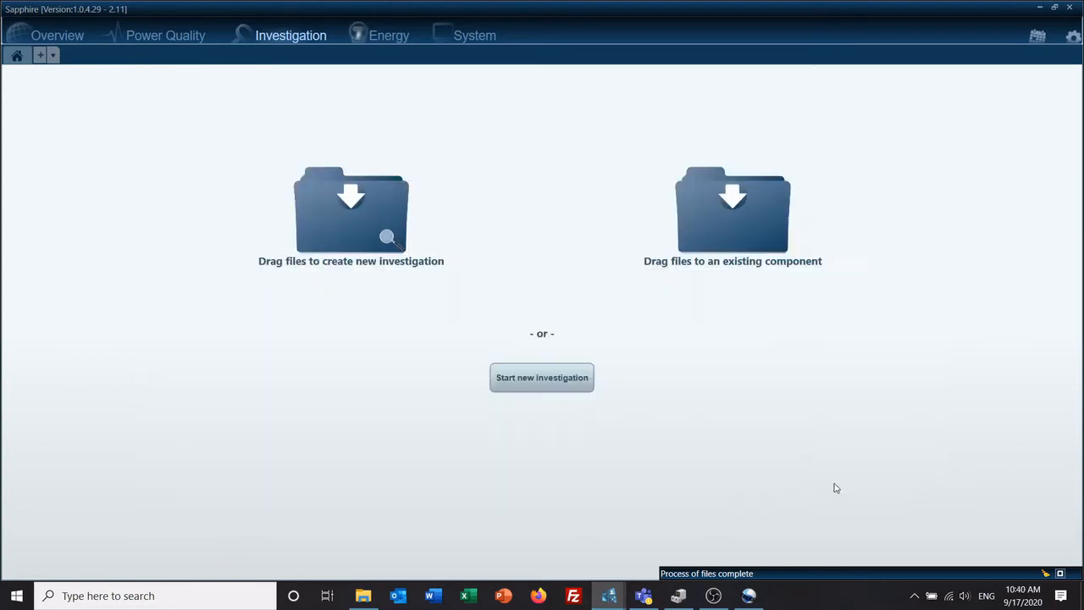
pyautogui.click(542, 377)
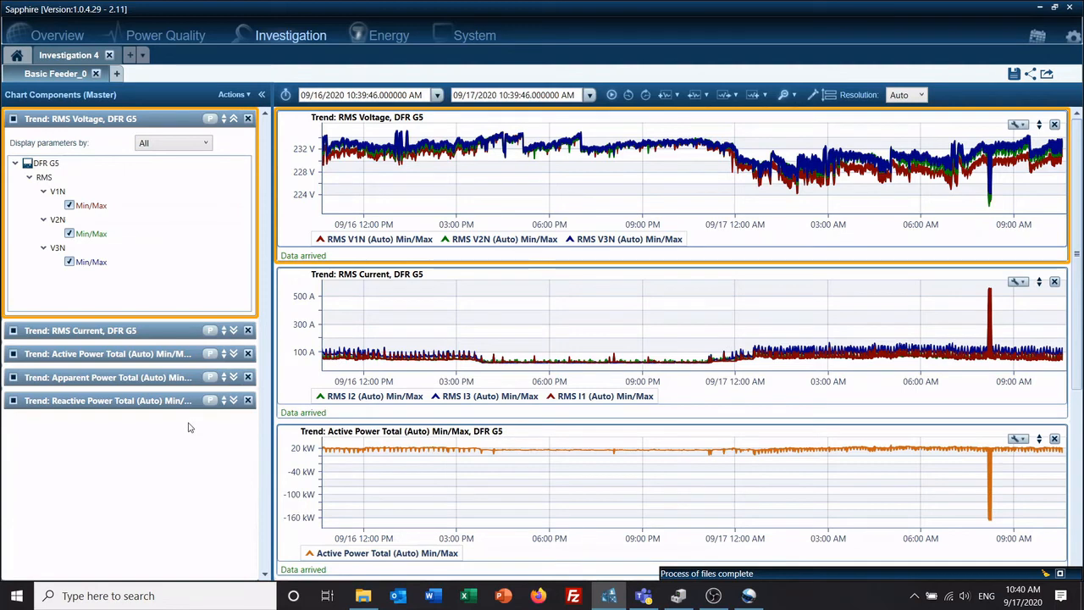
pyautogui.moveTo(134, 328)
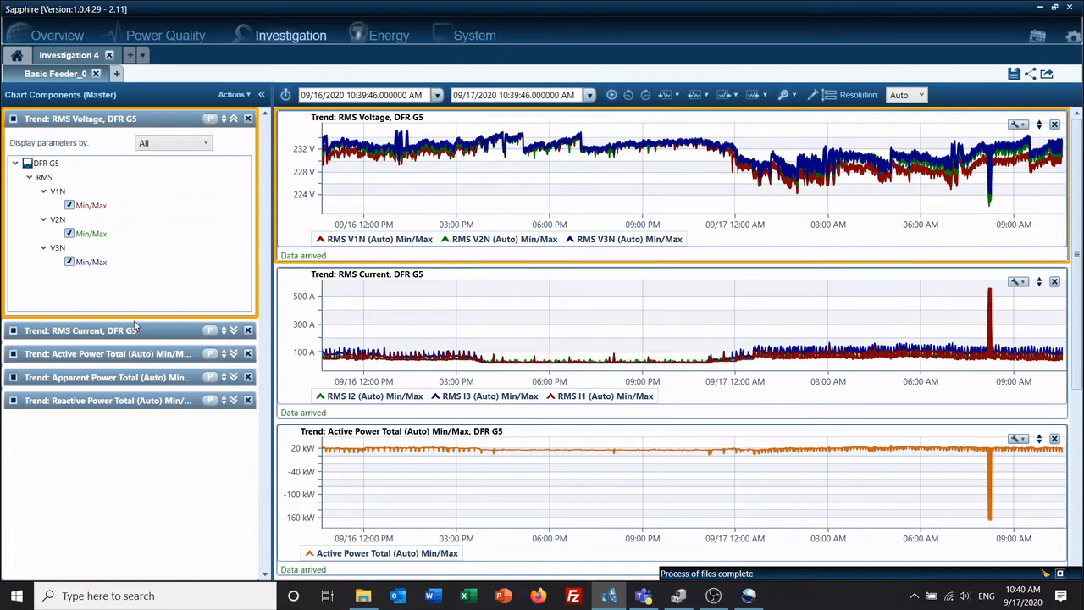
pyautogui.moveTo(161, 427)
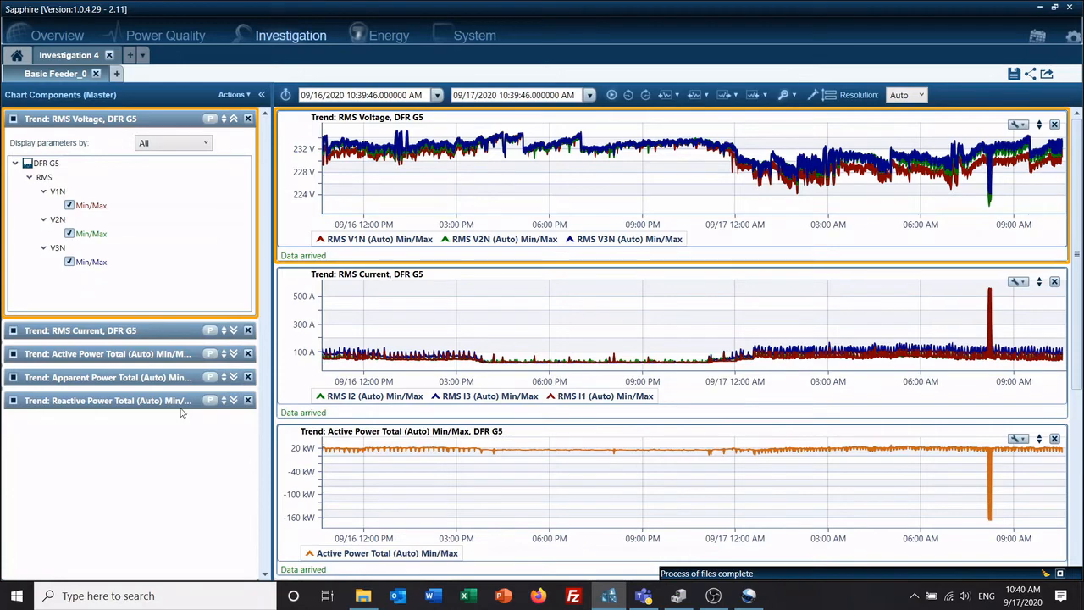
pyautogui.moveTo(233, 94)
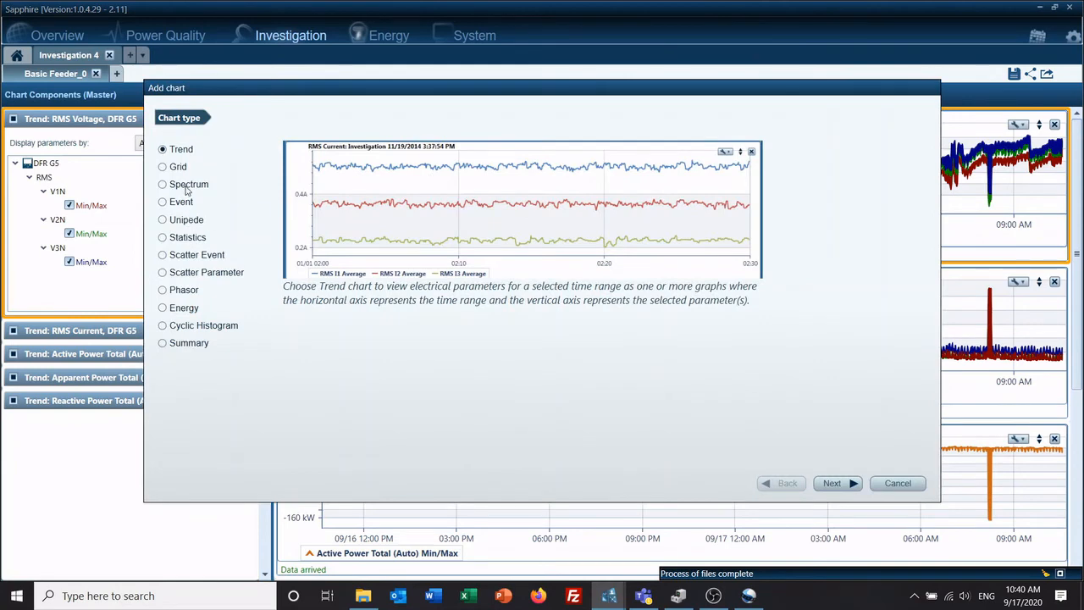
# Create a Grid chart of total Active, Apparent and Reactive Power cycle Min/Max values
pyautogui.click(162, 166)
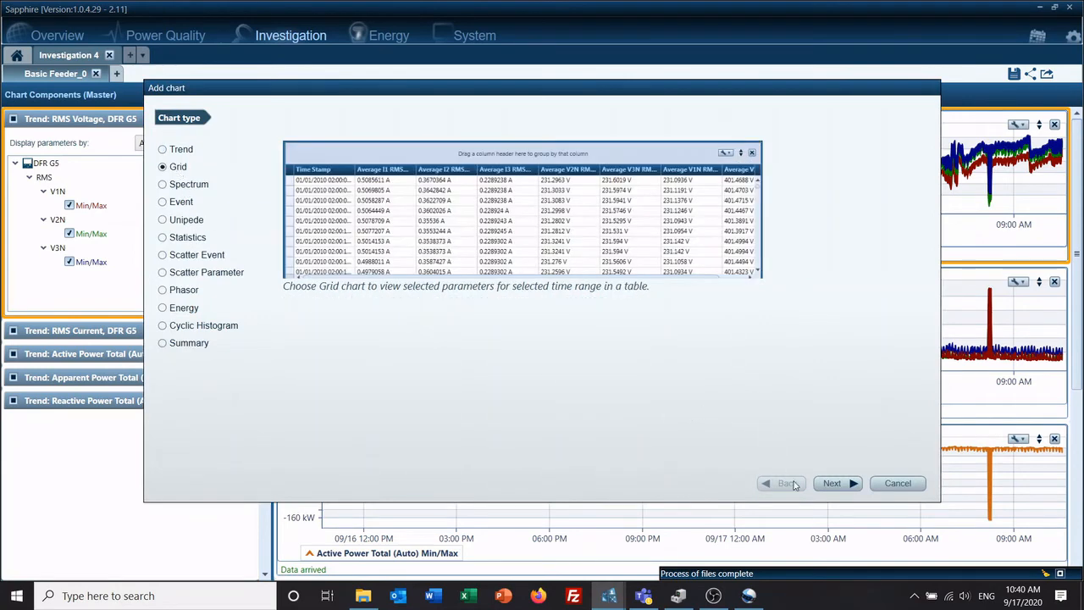
pyautogui.click(832, 483)
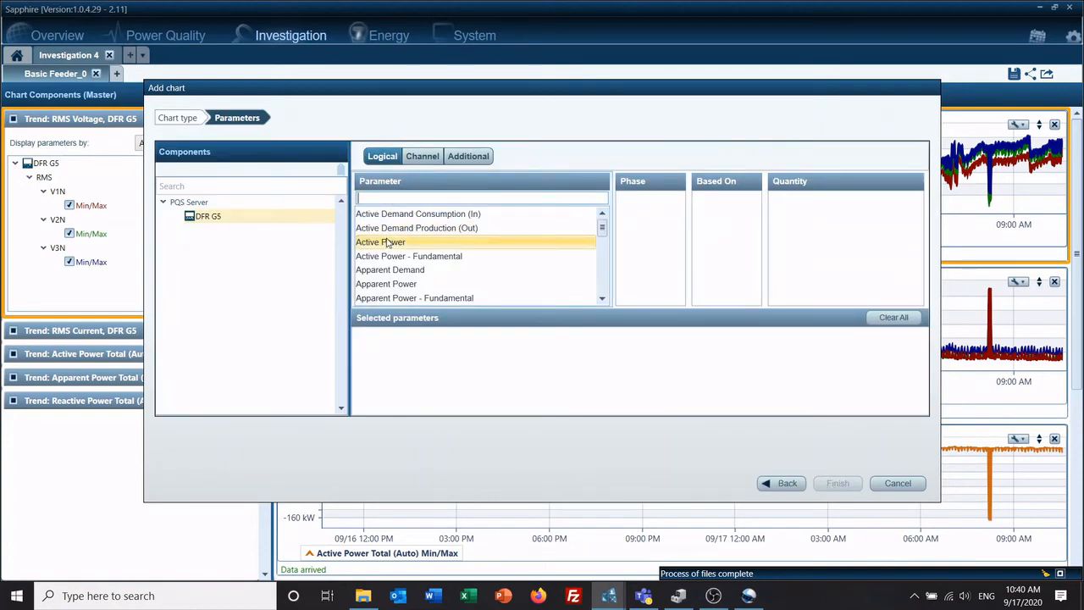
pyautogui.write('power')
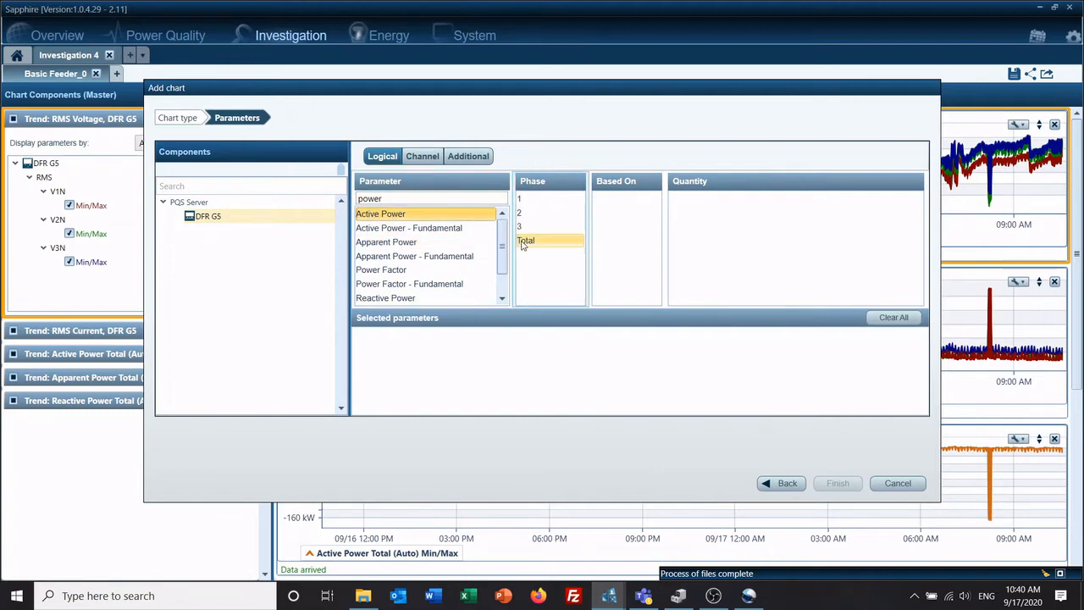
pyautogui.click(525, 240)
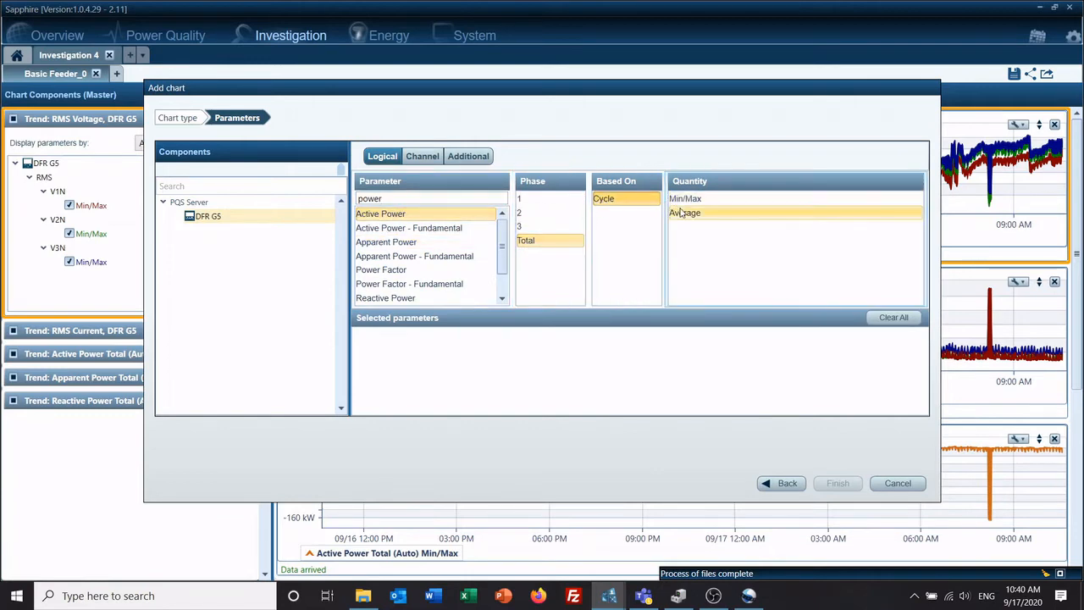
pyautogui.click(685, 198)
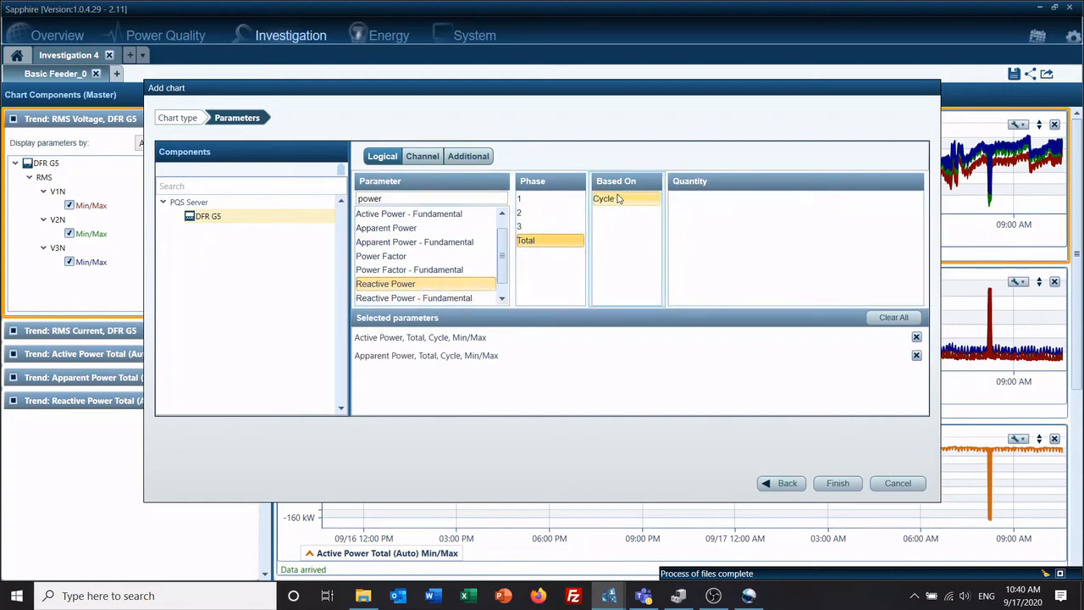
pyautogui.click(604, 198)
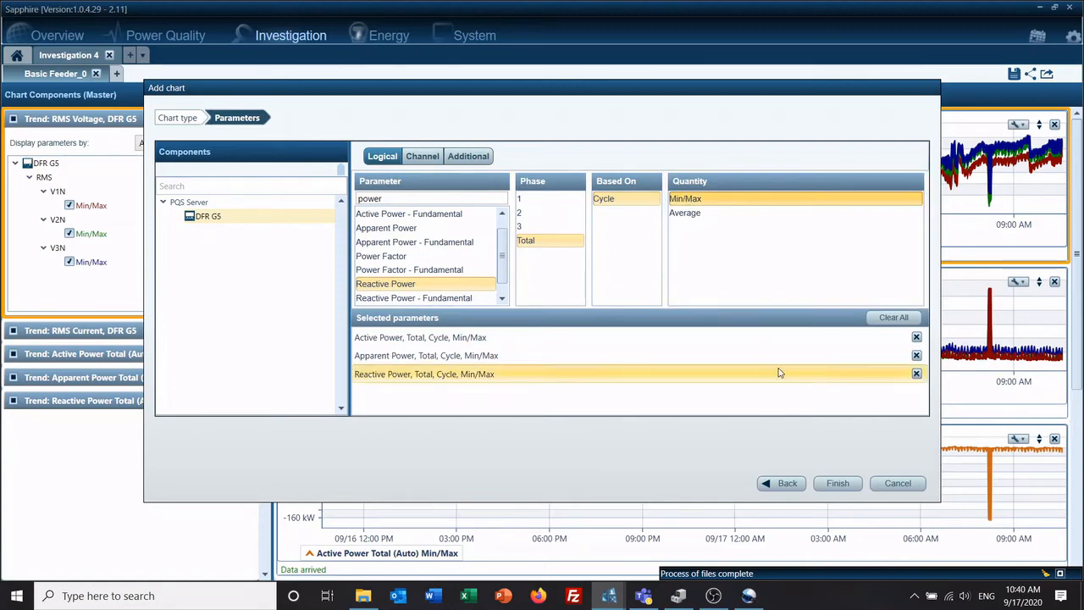
pyautogui.click(837, 483)
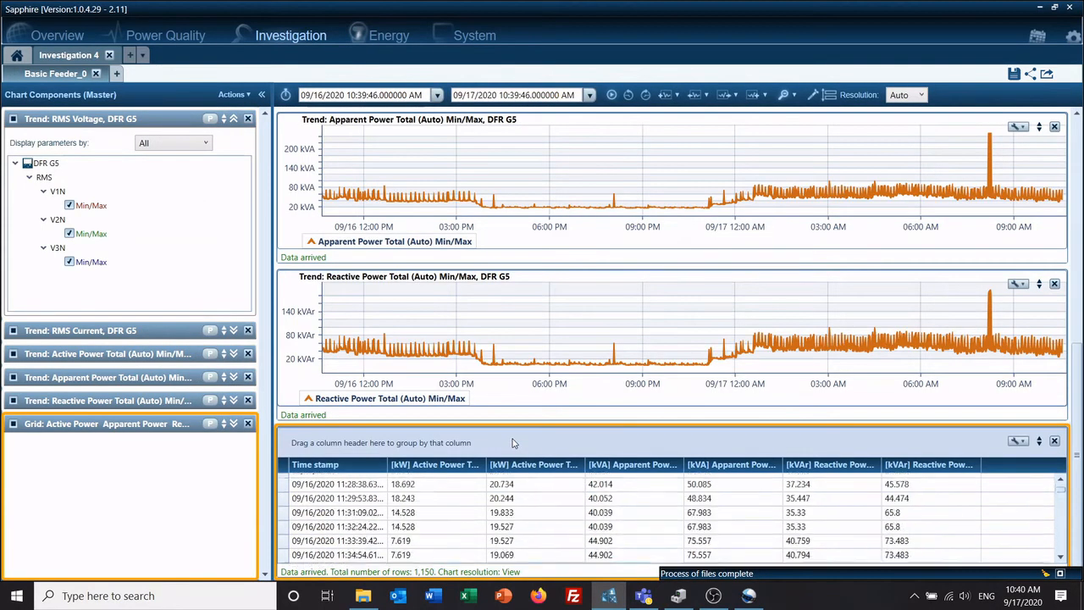
pyautogui.scroll(-3)
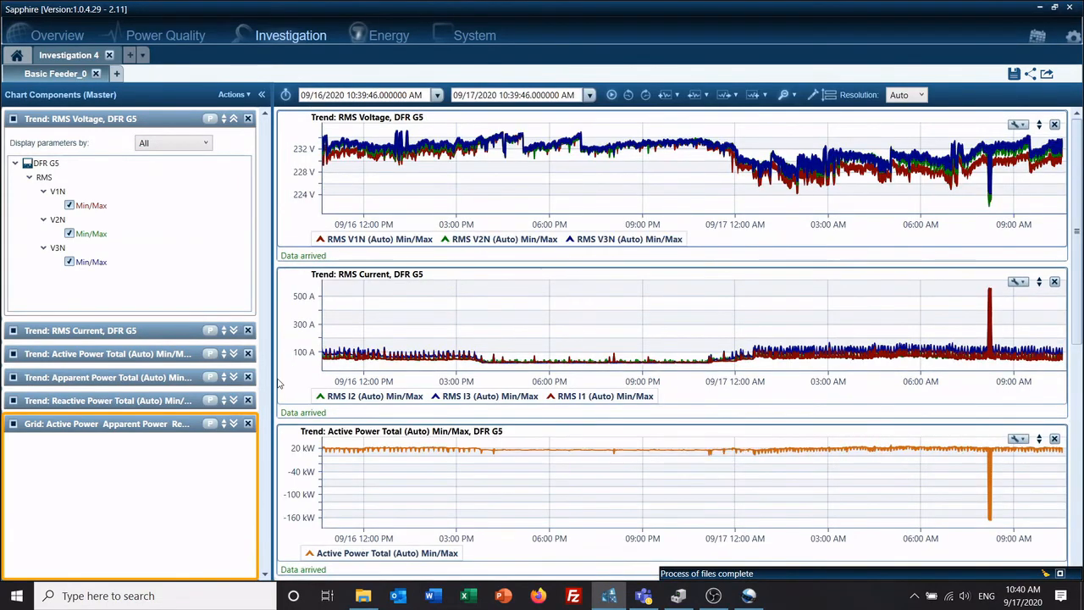
# Add a Spectrum chart of Harmonics Amplitude for I1–I3, 10 Minutes, Min/Max
pyautogui.click(233, 94)
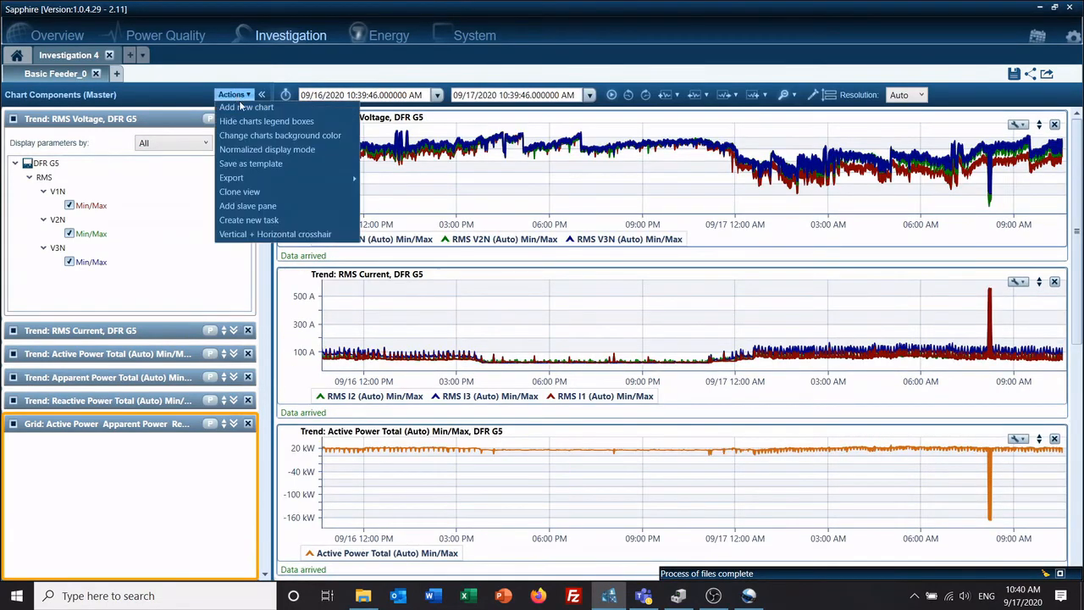
pyautogui.click(247, 107)
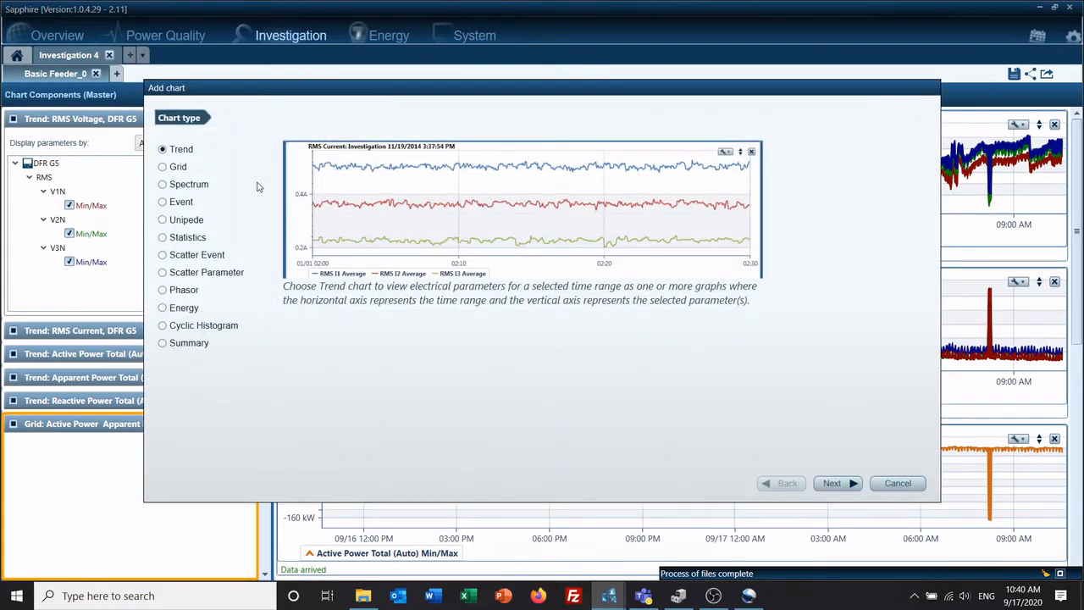
pyautogui.moveTo(199, 258)
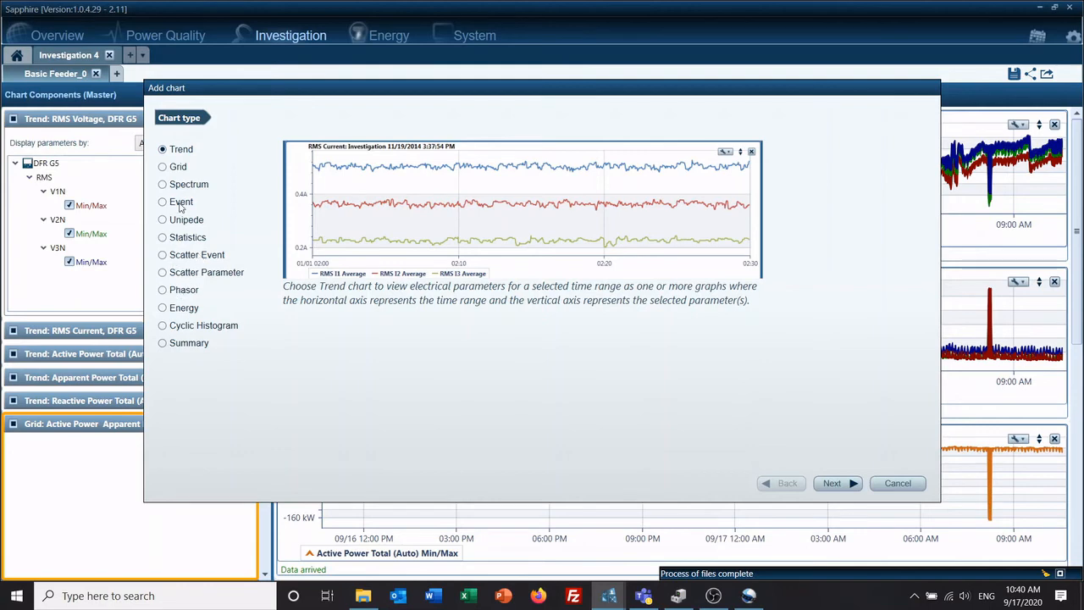
pyautogui.click(162, 183)
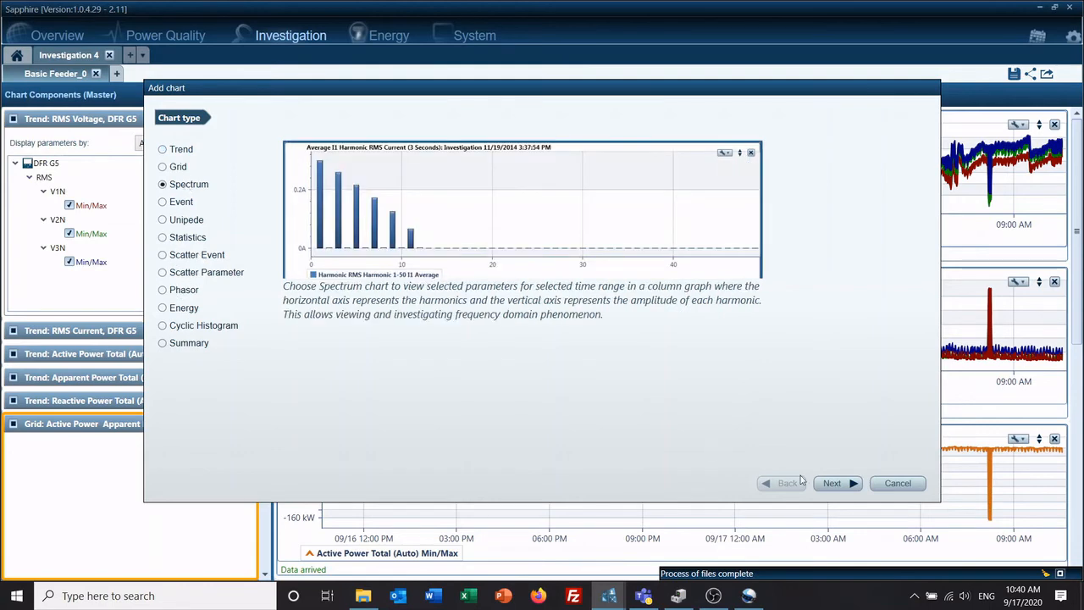
pyautogui.click(832, 482)
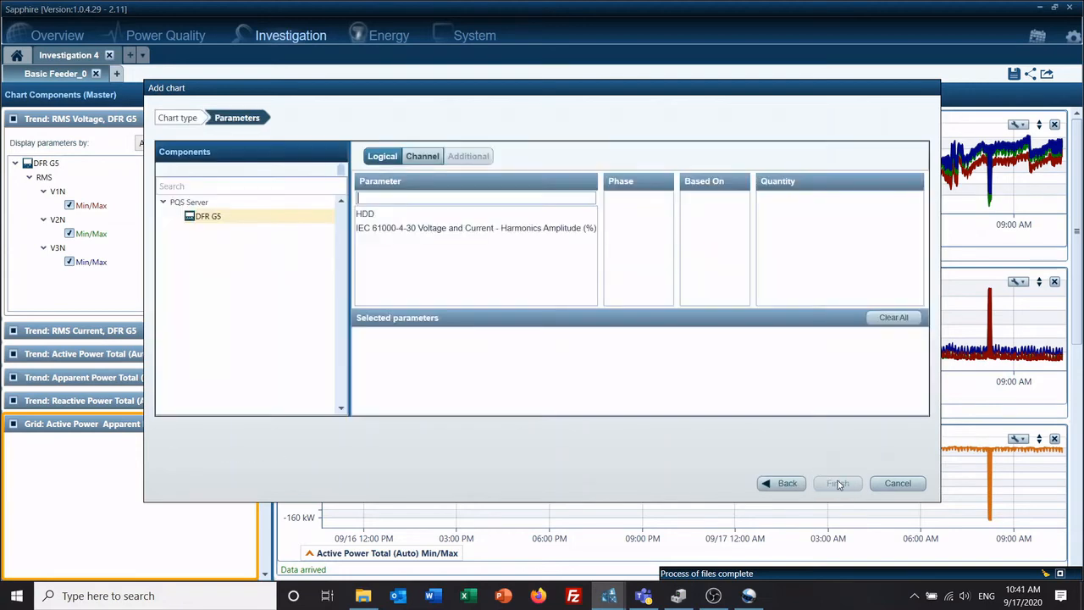
pyautogui.click(475, 228)
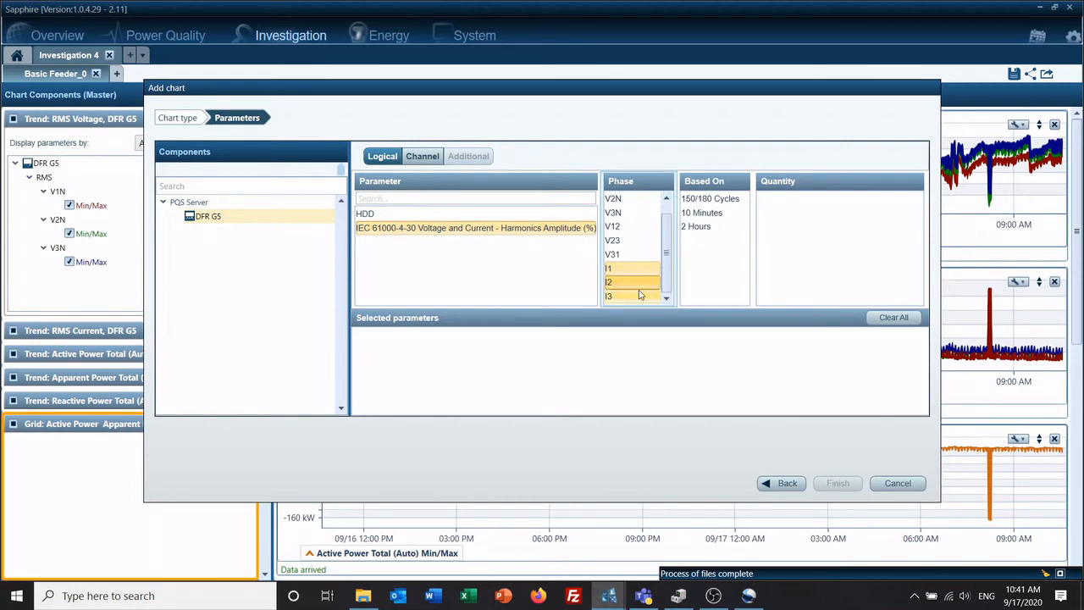
pyautogui.click(702, 213)
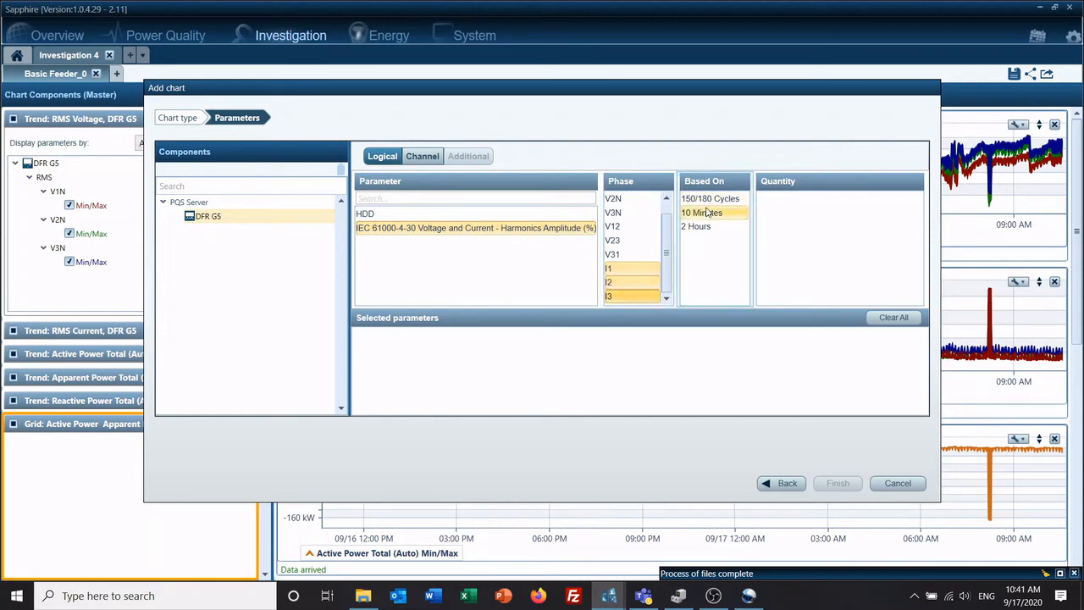
pyautogui.click(702, 212)
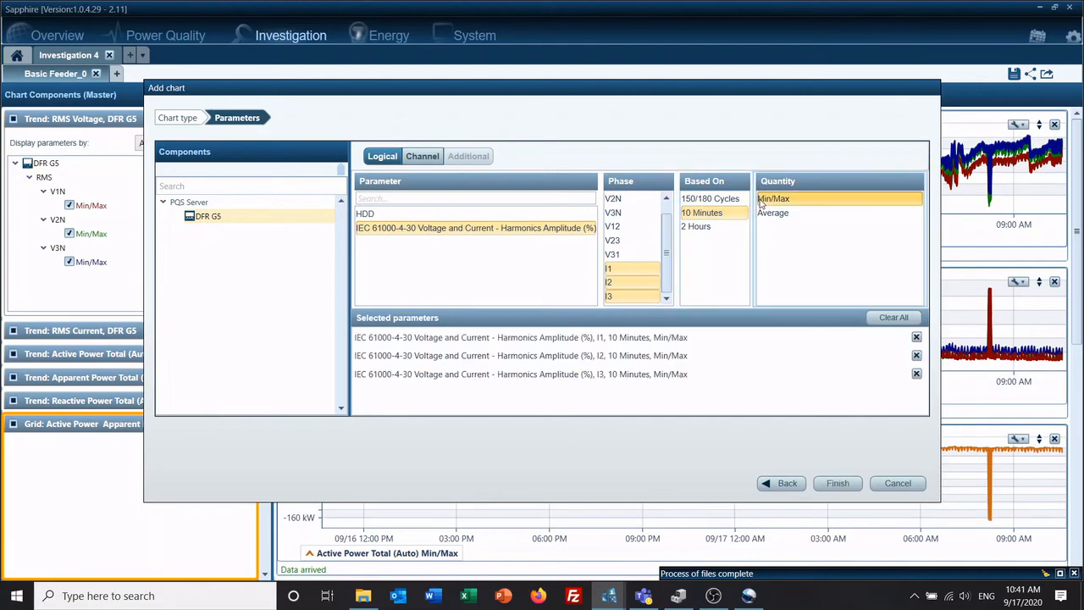
pyautogui.click(837, 483)
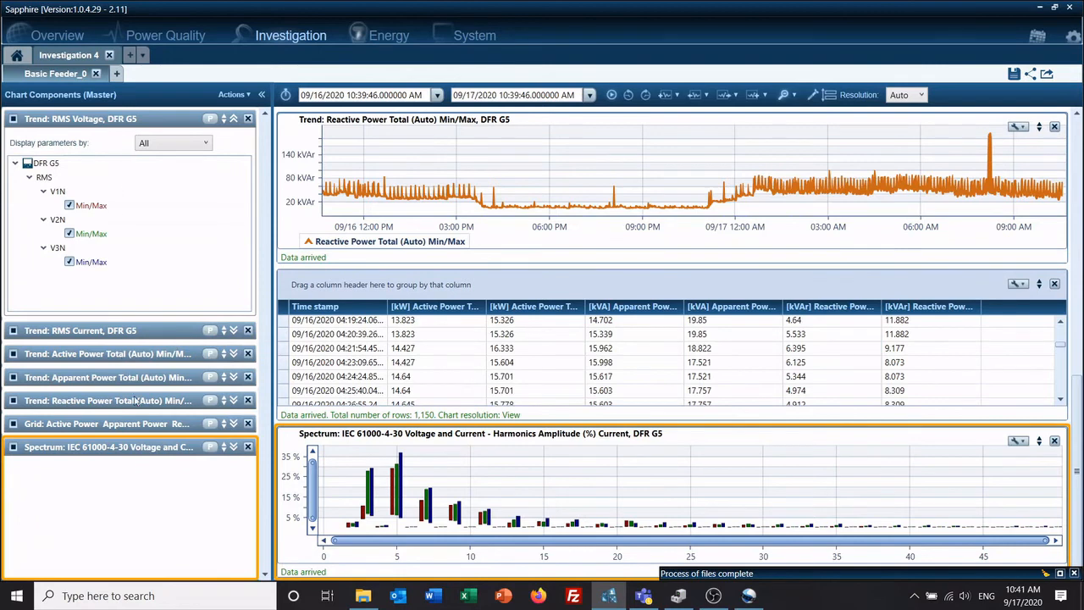
pyautogui.moveTo(157, 424)
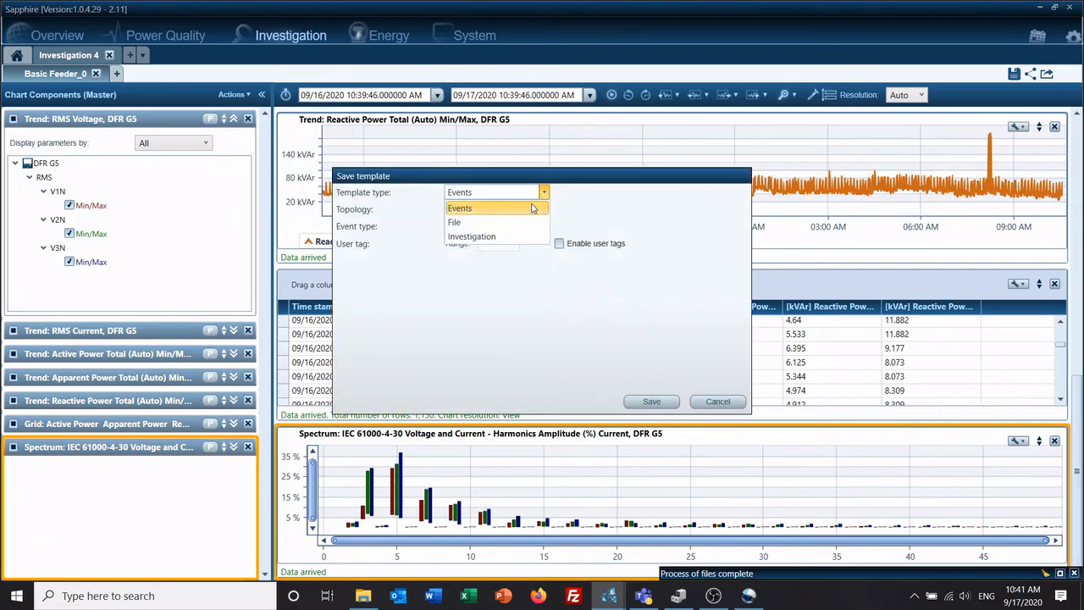
# Set the template type to Investigation and name it 'Basic Training'
pyautogui.click(497, 236)
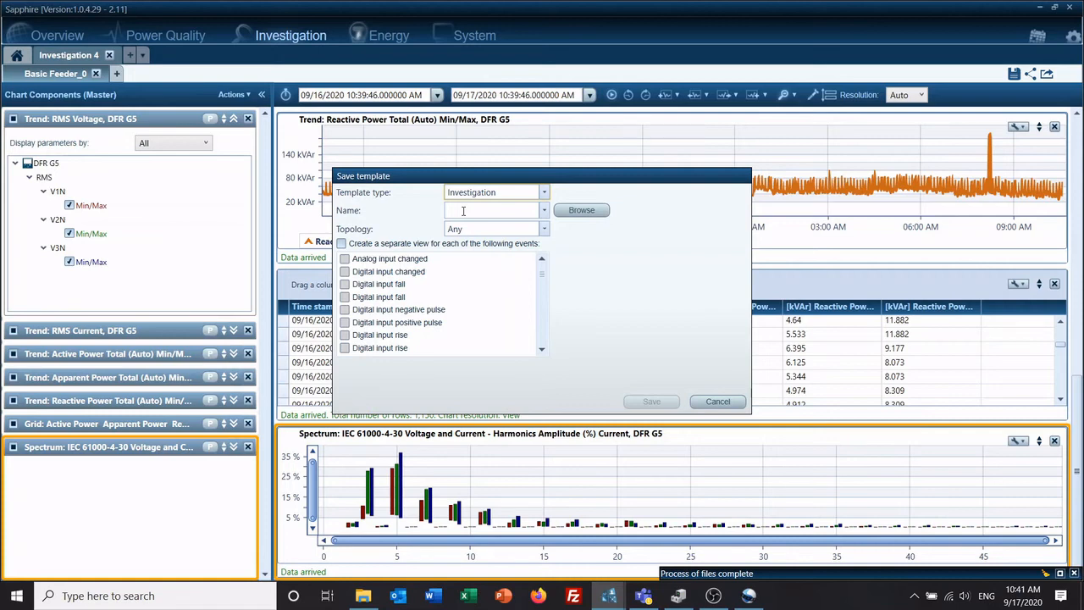
pyautogui.write('Basic')
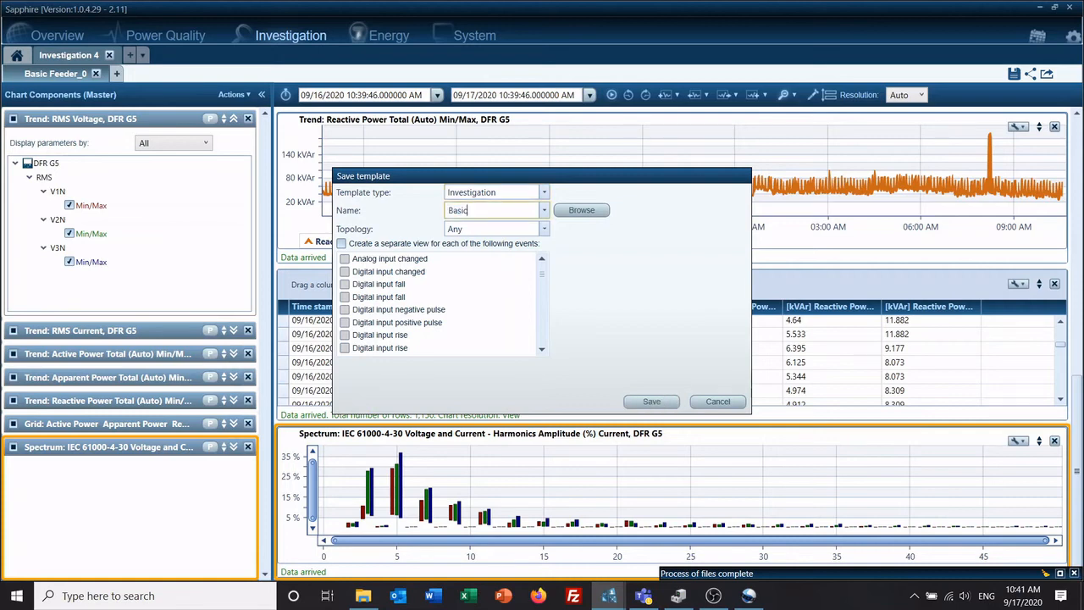
pyautogui.write('Training')
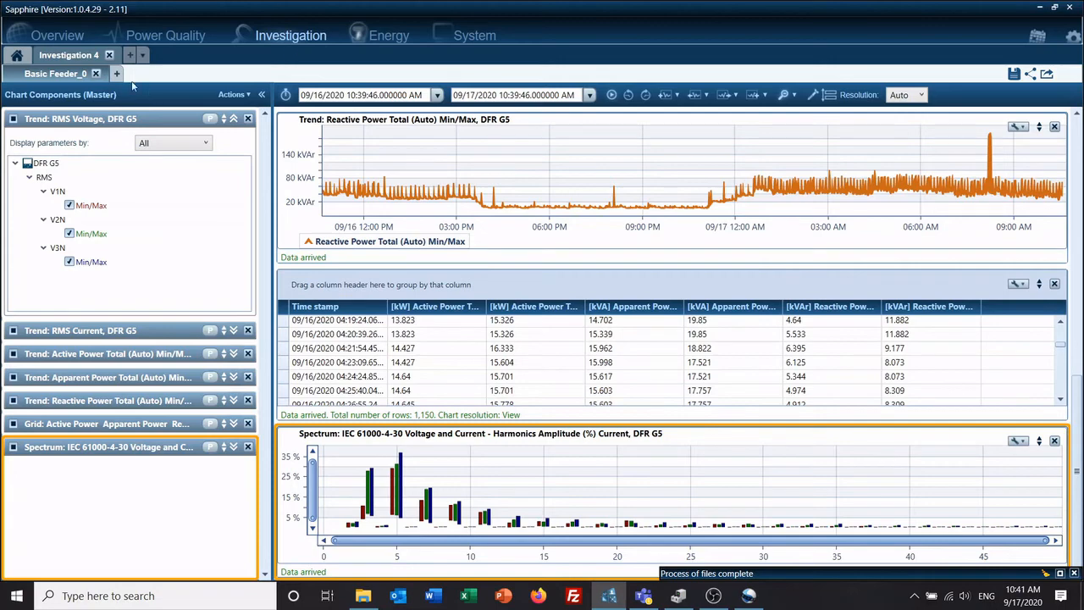
# Add a new investigation on the DFR G5 component using the saved Basic Training template
pyautogui.click(129, 55)
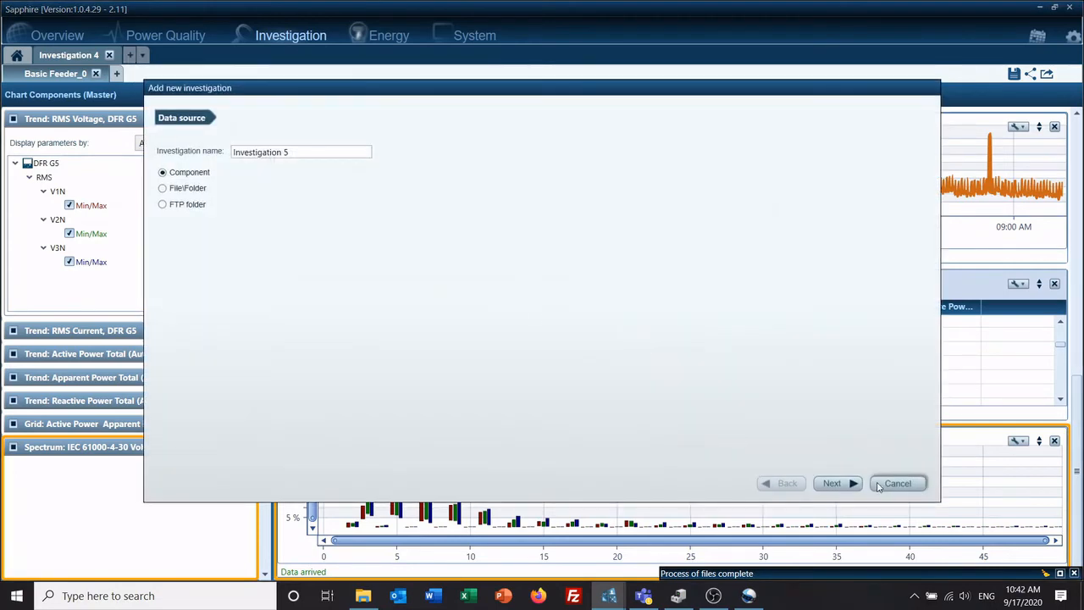
pyautogui.click(832, 483)
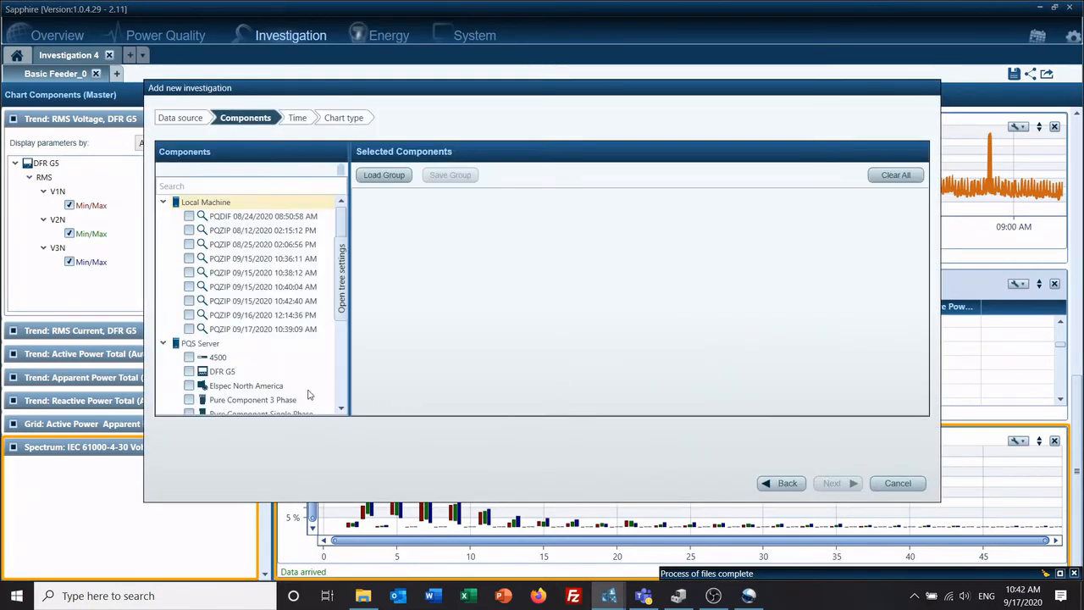
pyautogui.click(189, 371)
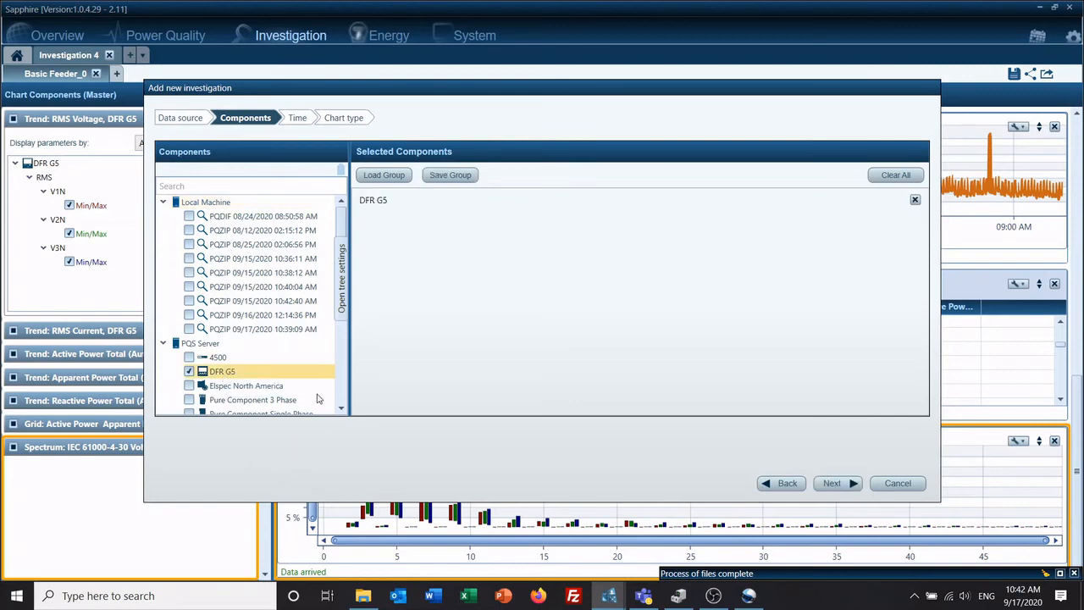
pyautogui.click(831, 483)
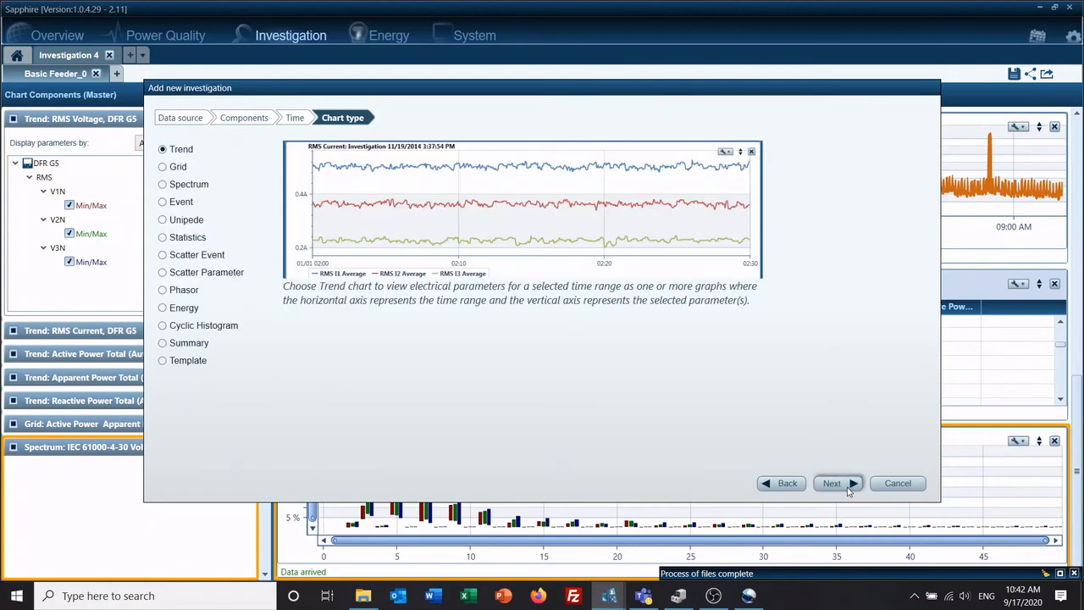
pyautogui.click(161, 360)
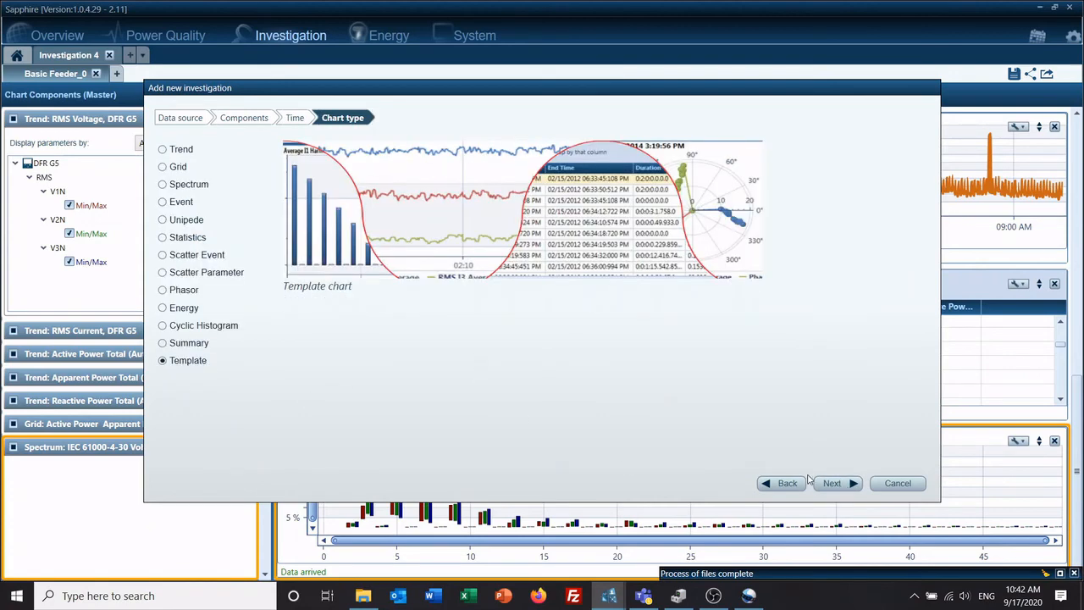
pyautogui.click(832, 483)
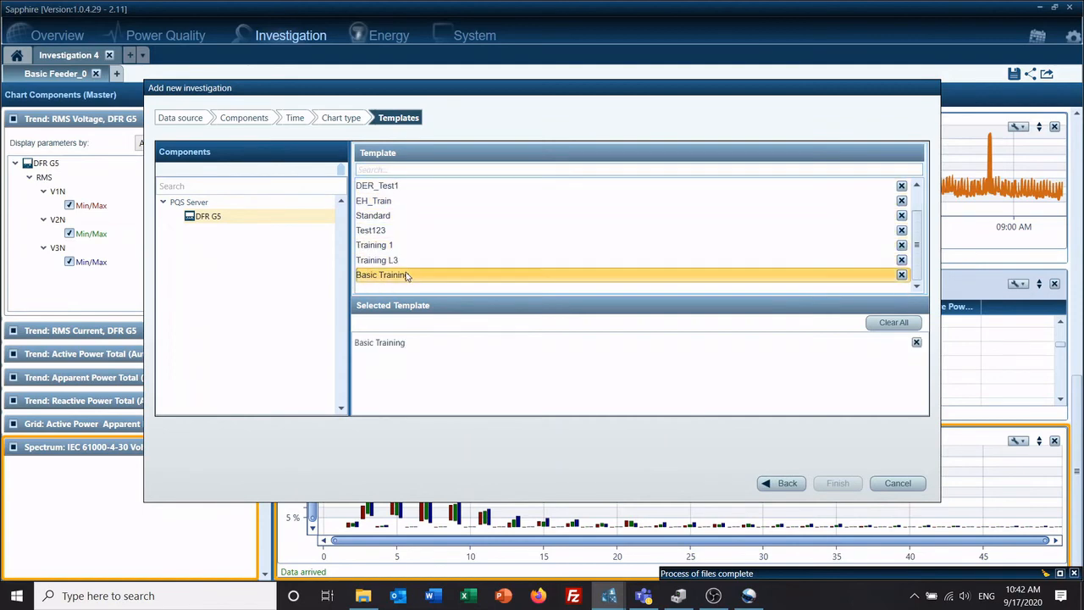
pyautogui.click(836, 483)
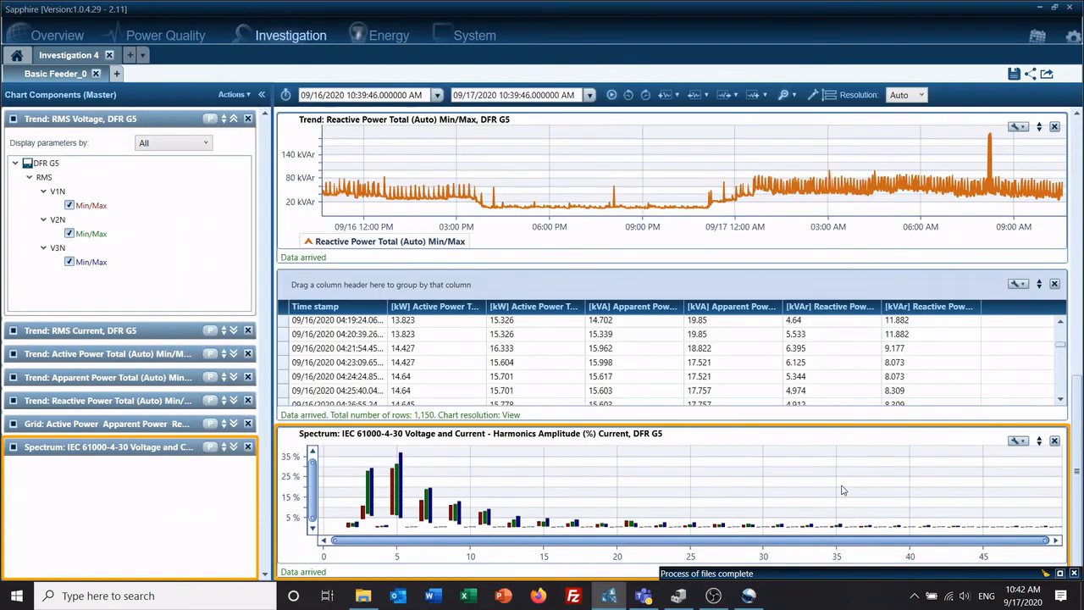
# Switch to the Investigation 5 tab and let its Basic Training charts load DFR G5 data
pyautogui.click(219, 55)
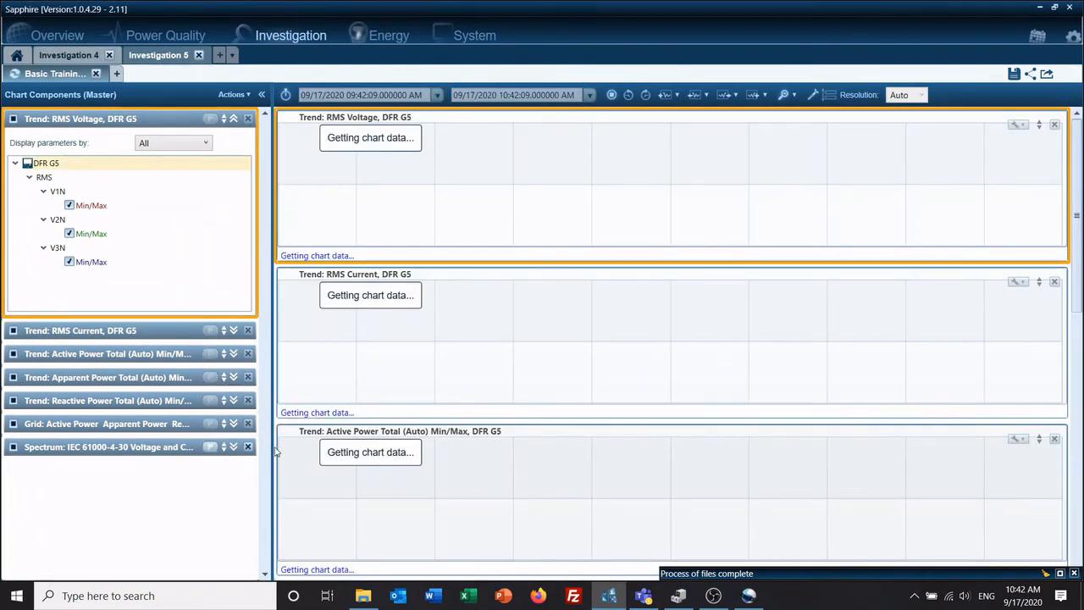
pyautogui.moveTo(84, 451)
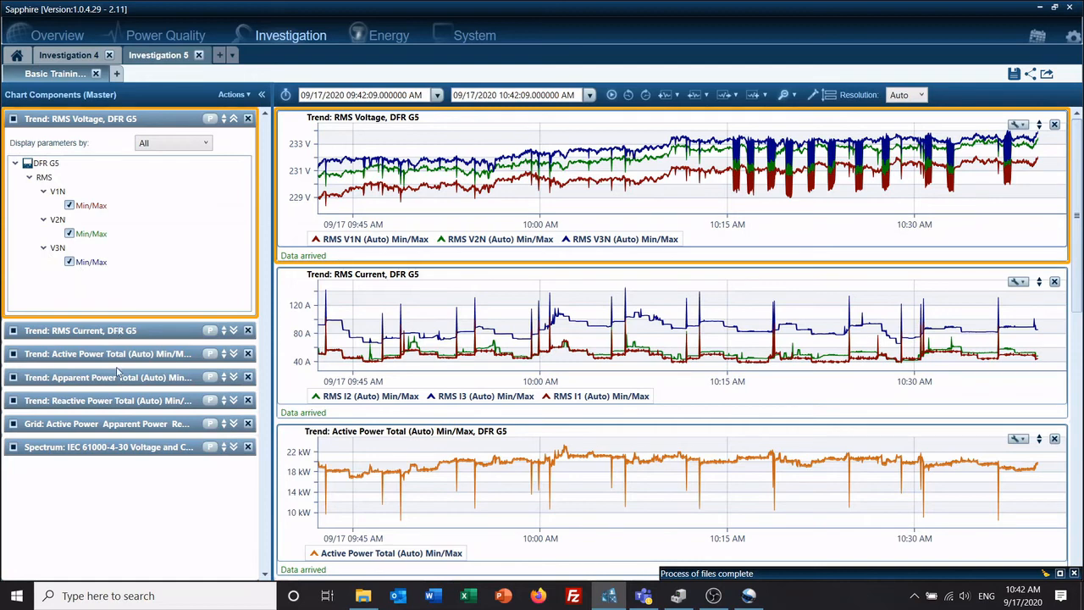
pyautogui.moveTo(223, 494)
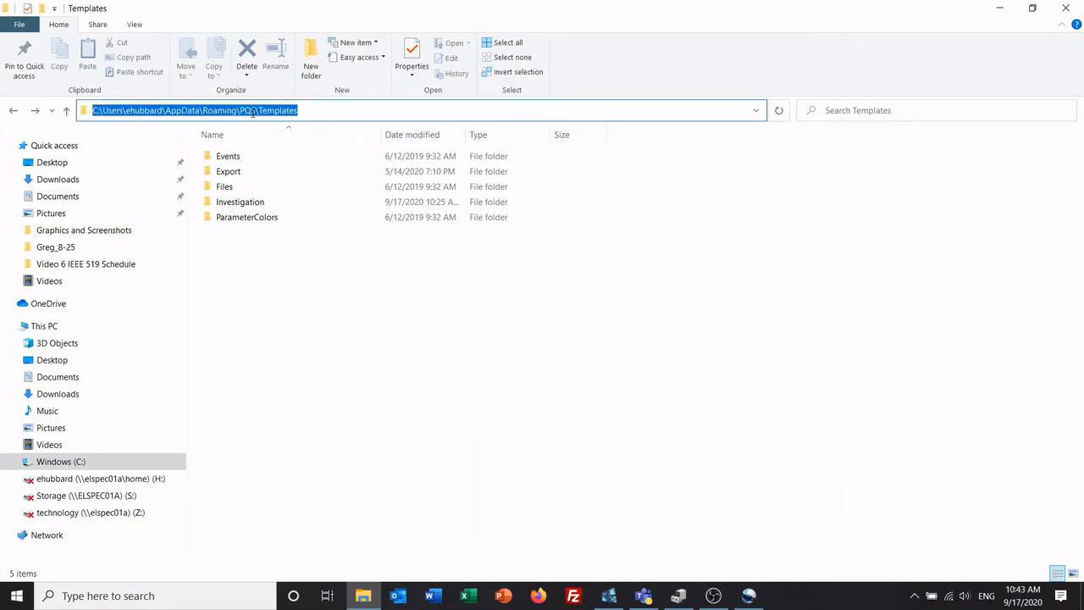
# Locate Basic Training.xml in the Investigation templates folder and bring up its Open with options
pyautogui.click(228, 156)
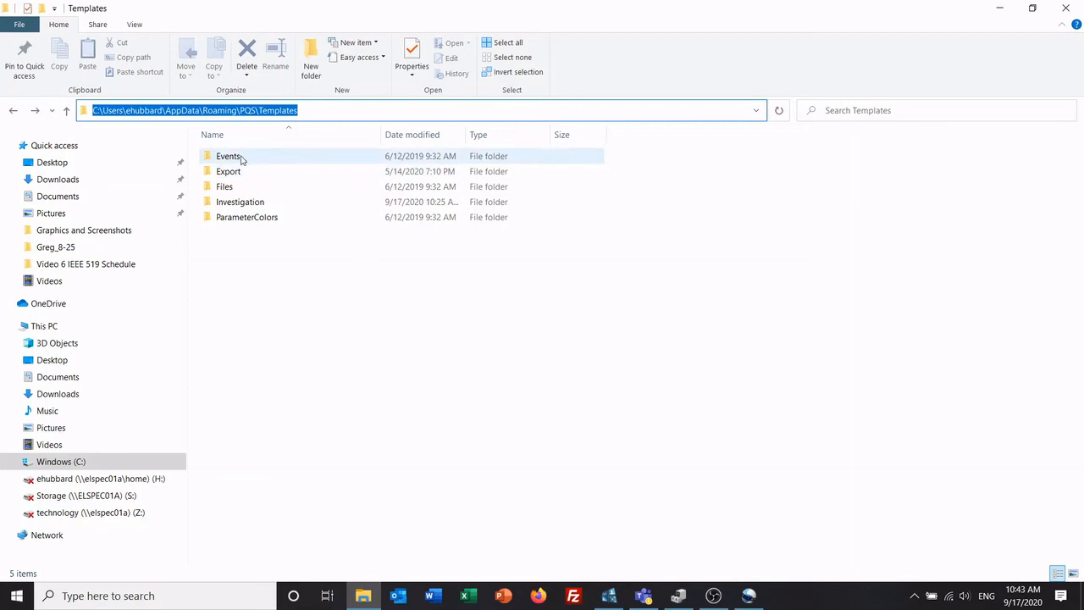
pyautogui.moveTo(253, 185)
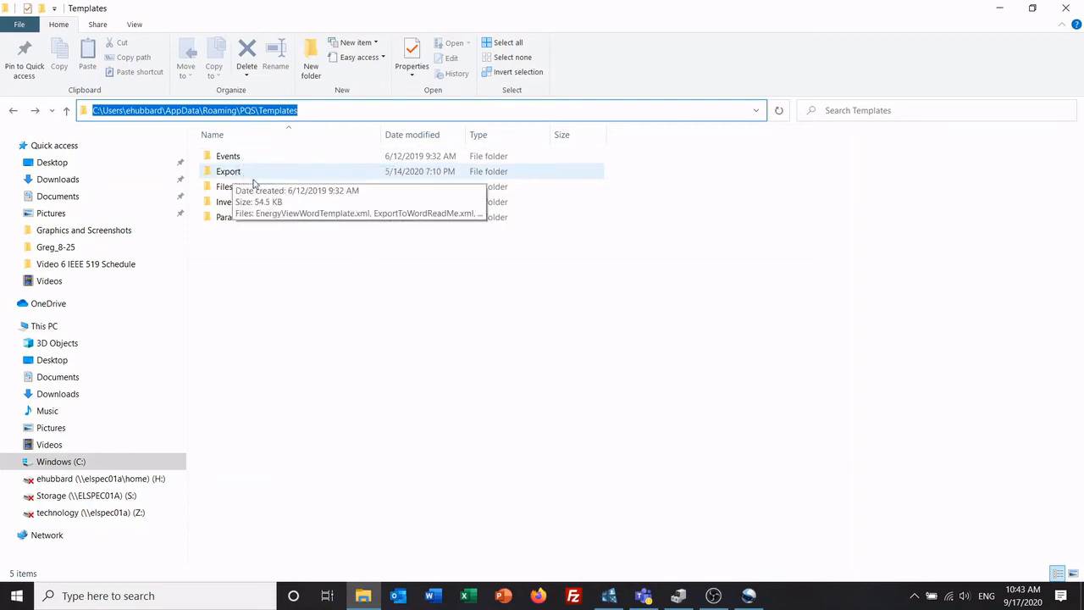
pyautogui.moveTo(240, 201)
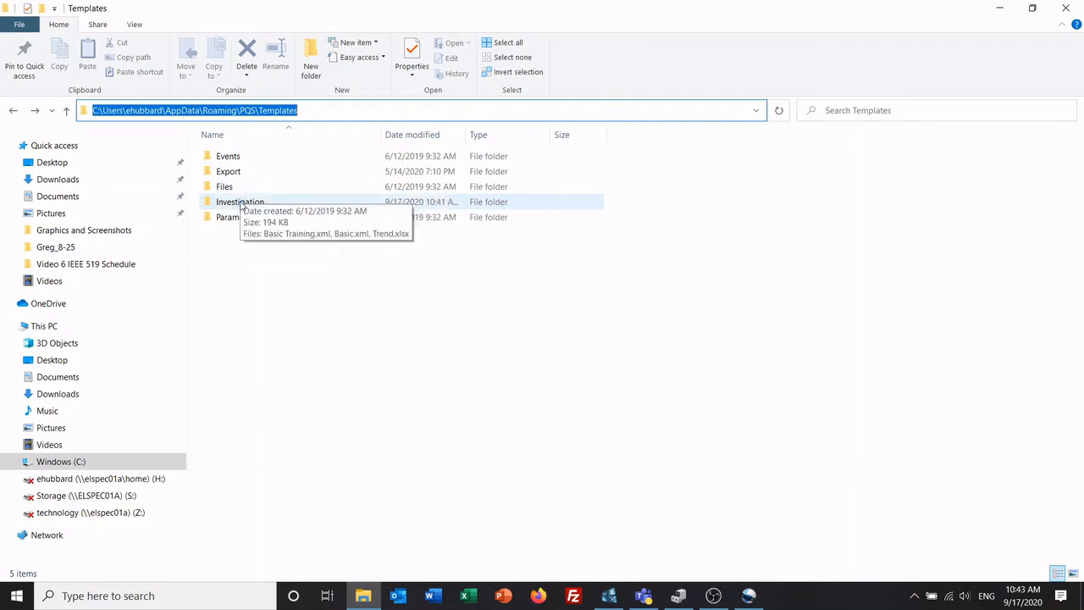
pyautogui.doubleClick(240, 202)
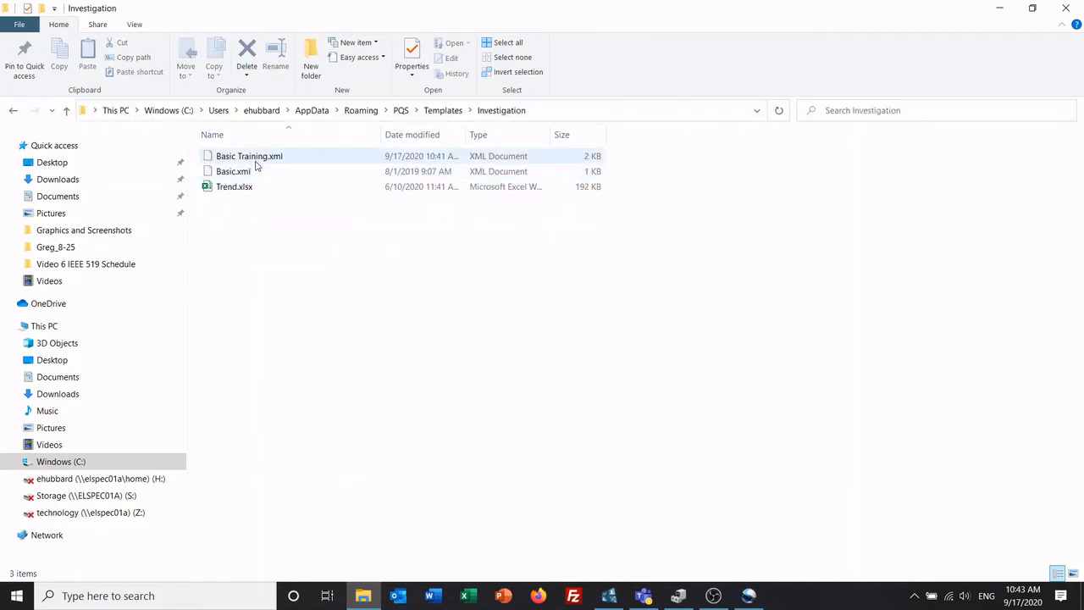
pyautogui.moveTo(249, 156)
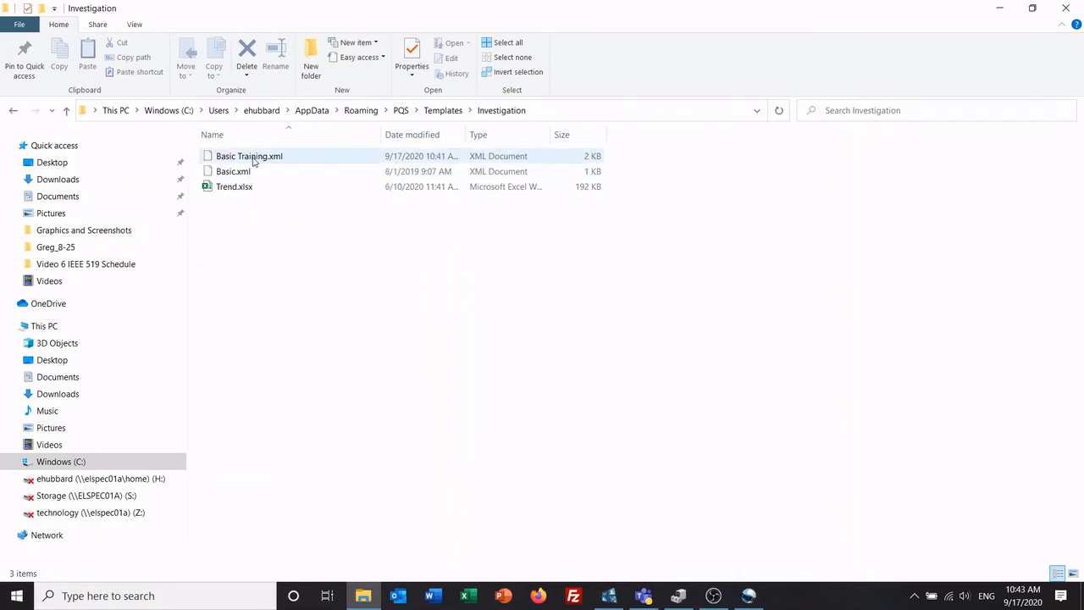
pyautogui.click(249, 156)
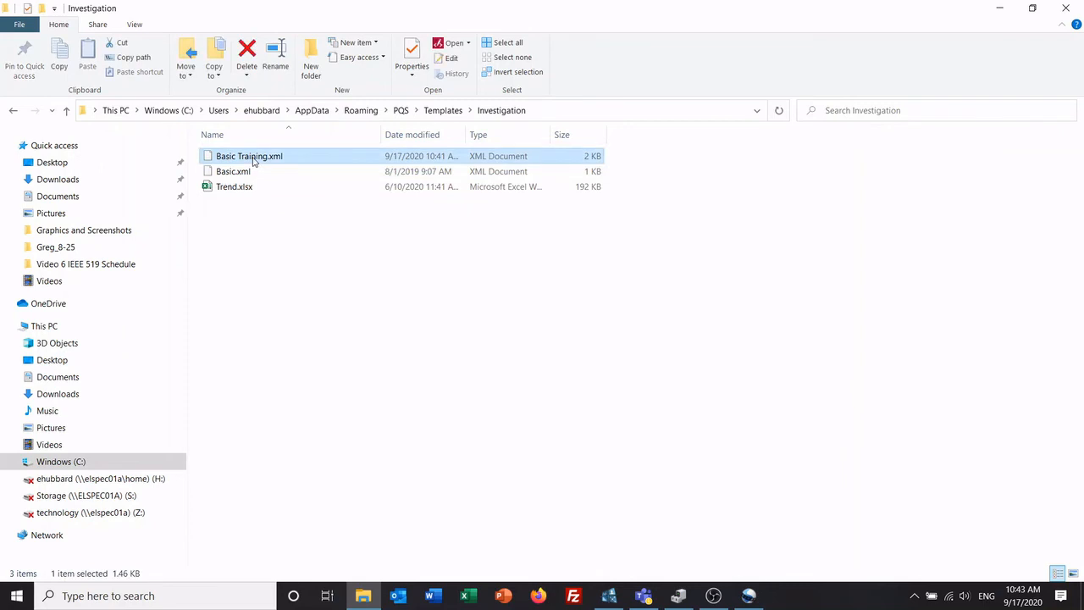
pyautogui.rightClick(250, 156)
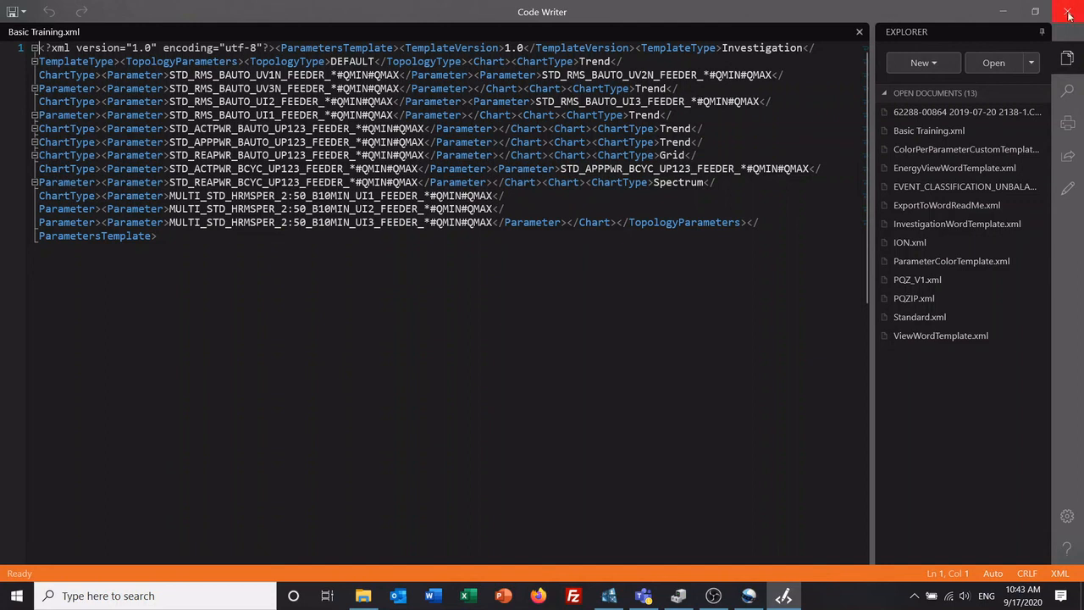
# Review the Basic Training.xml chart definitions and close the Code Writer window
pyautogui.click(1068, 11)
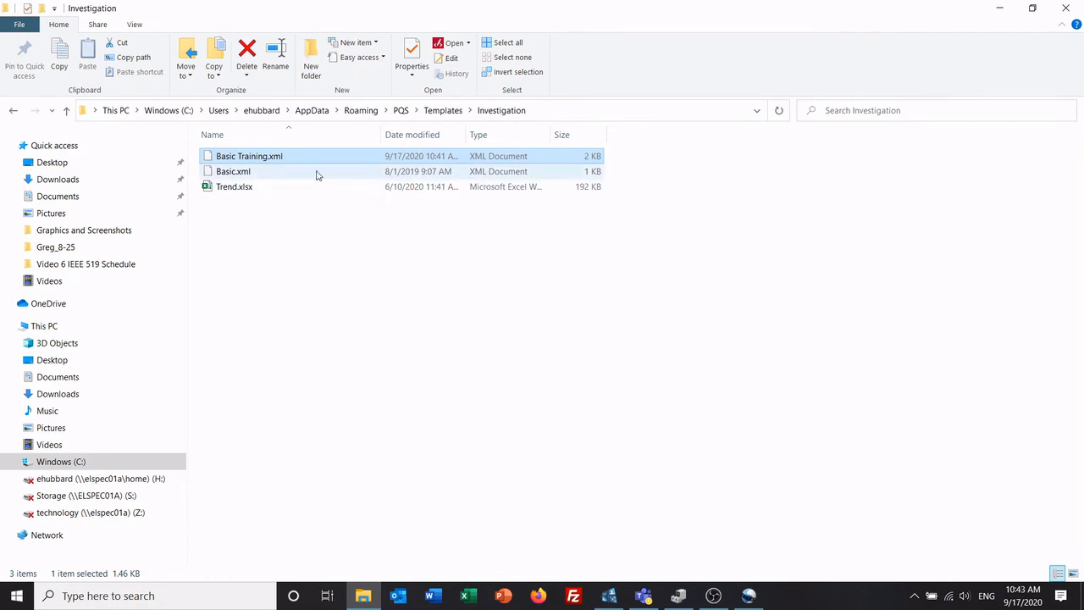
pyautogui.moveTo(275, 161)
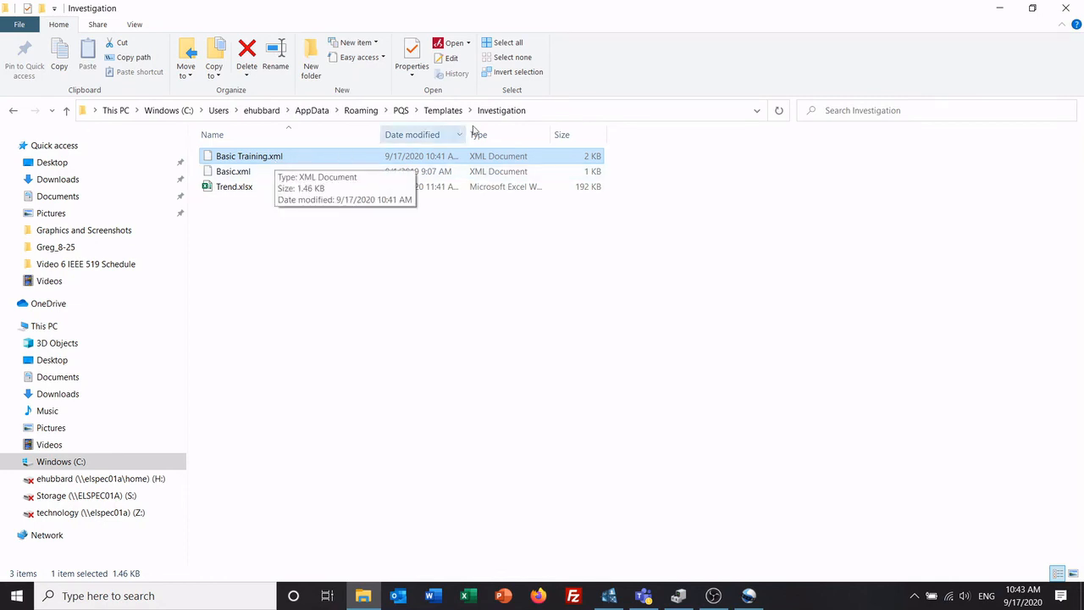
pyautogui.moveTo(501, 110)
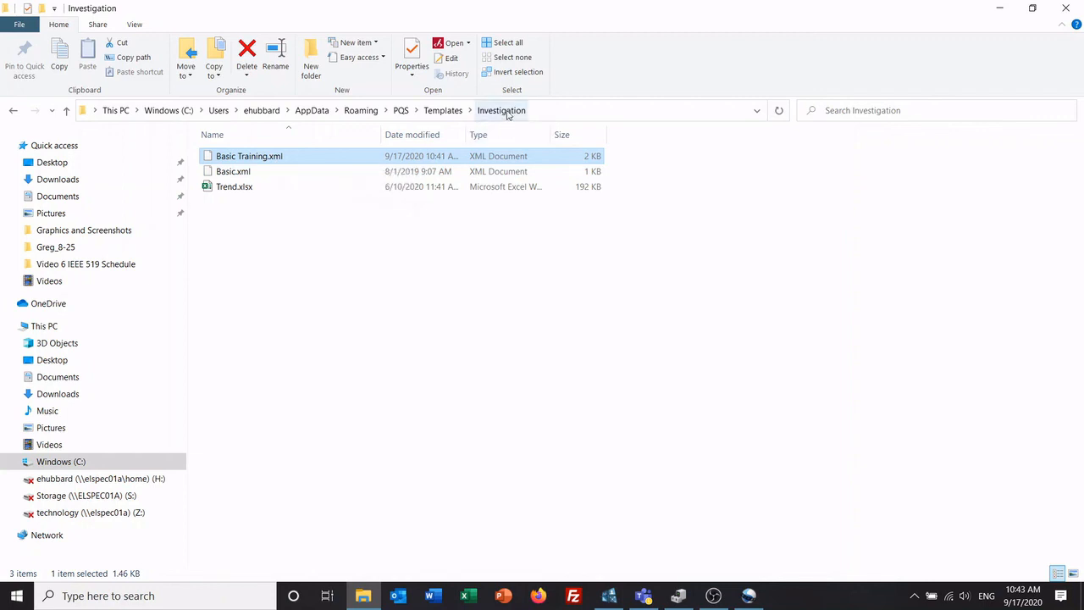